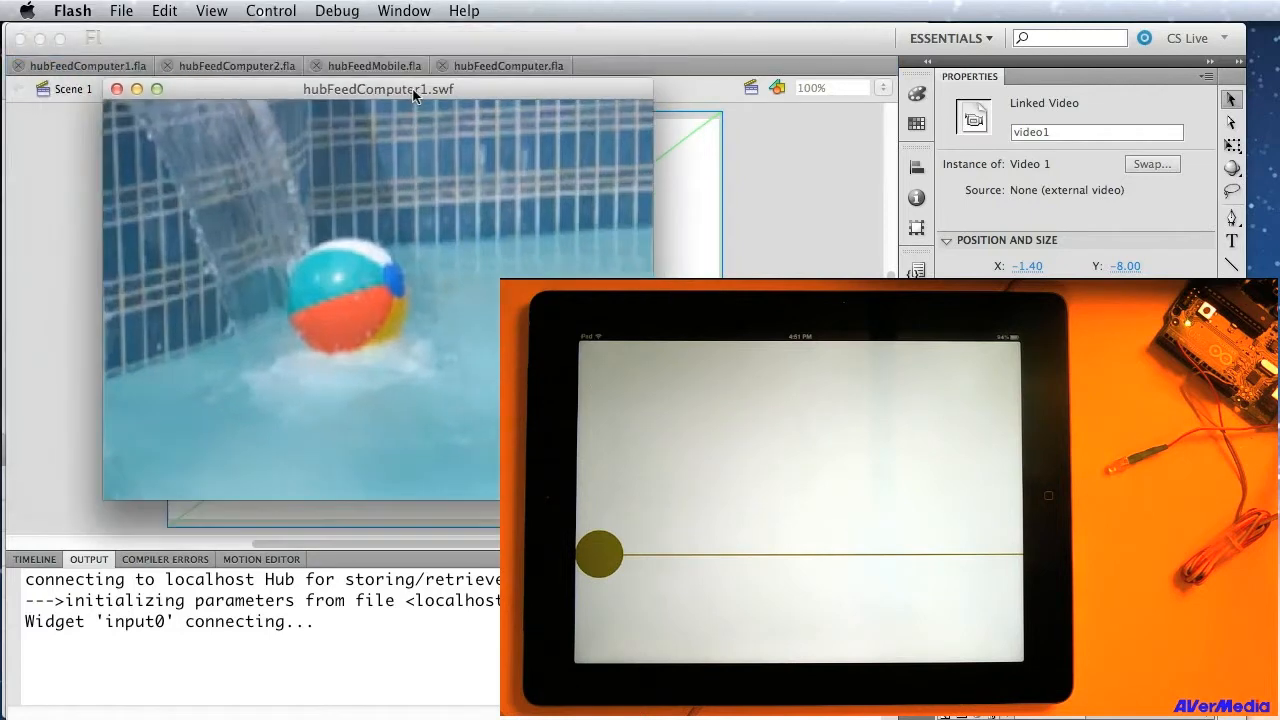
- Drag the running hubFeedComputer1 test movie window out of the way
drag(378, 89, 298, 42)
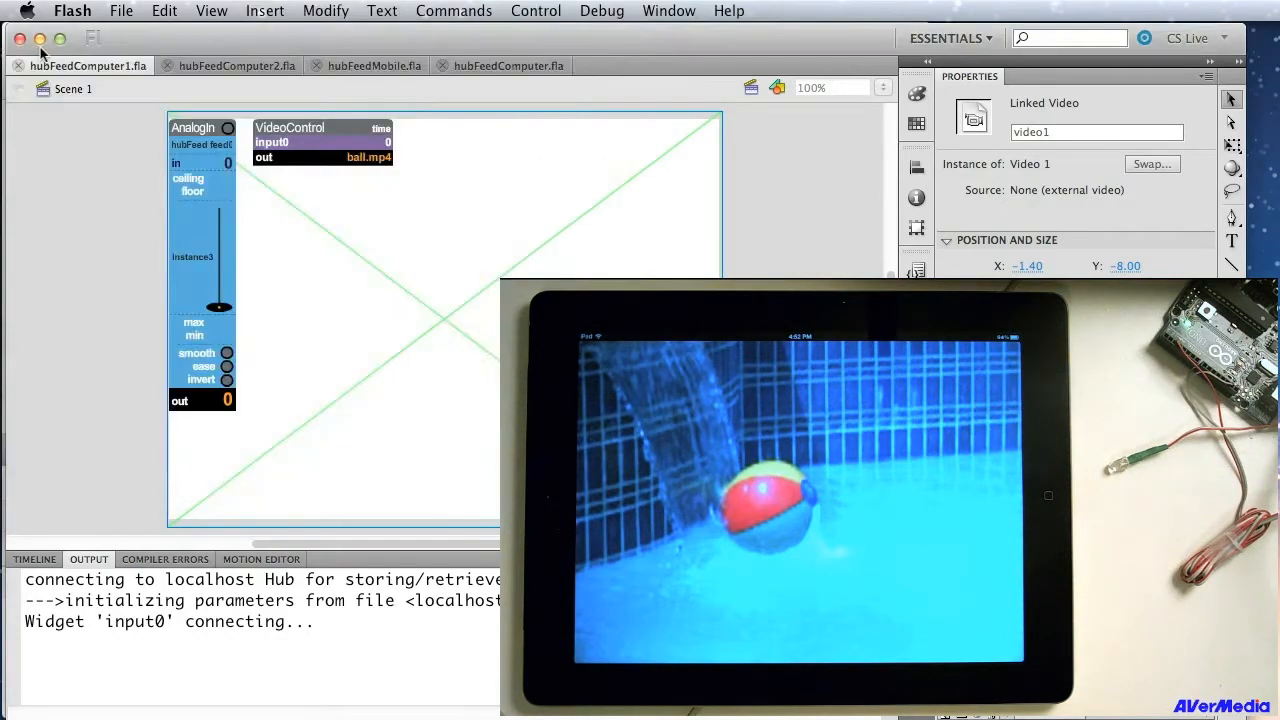
- Run hubFeedComputer2 and slide its balls to scrub and enlarge the iPad ball video
click(228, 65)
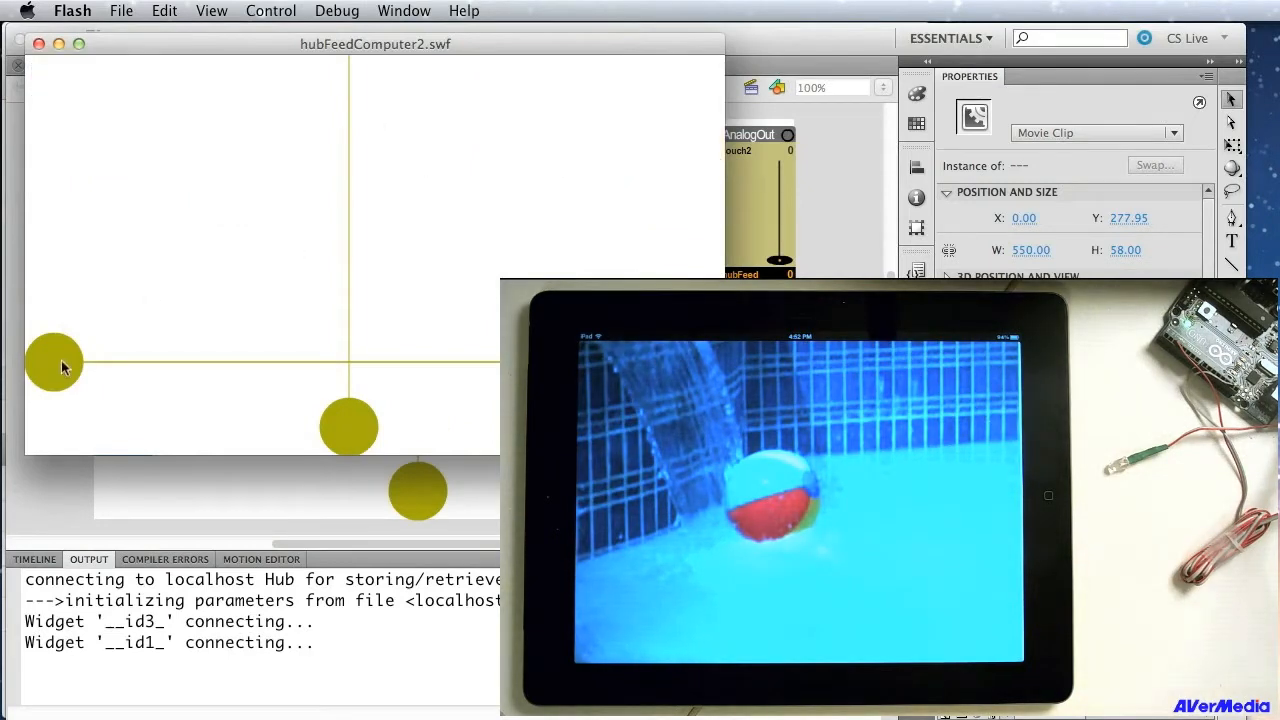
drag(53, 363, 125, 363)
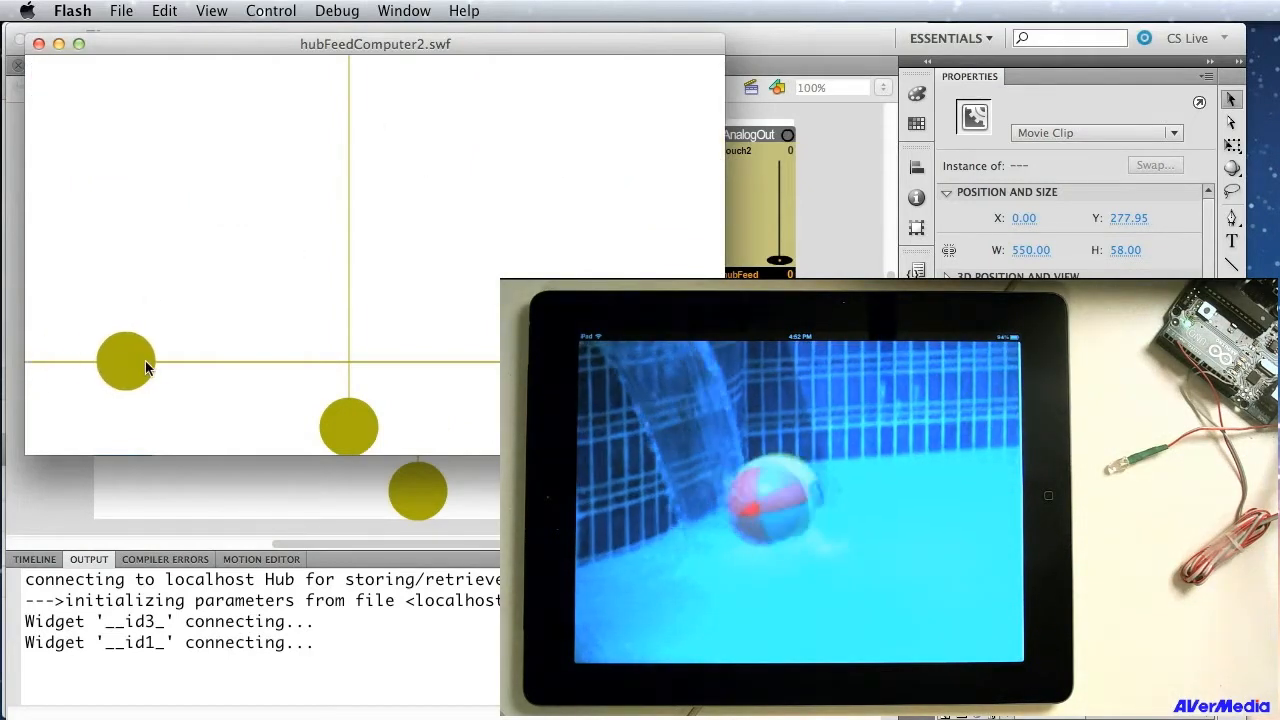
drag(125, 363, 473, 363)
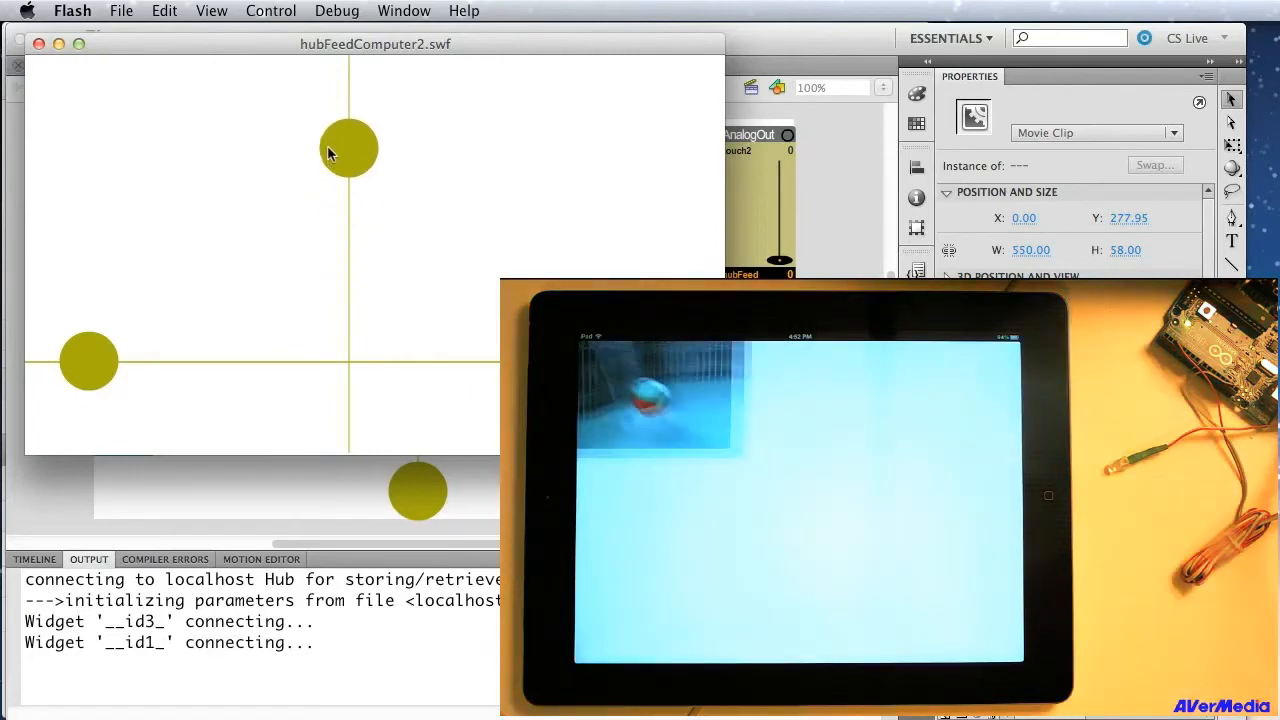
drag(348, 148, 348, 403)
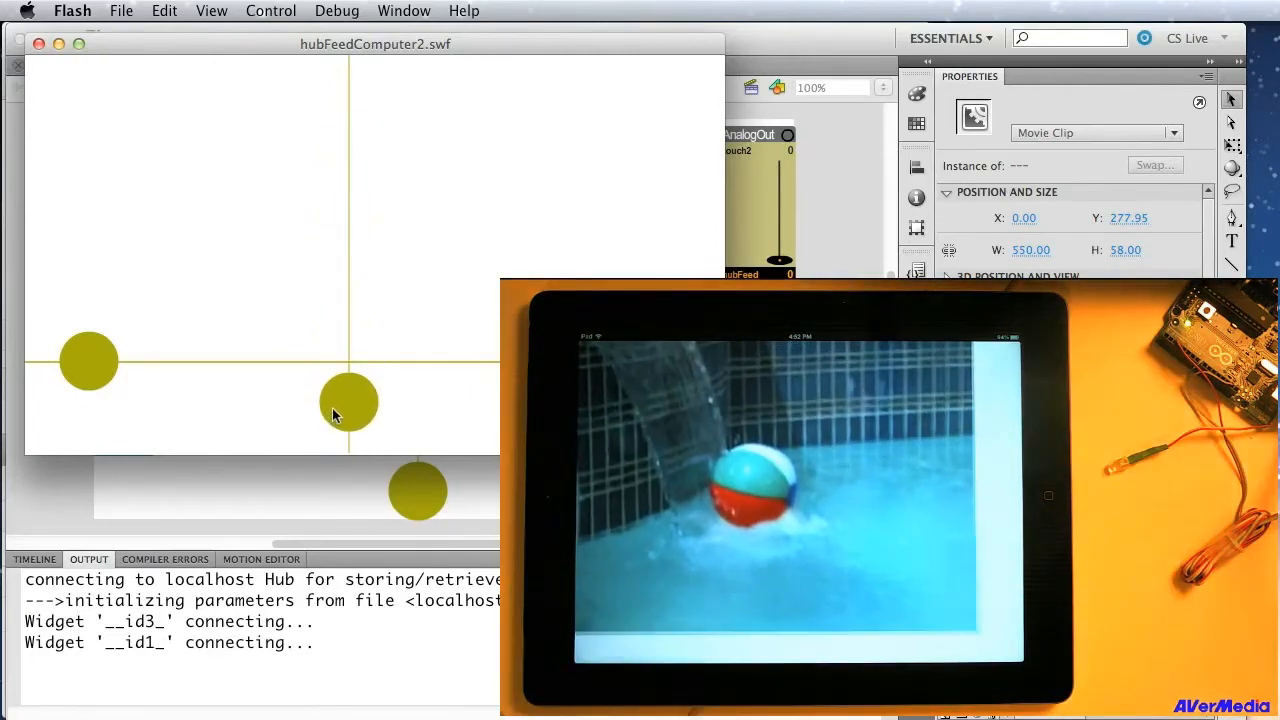
mouse_move(45, 372)
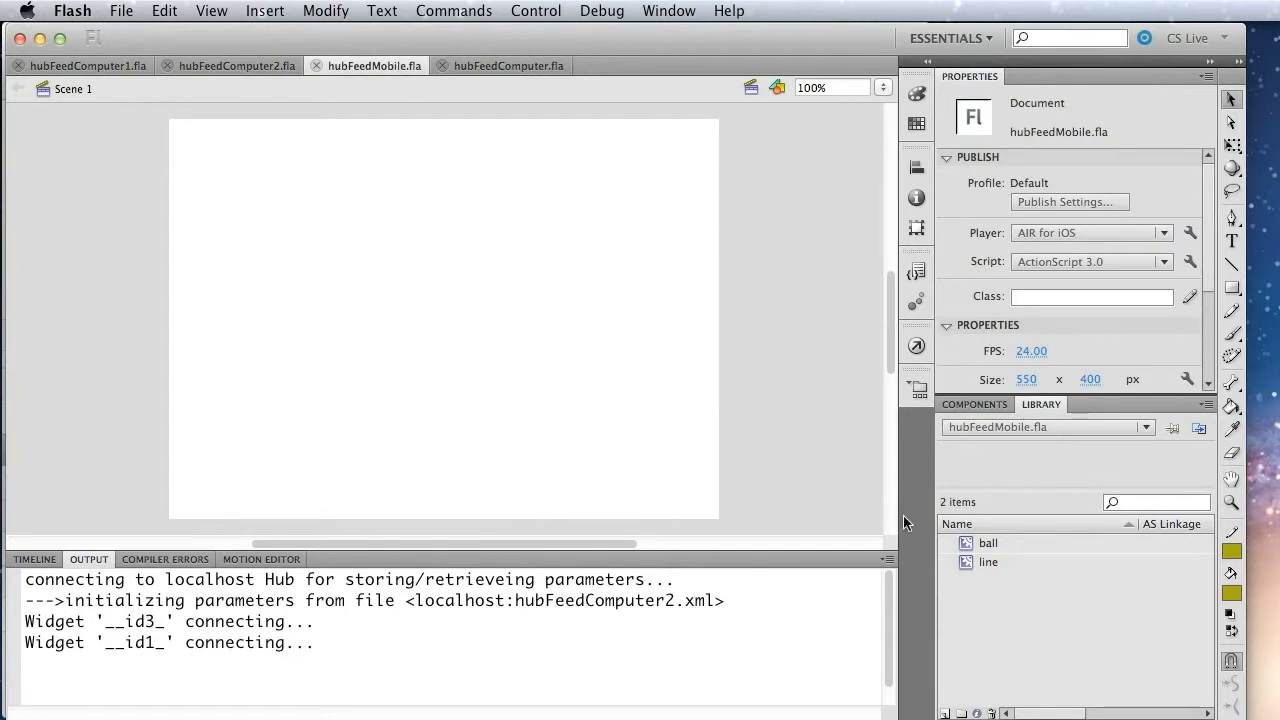
mouse_move(970, 545)
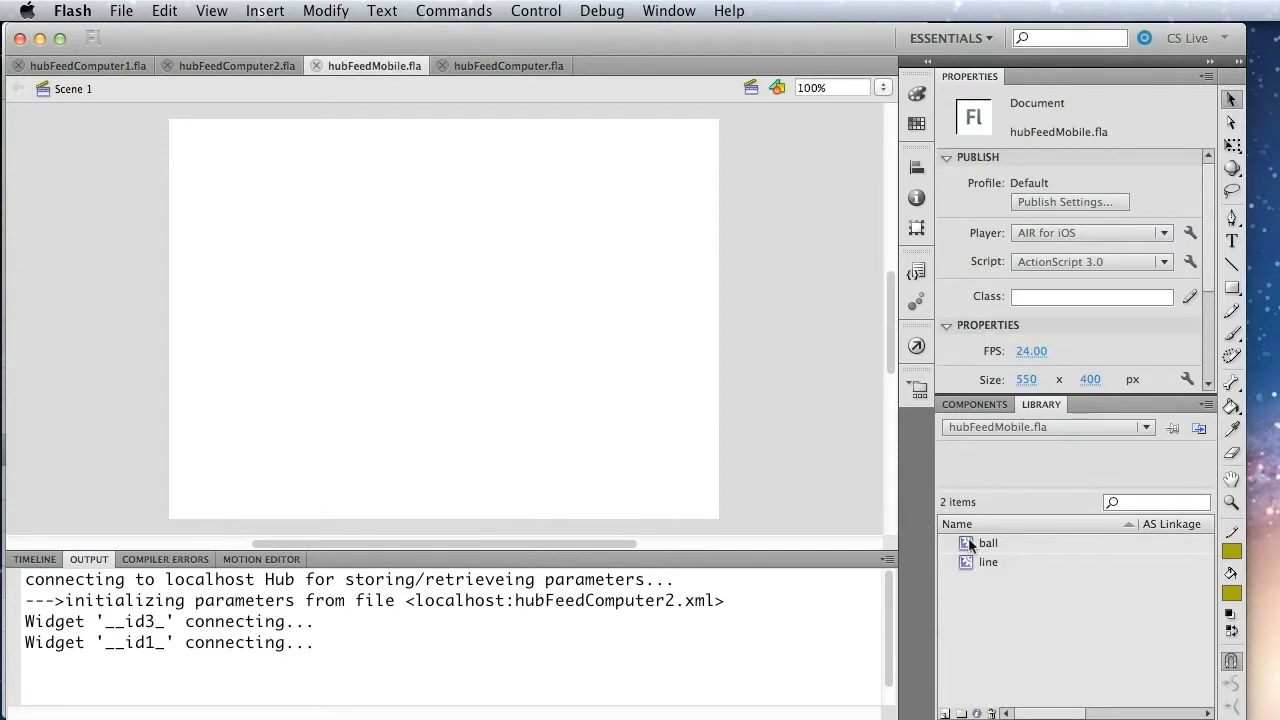
mouse_move(967, 549)
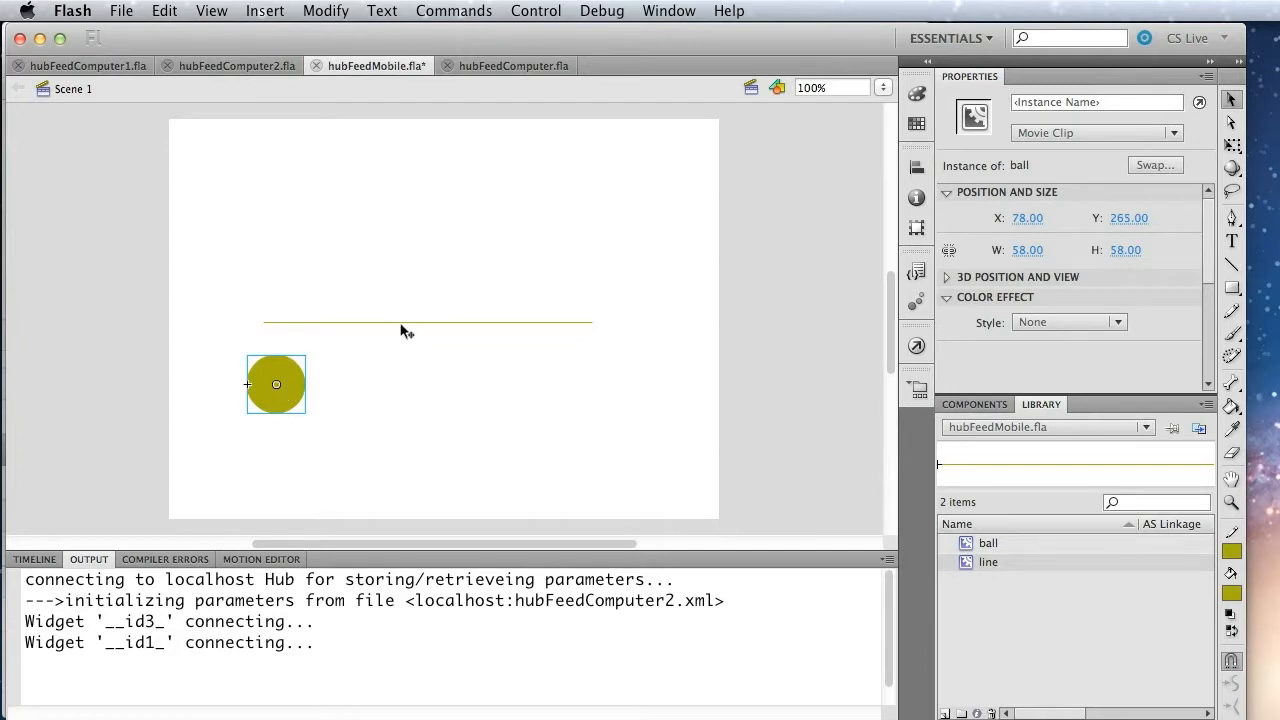
- Select the line on the hubFeedMobile stage to reposition it
click(427, 322)
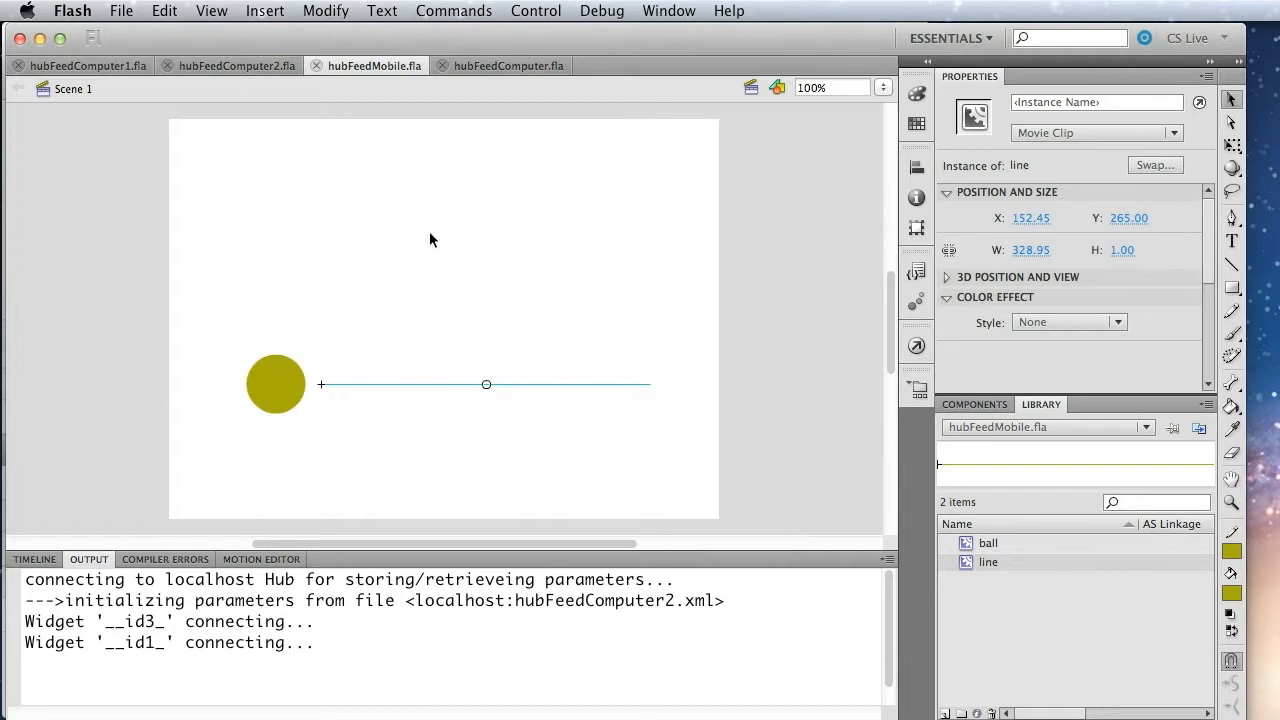
mouse_move(950, 427)
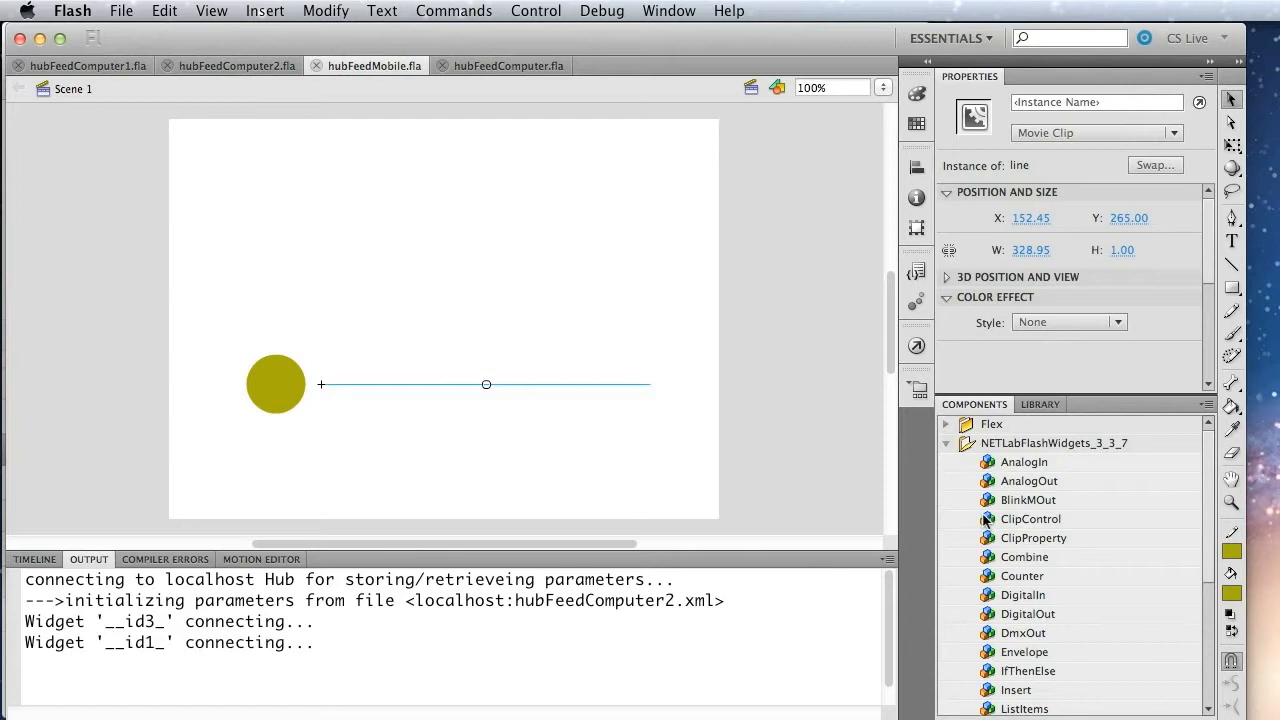
- Add a ClipControl widget at top-left and name the ball instance 'ball'
drag(1031, 518, 320, 265)
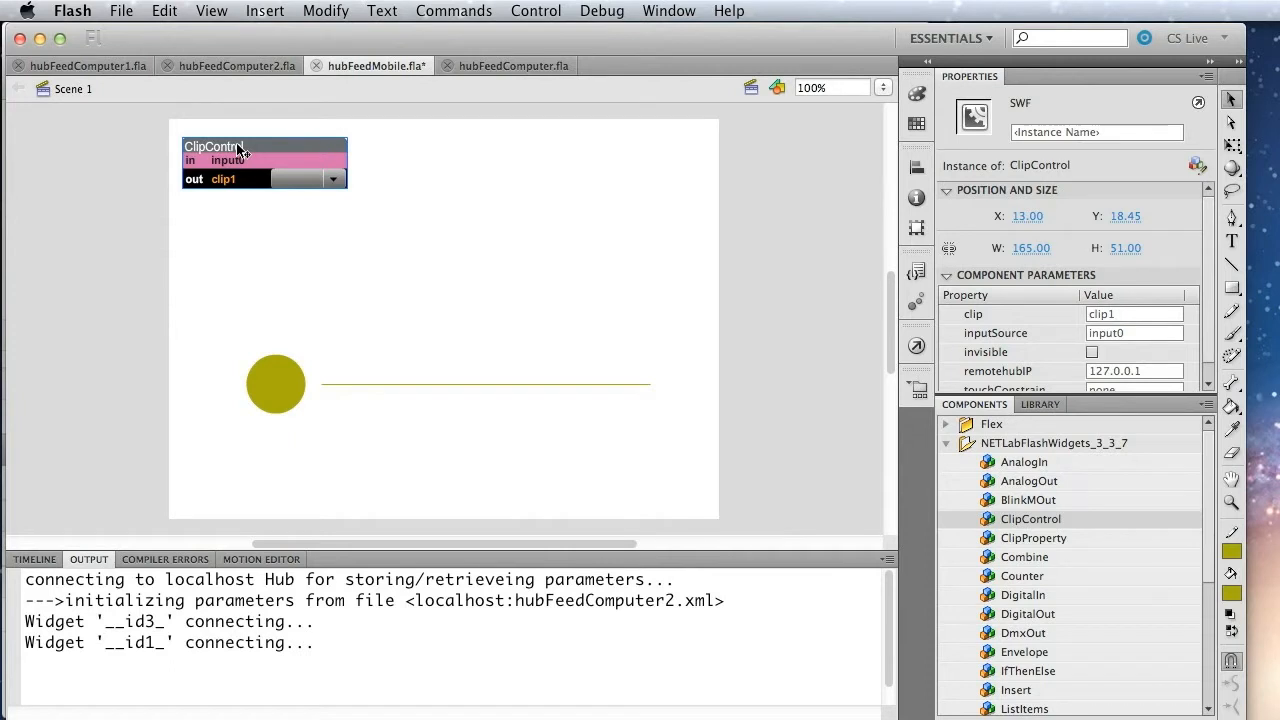
click(276, 384)
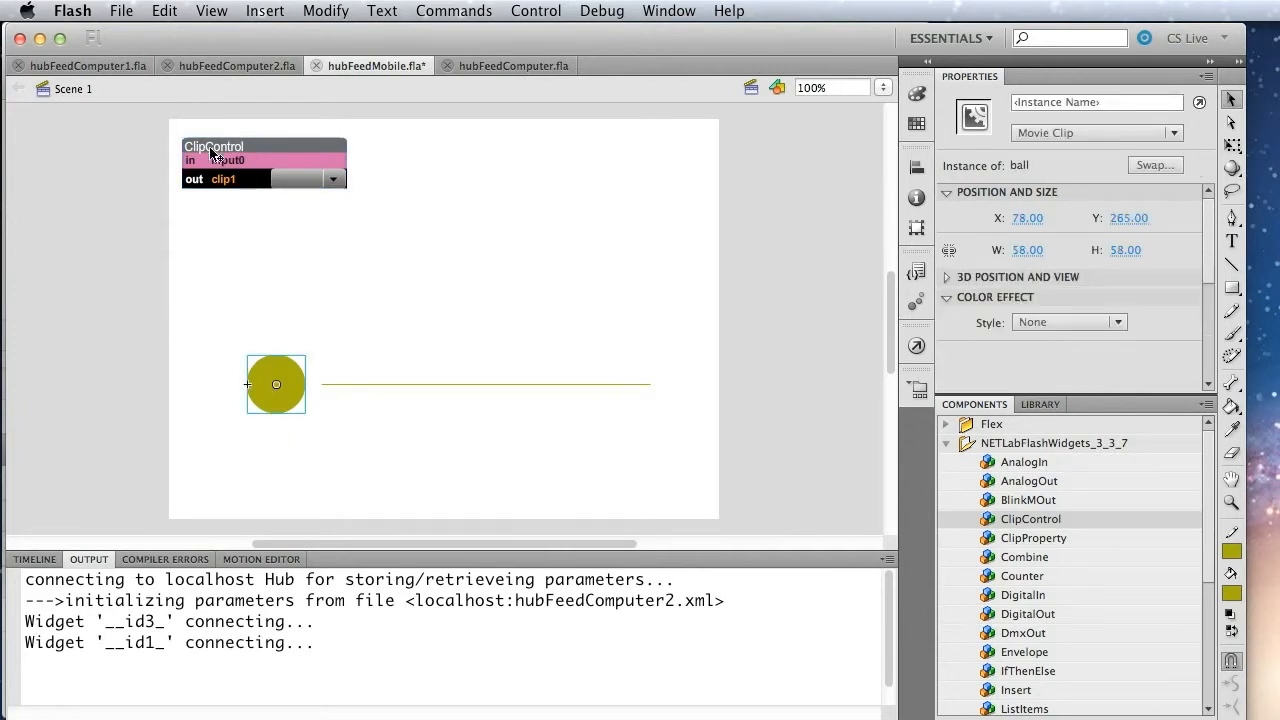
mouse_move(253, 262)
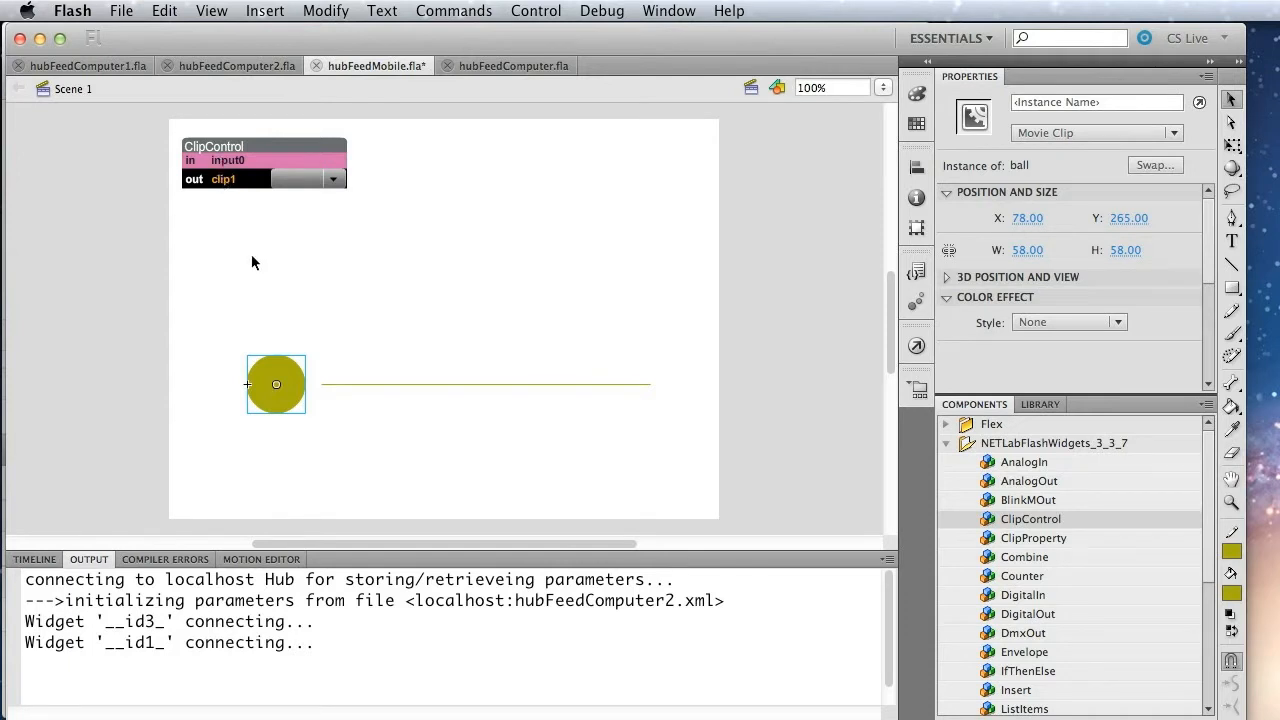
mouse_move(226, 382)
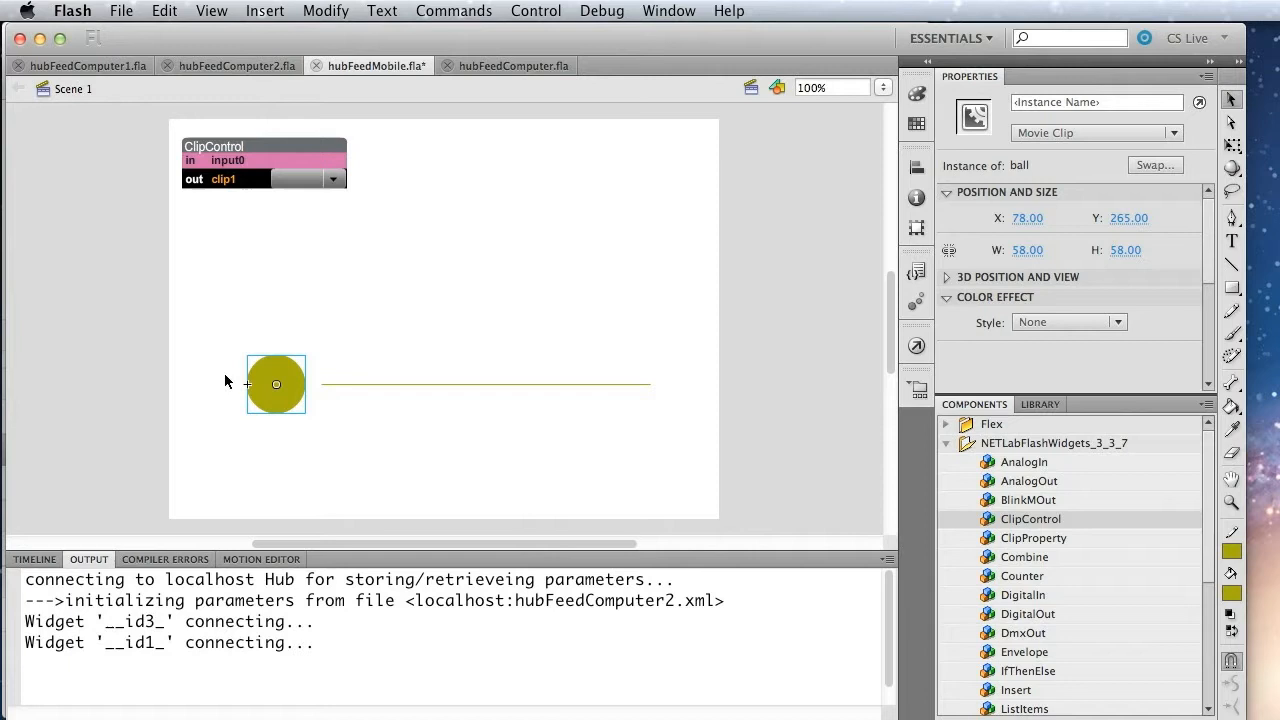
mouse_move(690, 199)
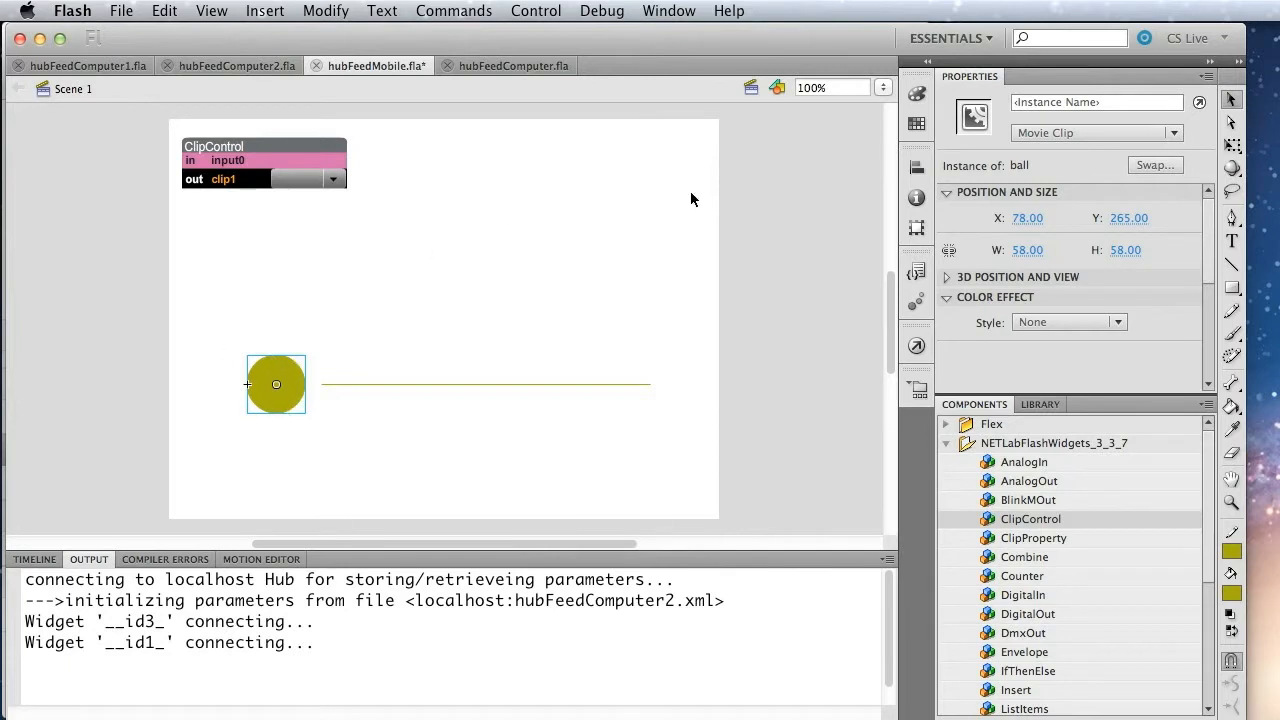
mouse_move(324, 488)
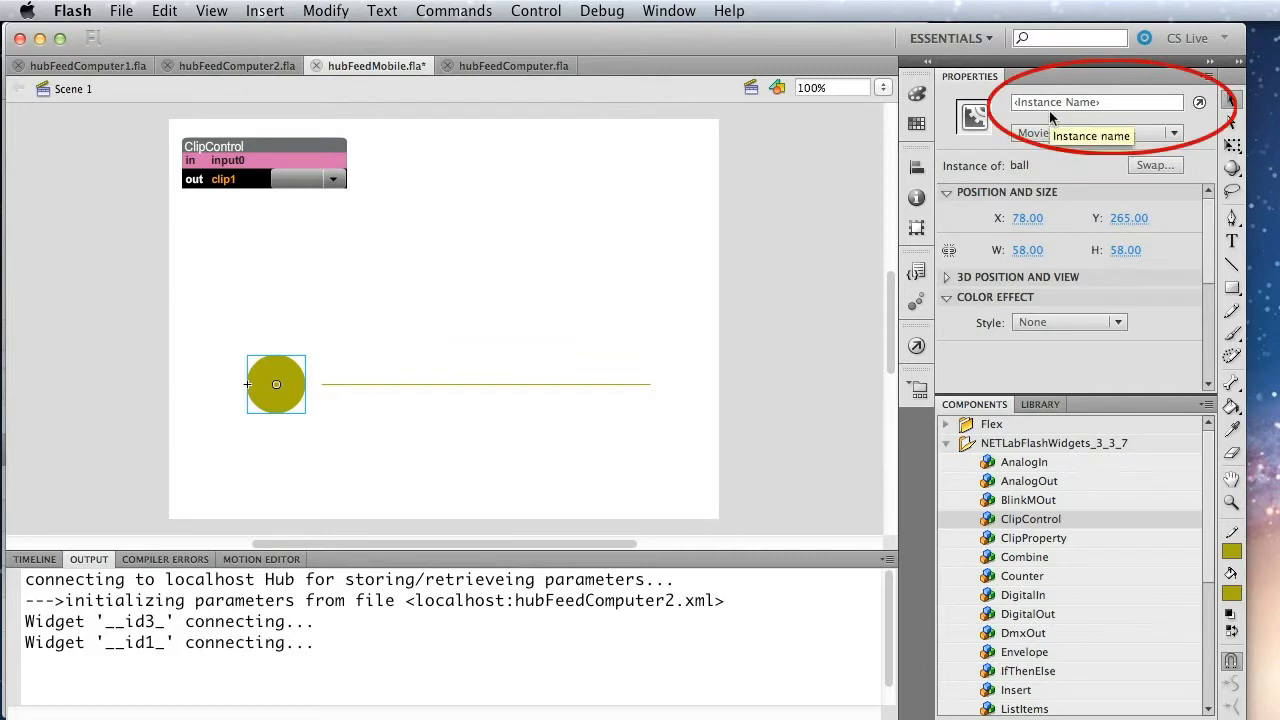
click(1096, 102)
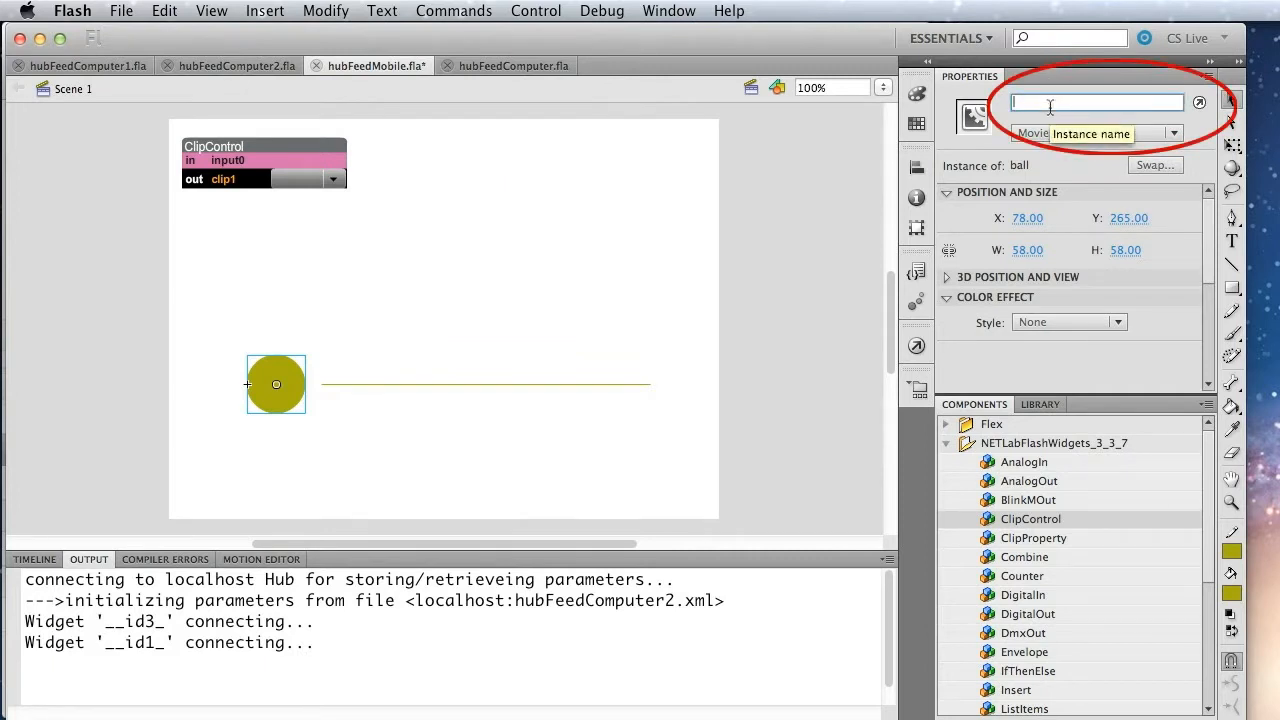
text(ball)
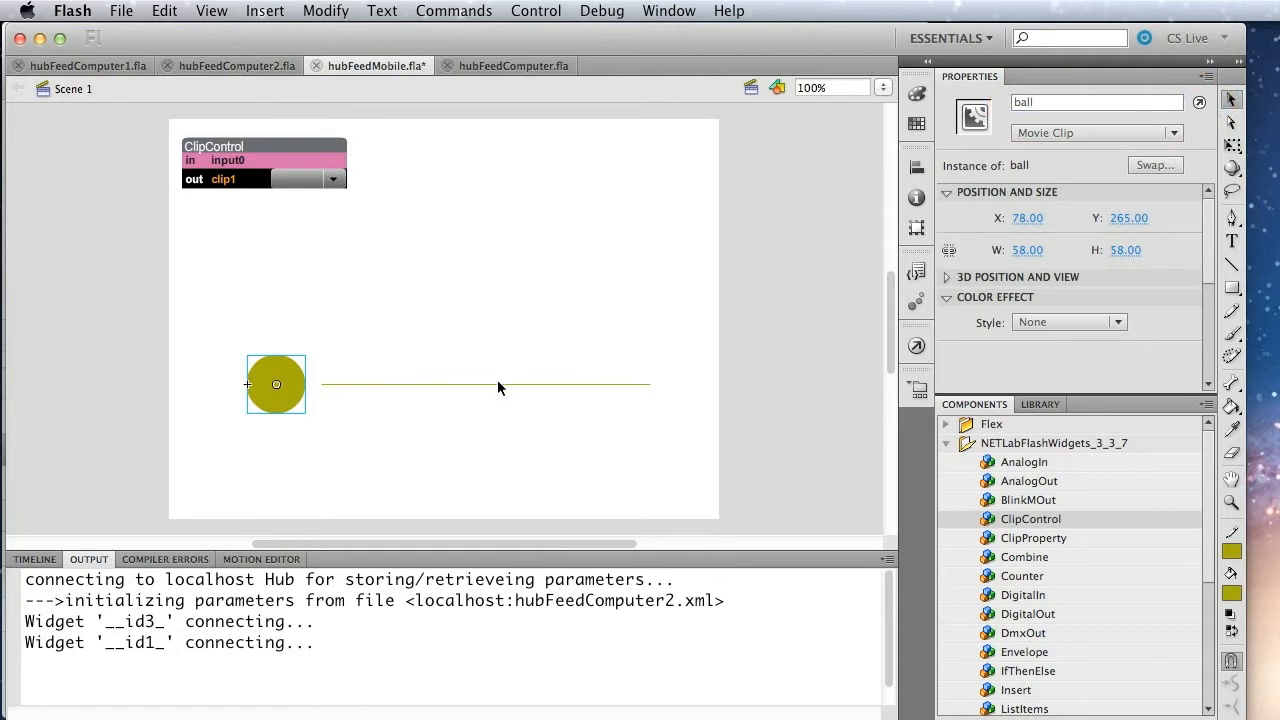
- Set ClipControl's clip to 'ball' and touchConstrain to 'line'
click(485, 384)
text(line)
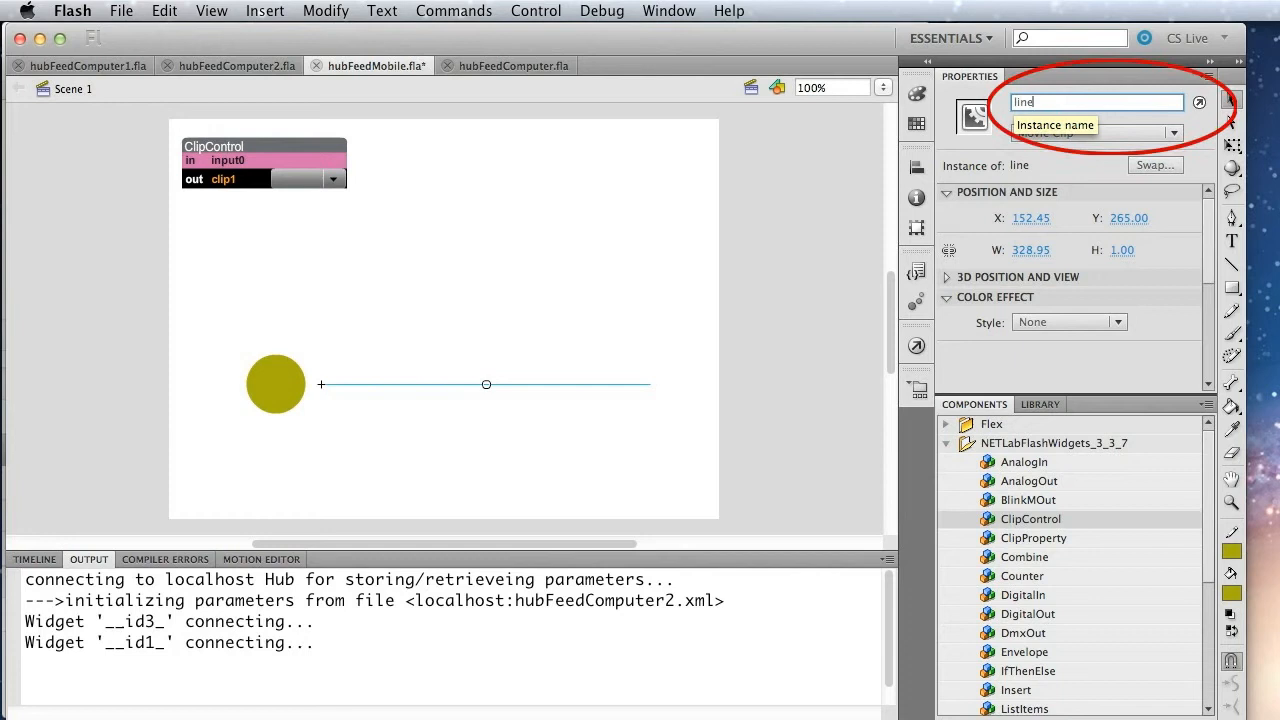
click(263, 147)
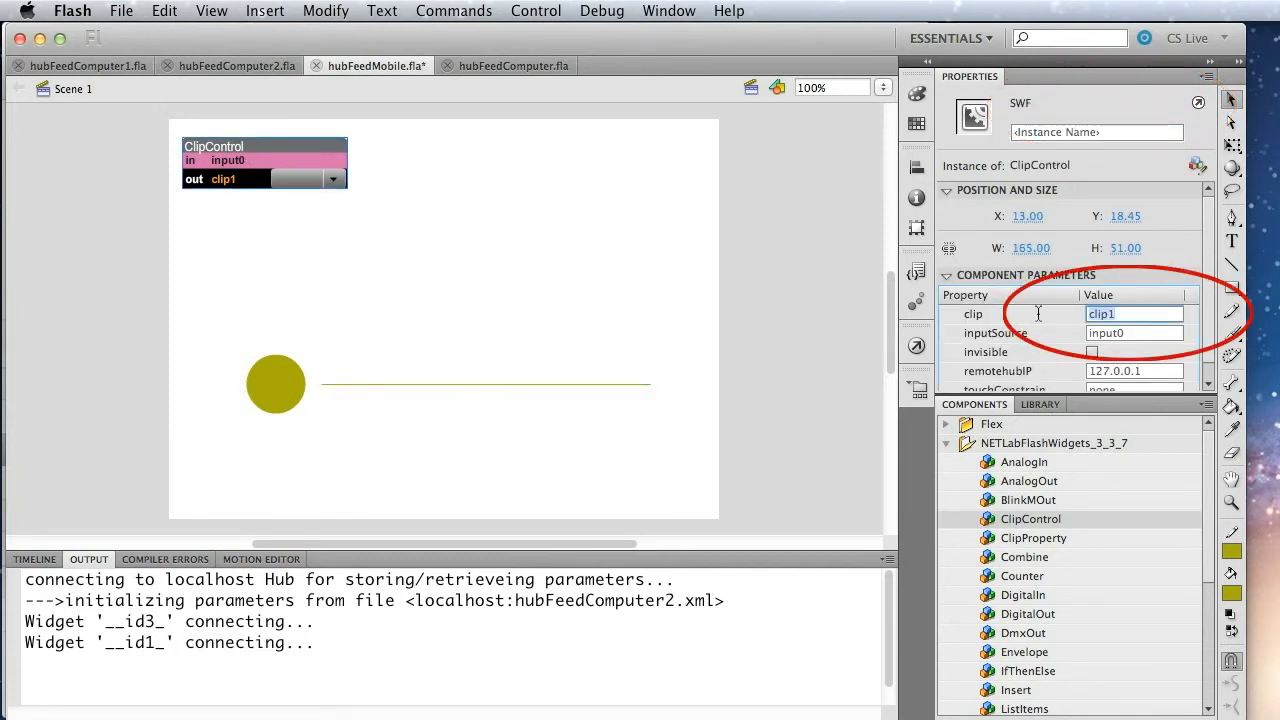
text(ball)
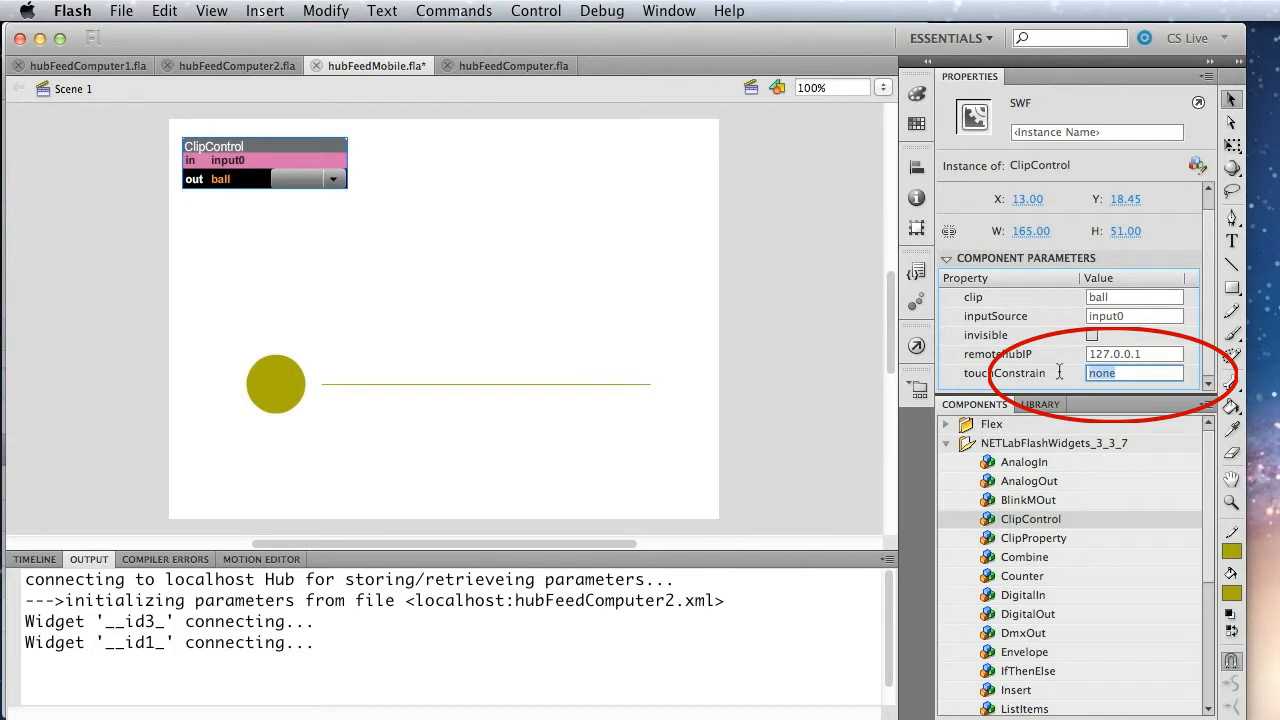
text(line)
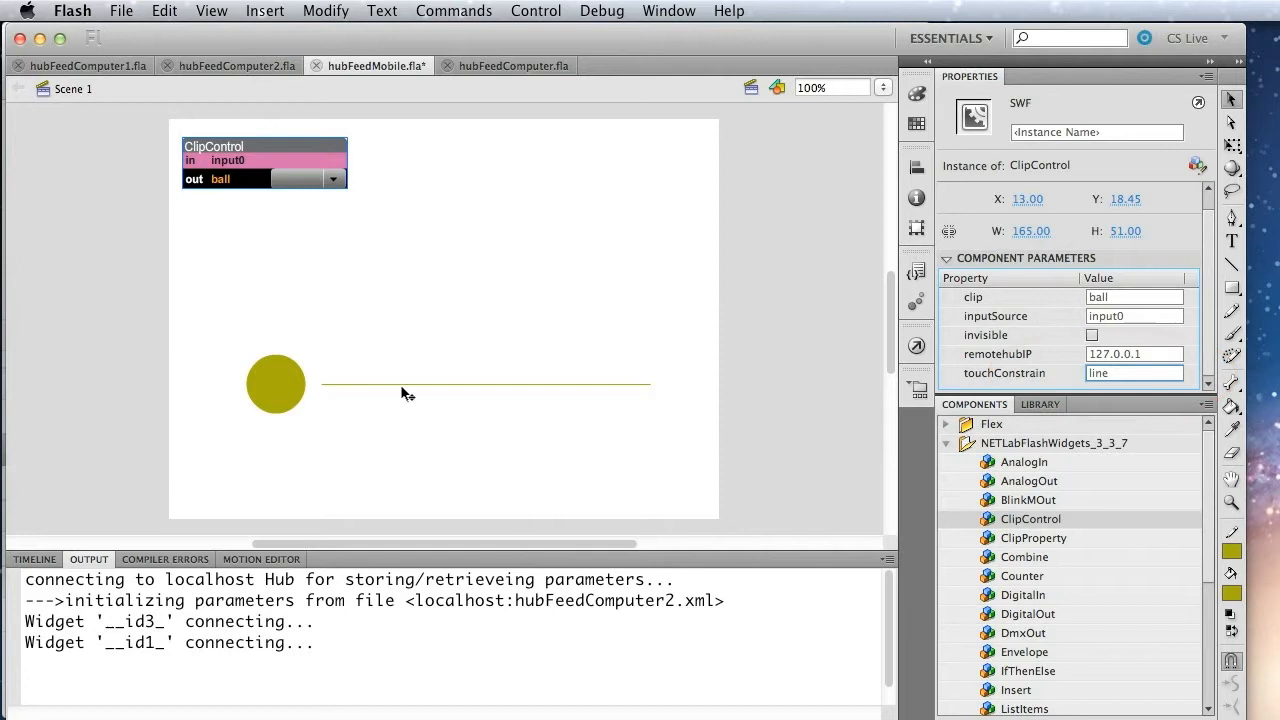
- Slide the ball along the line and leave it at the line's left end
click(1134, 373)
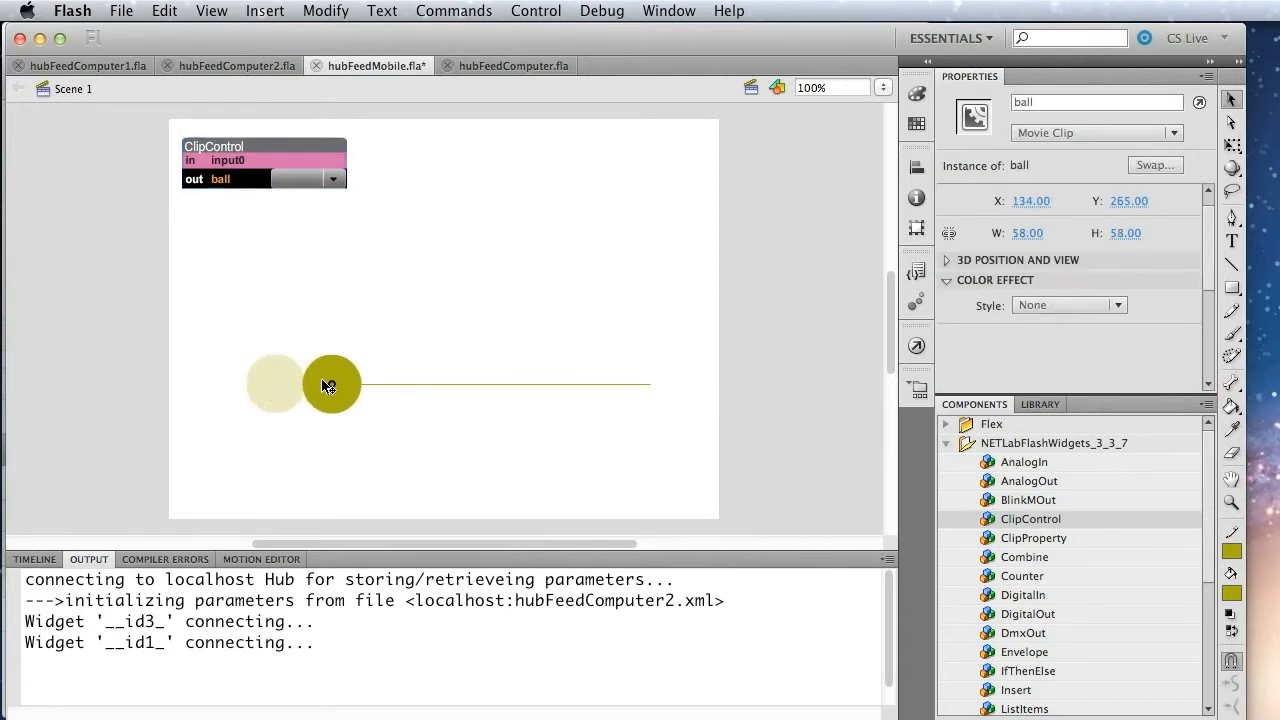
drag(330, 385, 320, 385)
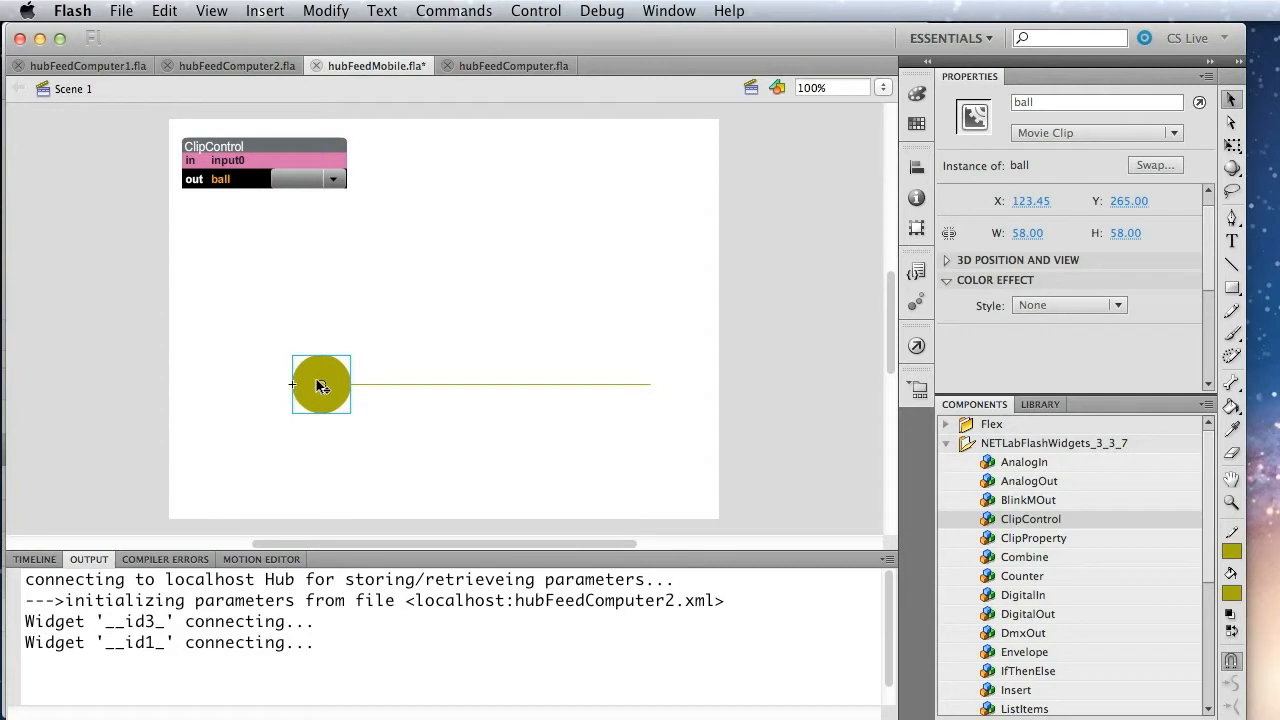
drag(320, 384, 575, 363)
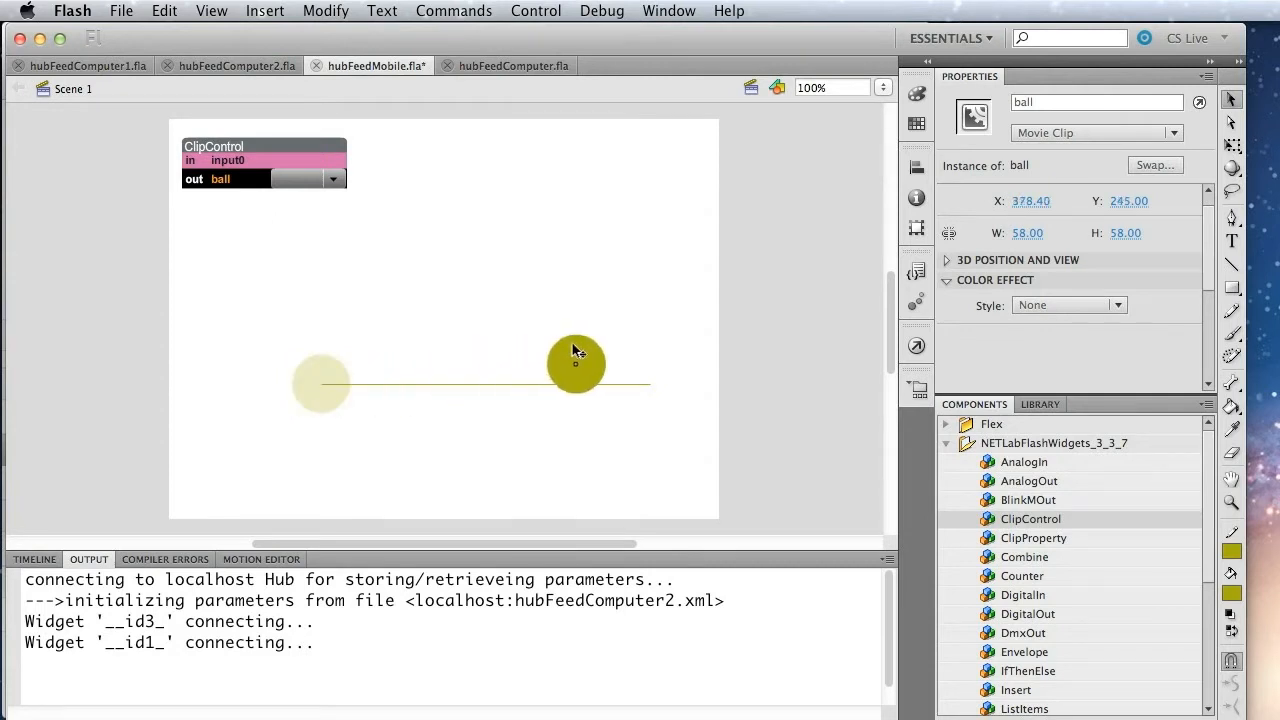
drag(578, 365, 332, 383)
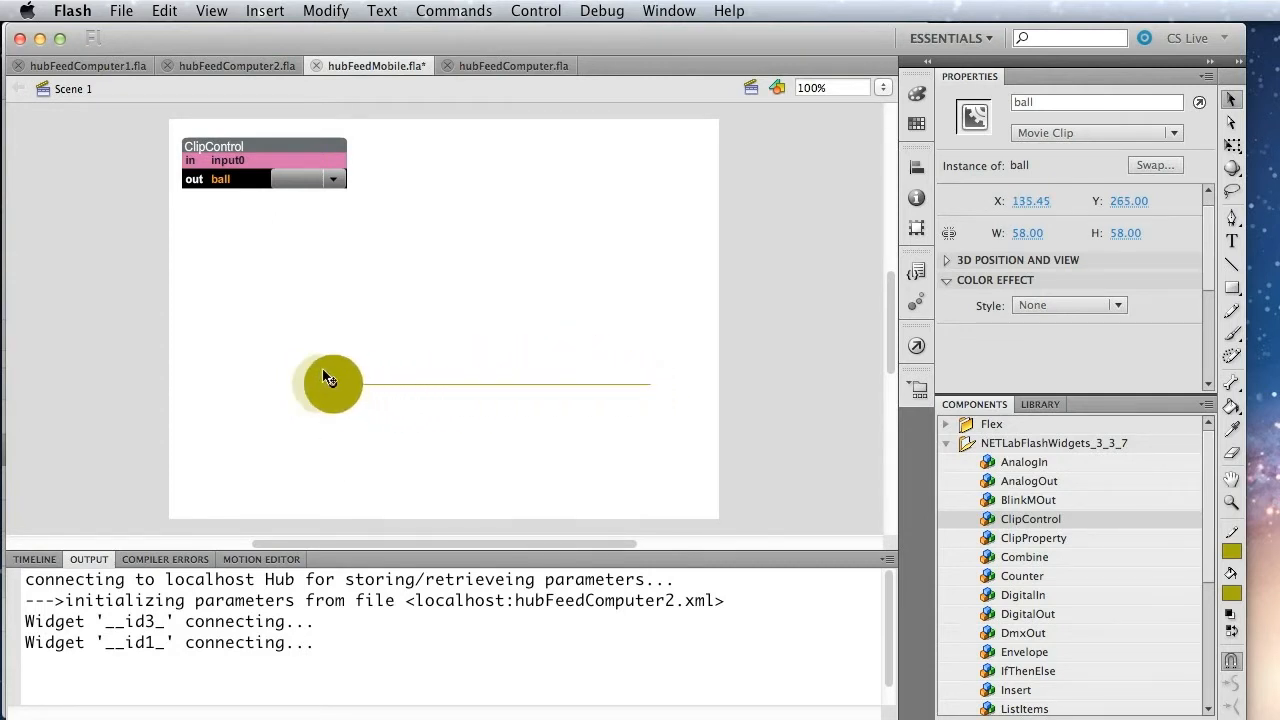
drag(330, 383, 505, 398)
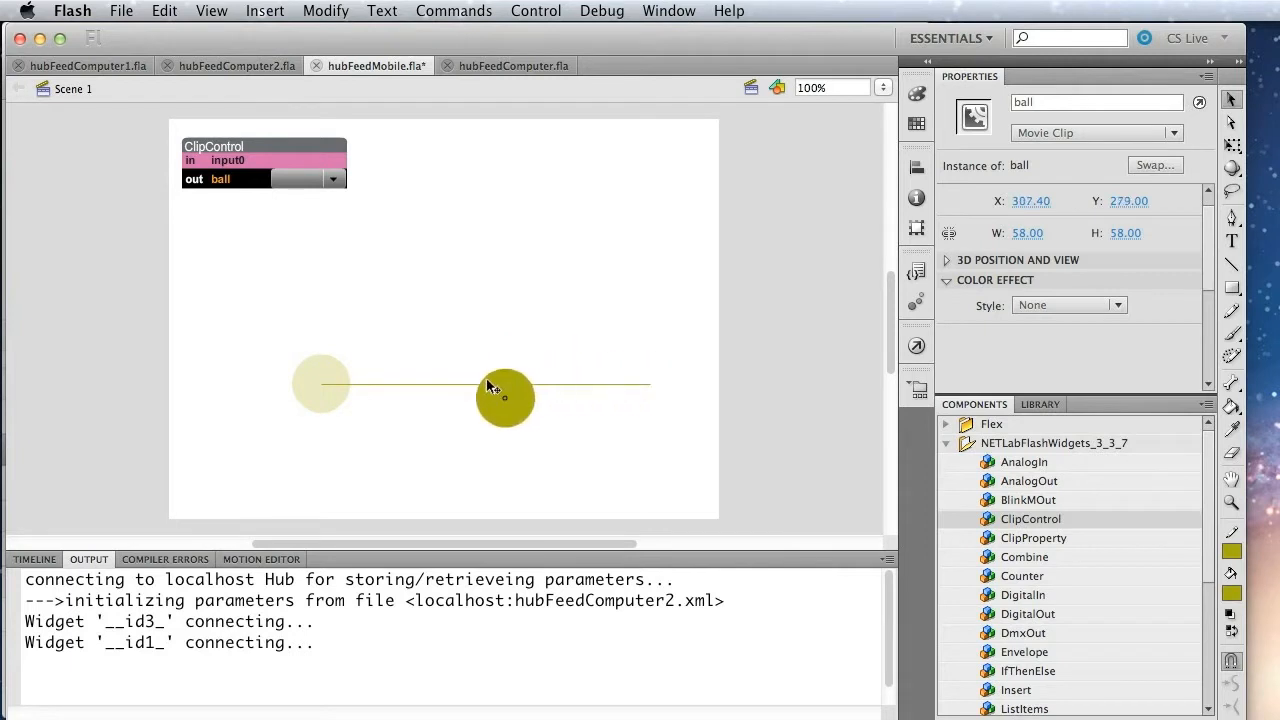
drag(505, 397, 330, 390)
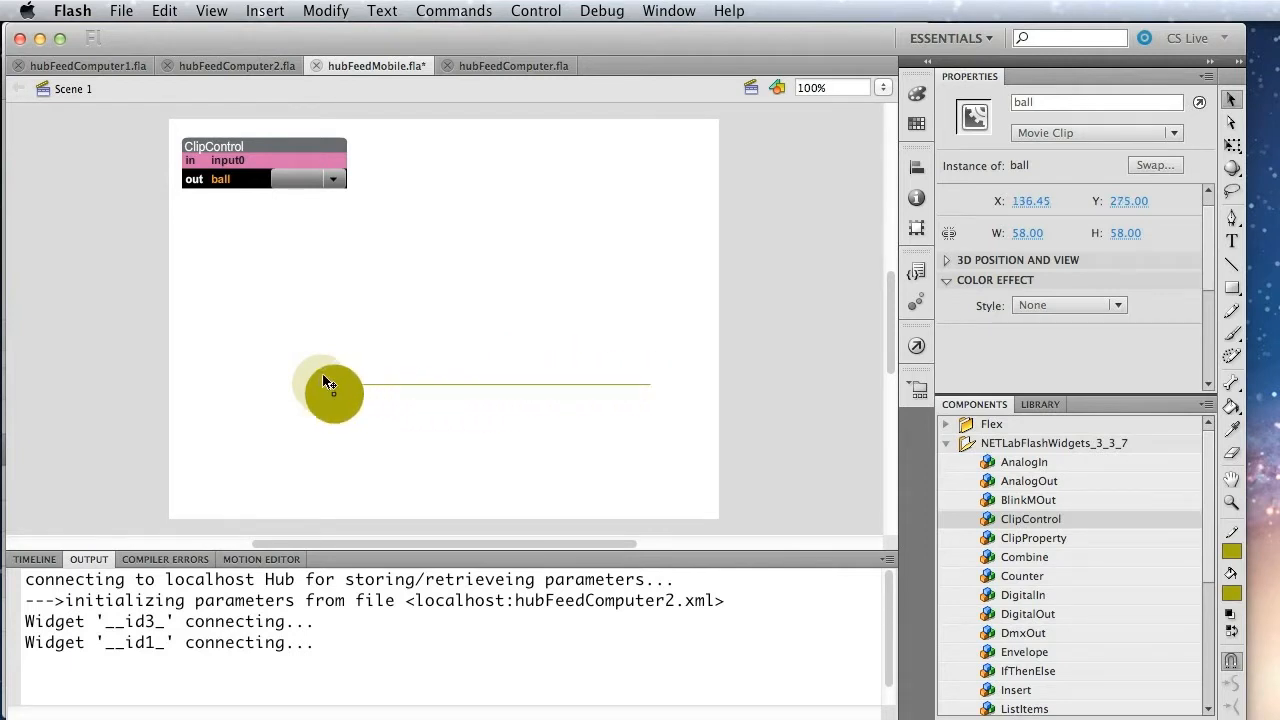
drag(330, 395, 333, 383)
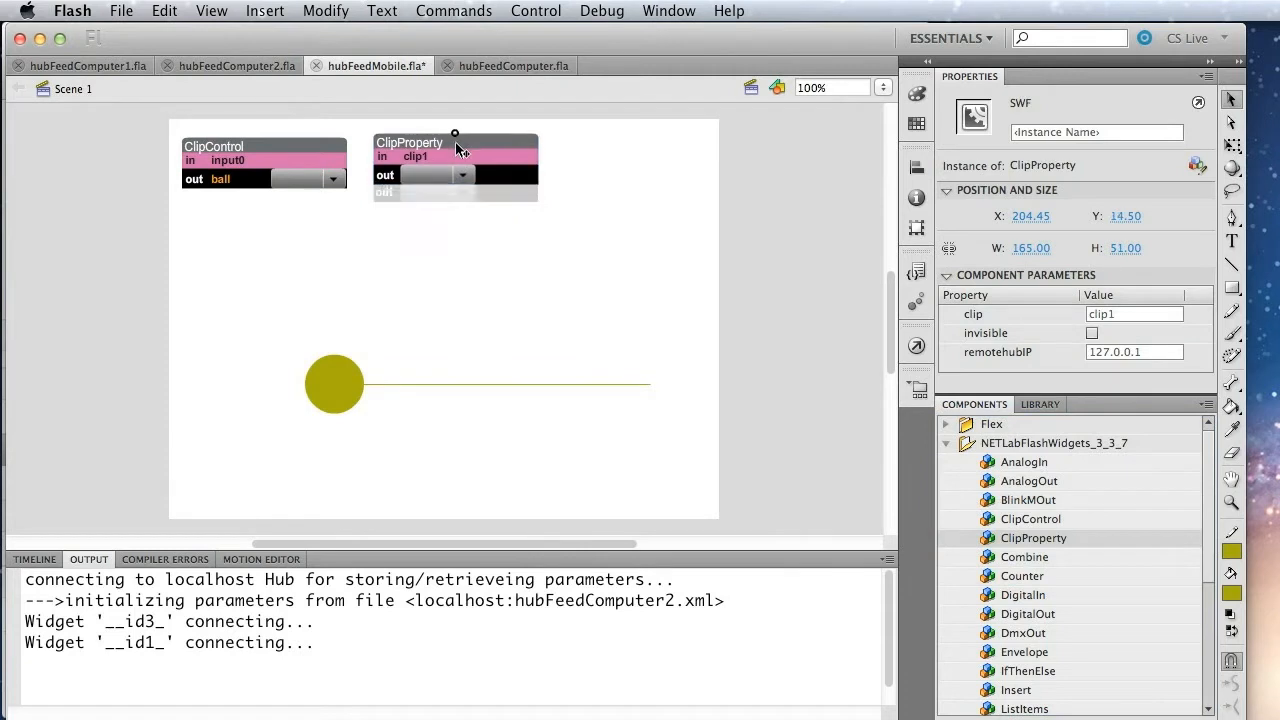
- Add a ClipProperty widget beside ClipControl with its clip parameter set to 'ball'
drag(455, 148, 455, 152)
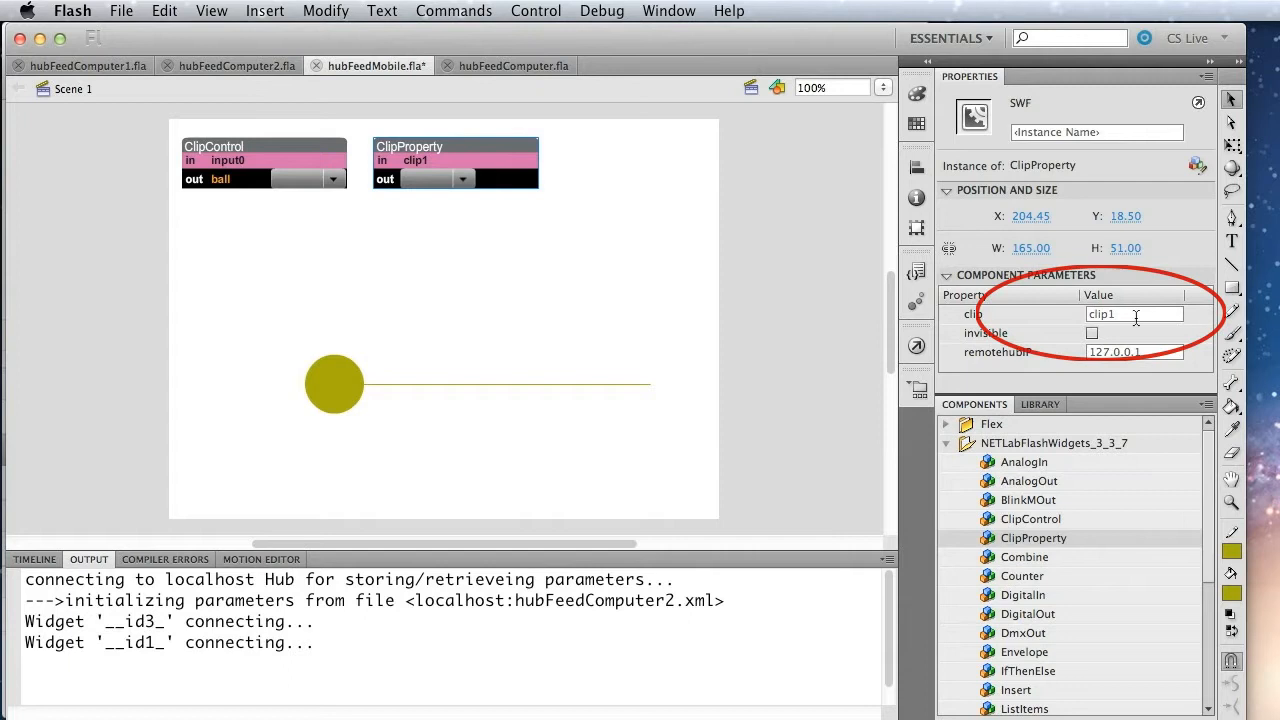
text(ball)
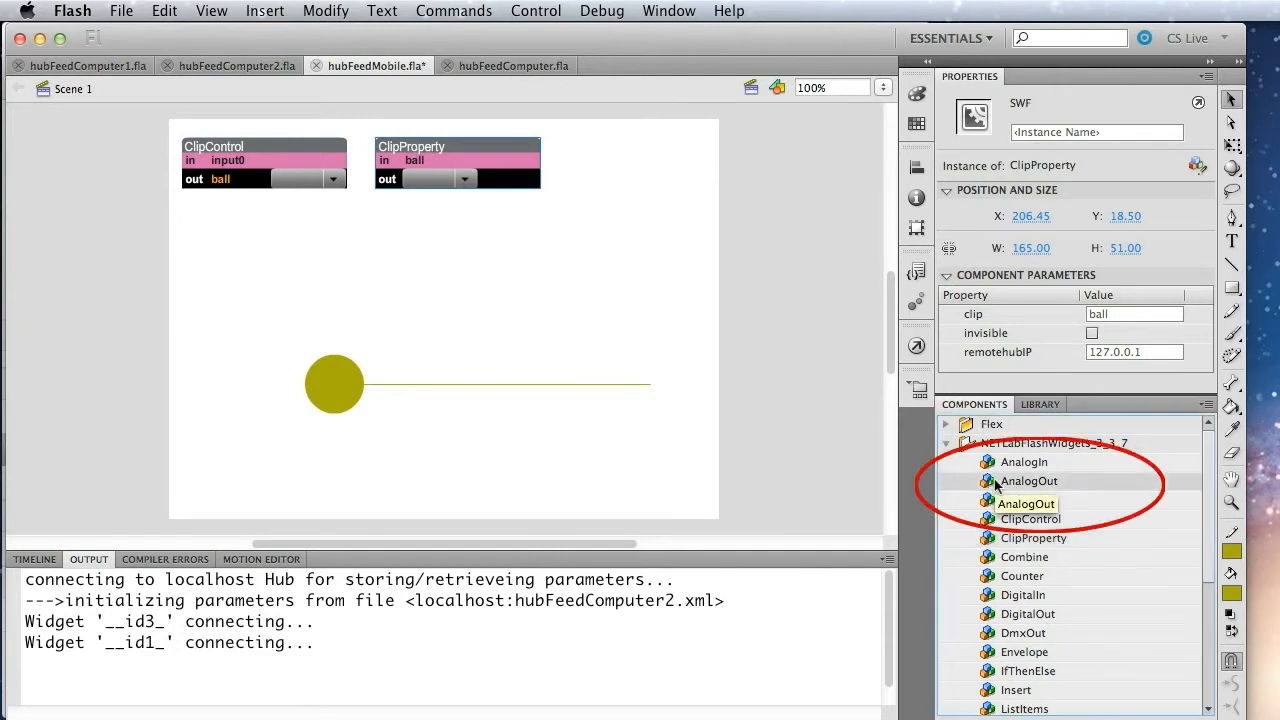
- Add an AnalogOut widget with its controller set to hubFeed
drag(1028, 481, 628, 220)
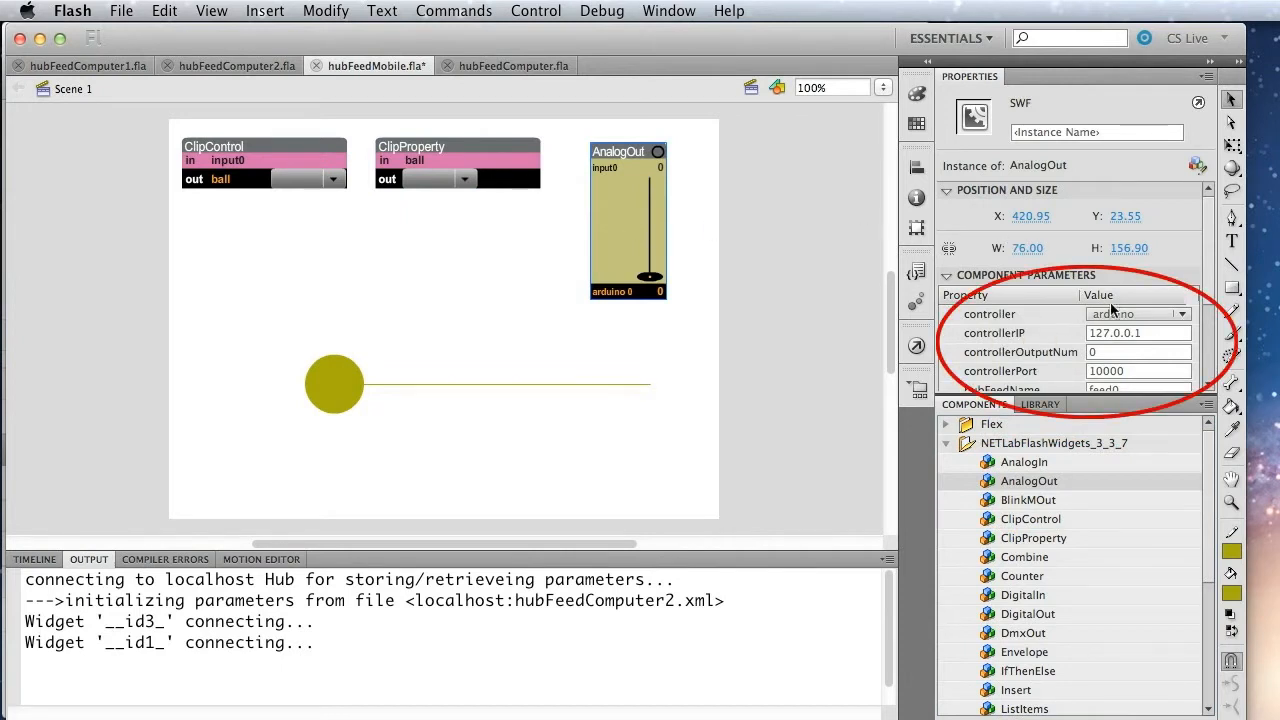
click(1138, 314)
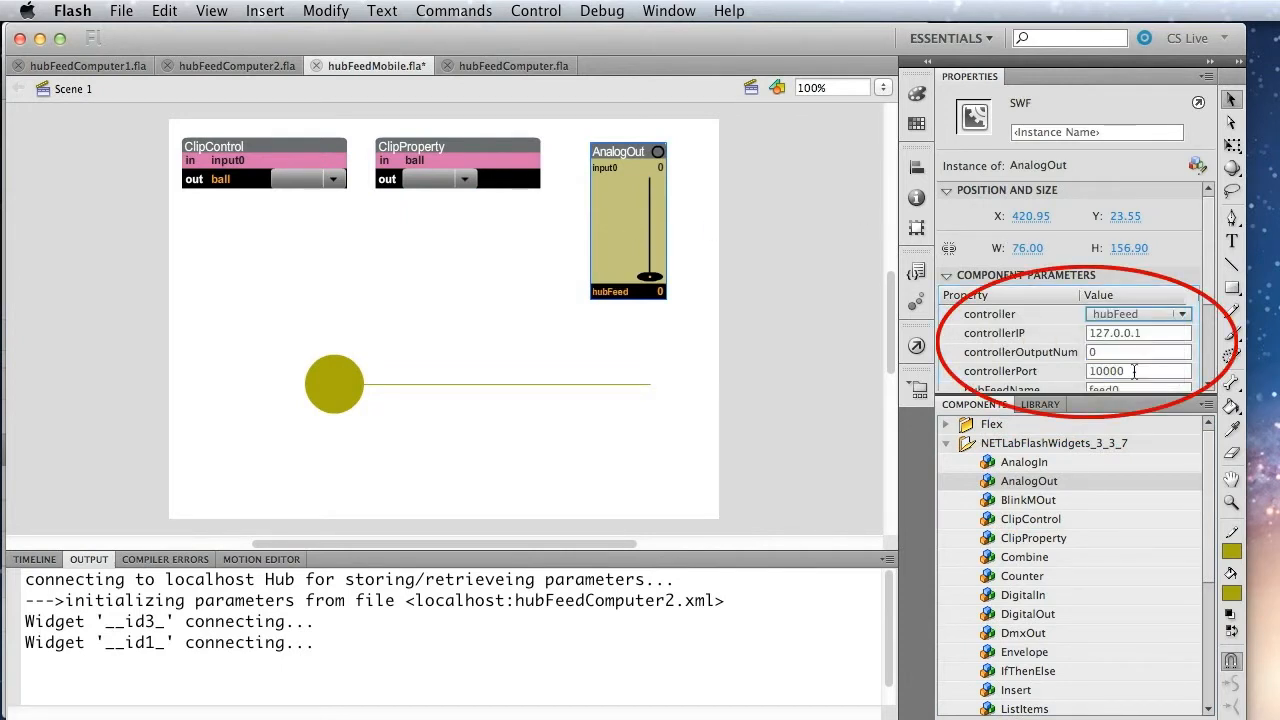
scroll(down, 3)
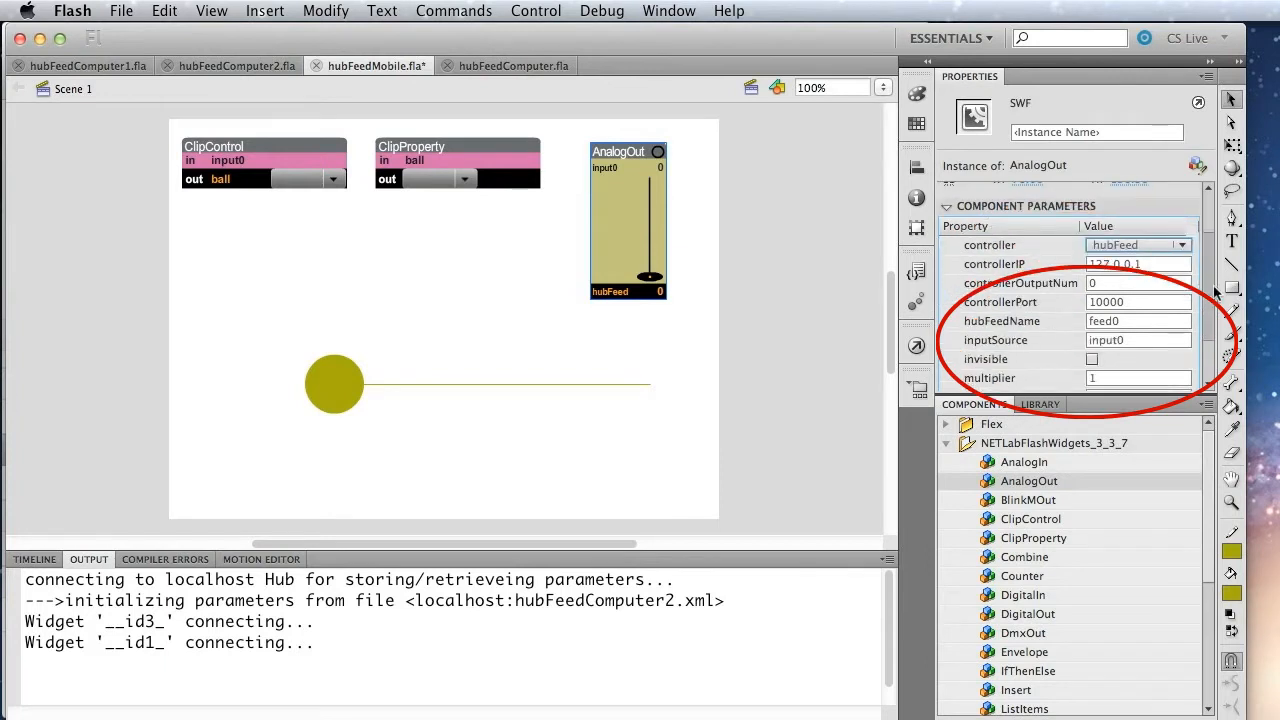
click(1137, 320)
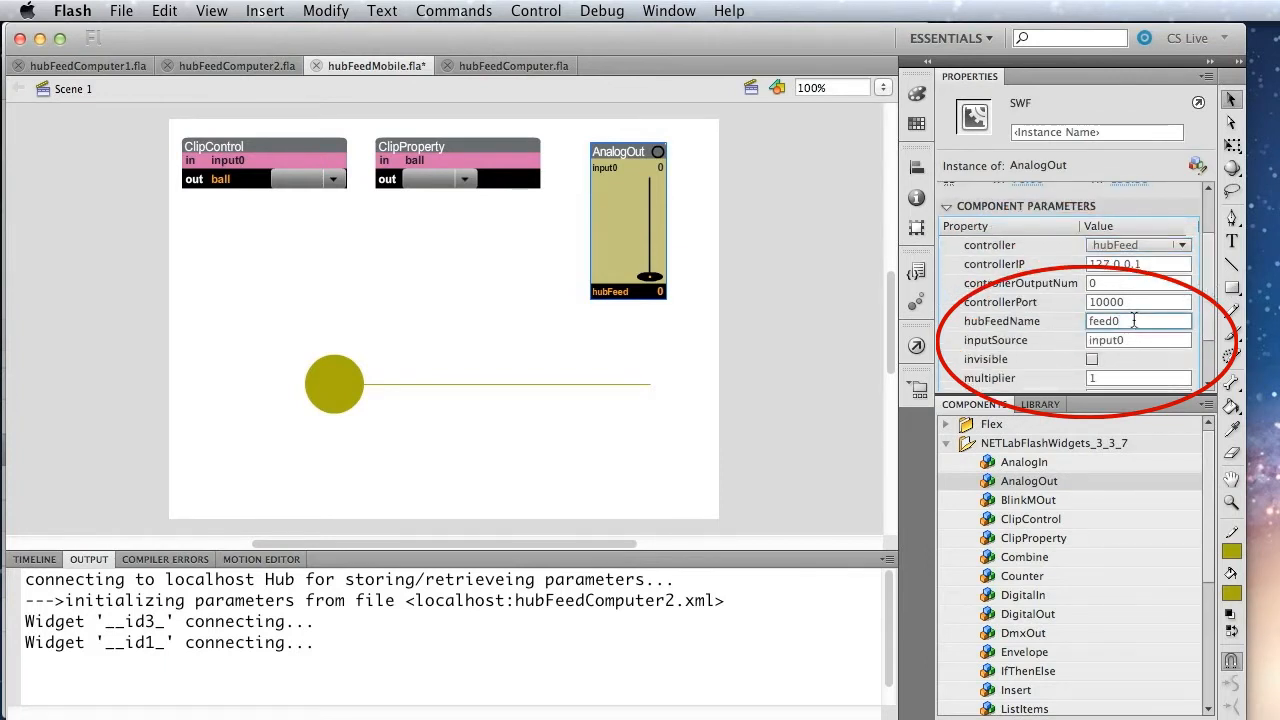
double_click(1104, 320)
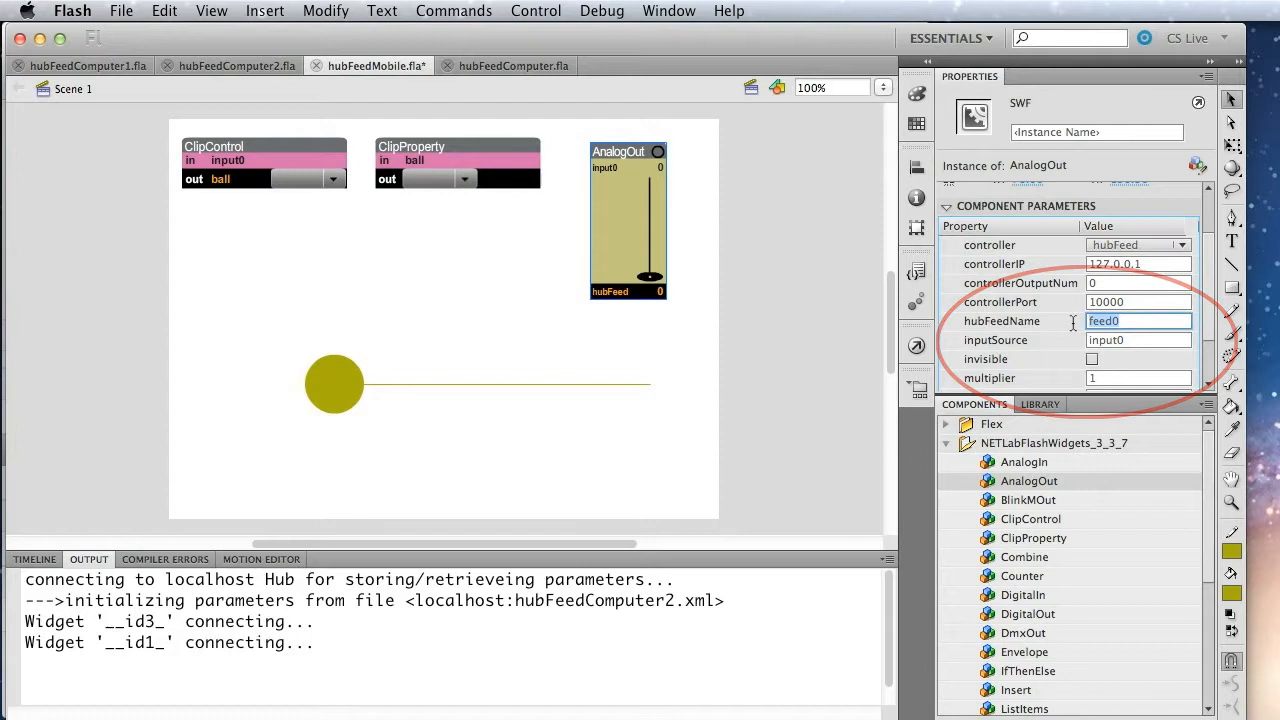
- Name the ClipProperty widget instance 'touch'
click(457, 162)
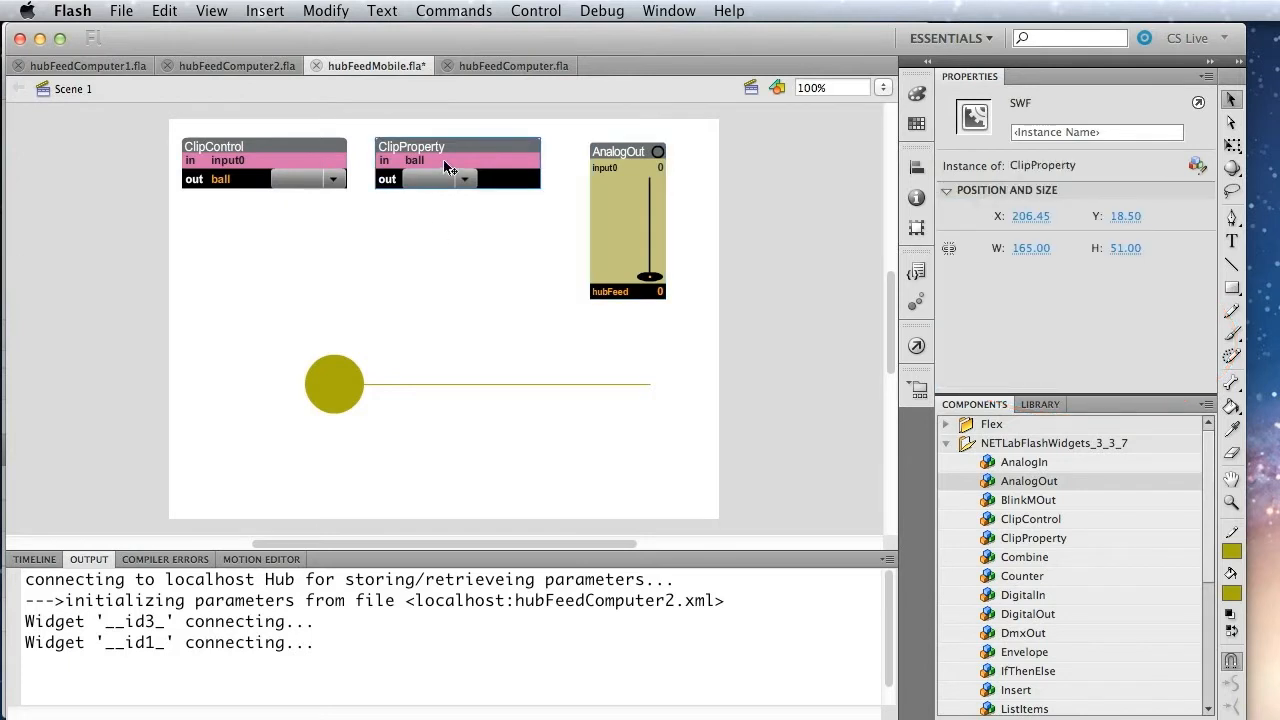
click(1096, 132)
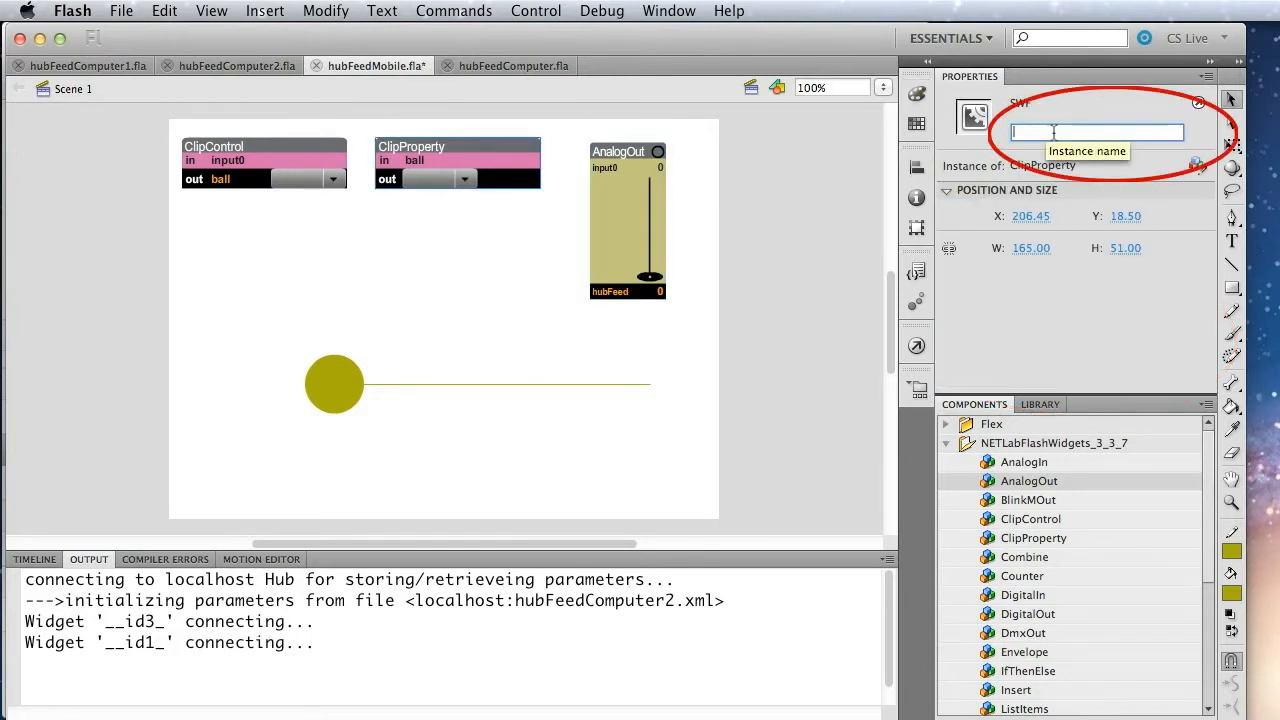
text(touch)
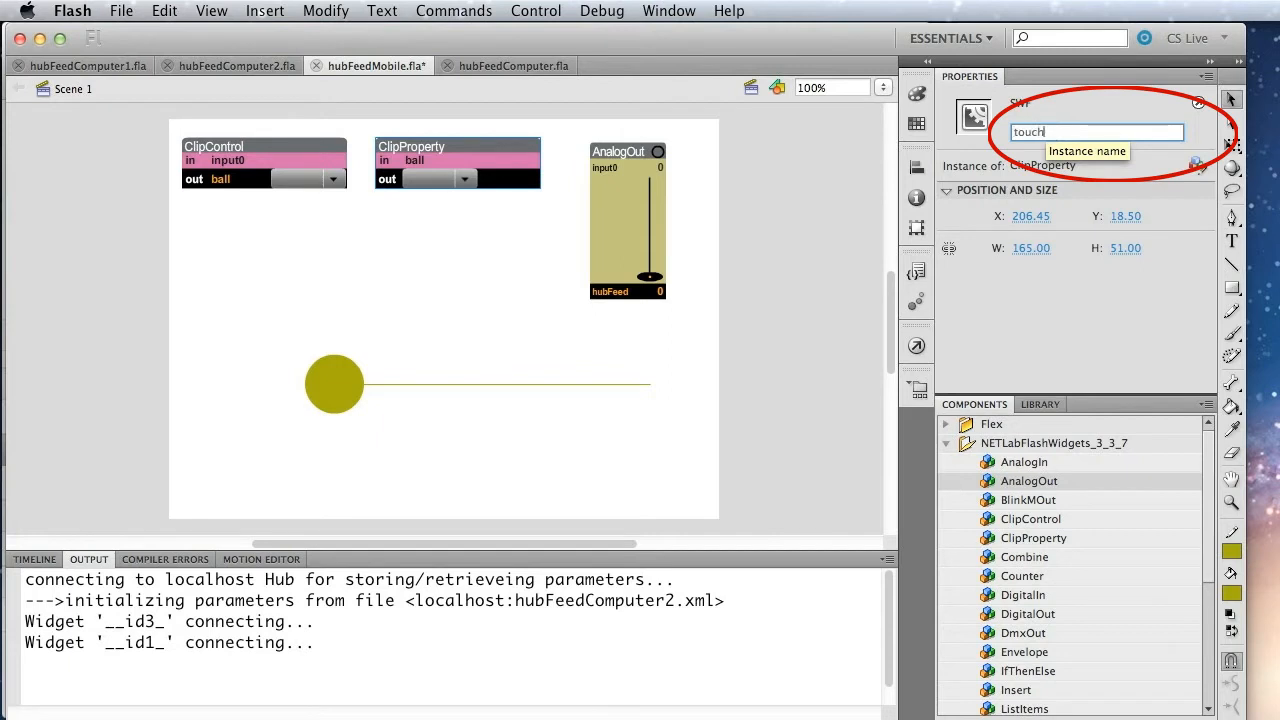
- Set the AnalogOut widget's inputSource to 'touch'
click(628, 220)
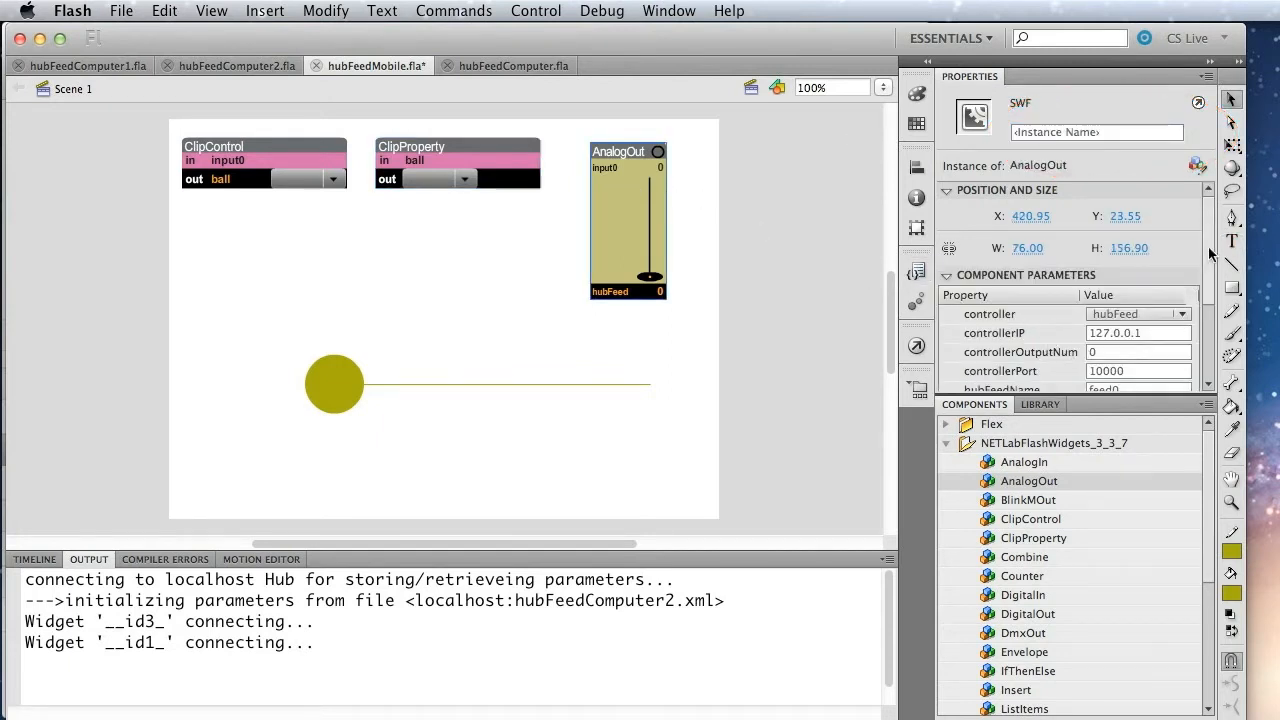
scroll(down, 3)
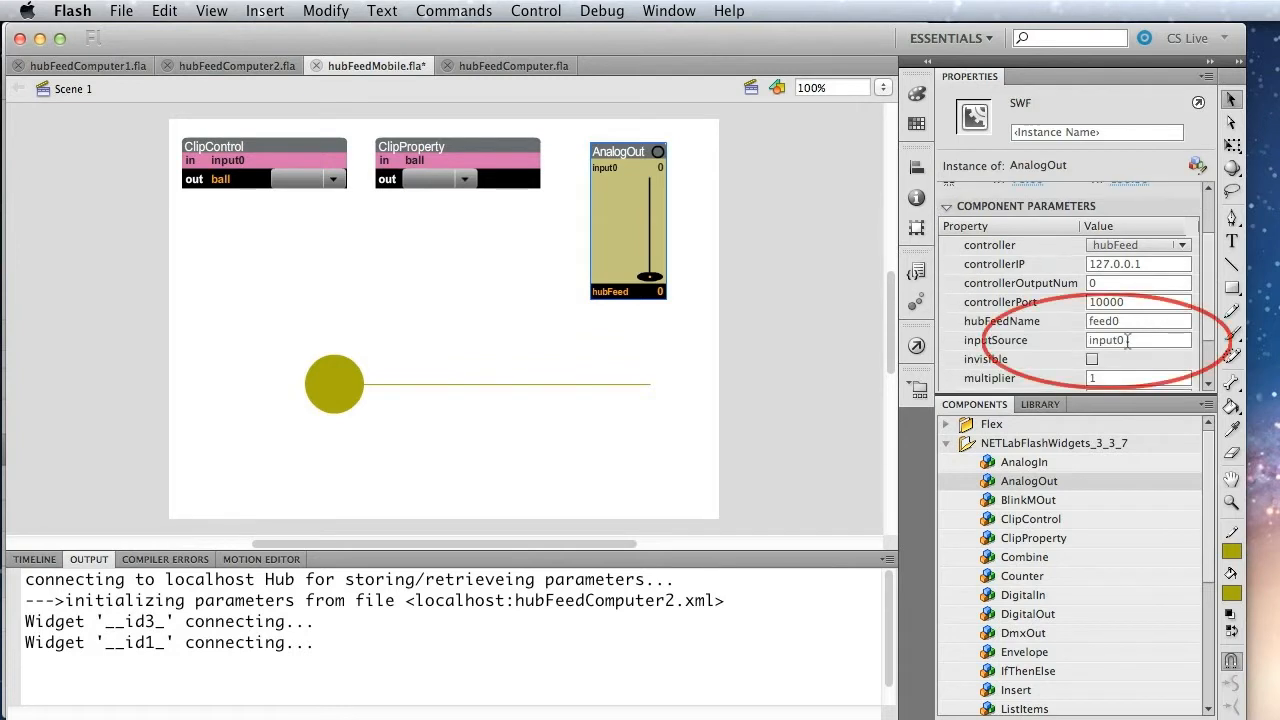
click(1138, 340)
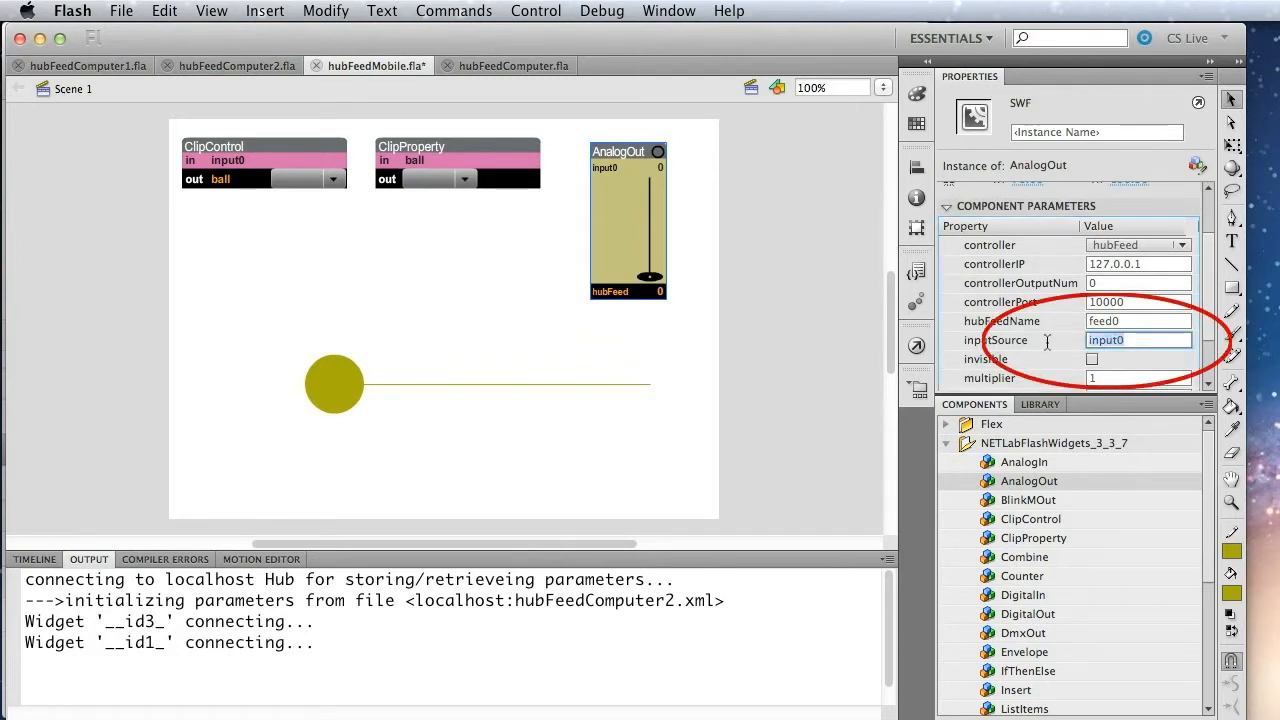
text(touch)
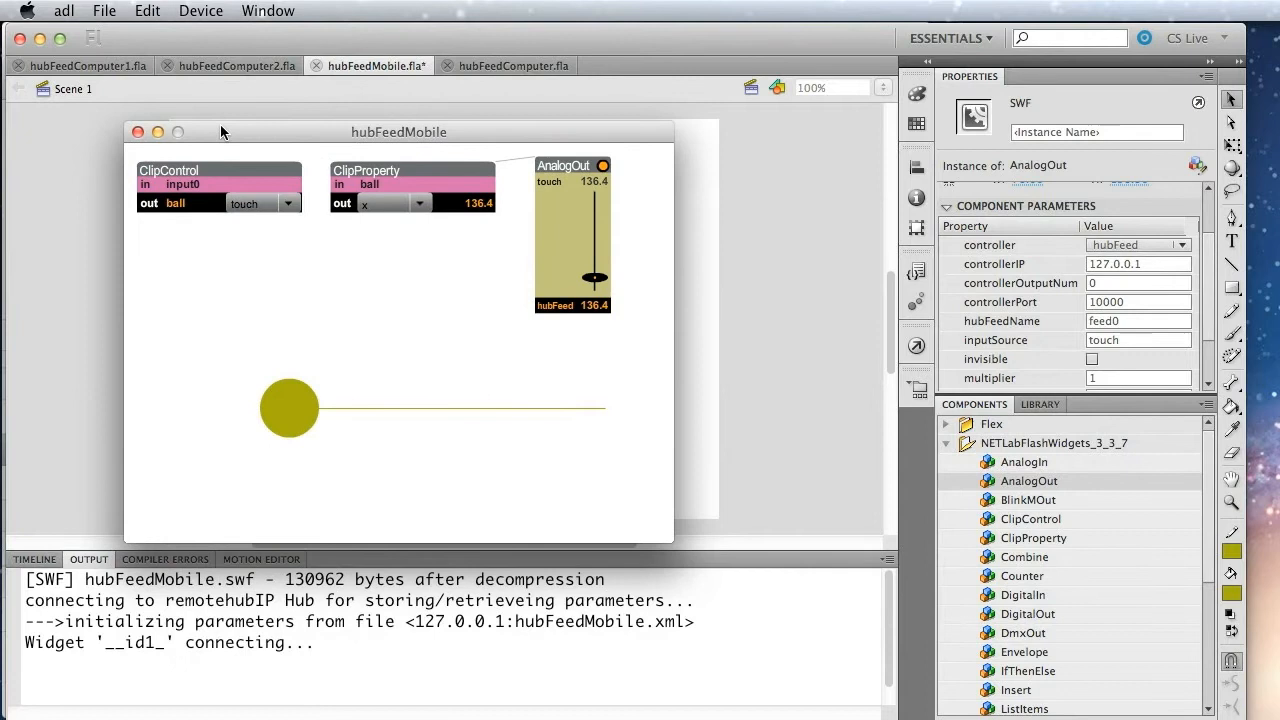
mouse_move(406, 418)
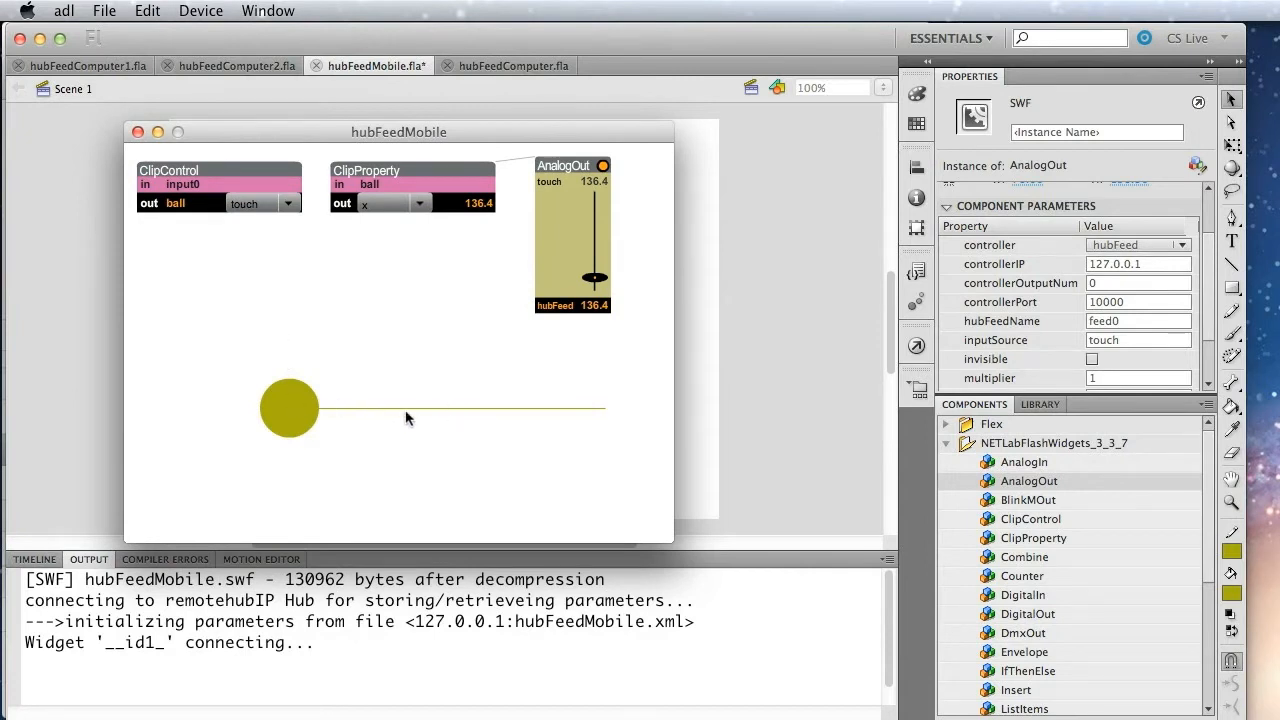
mouse_move(116, 129)
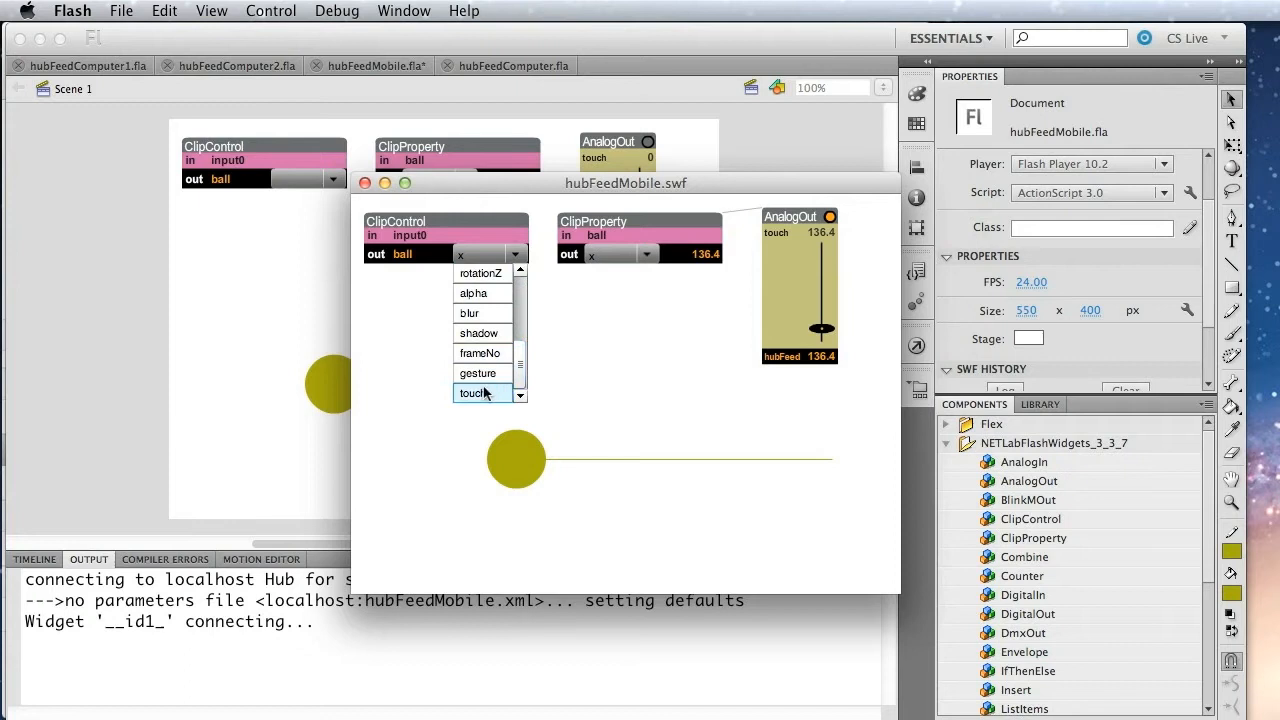
- Switch ClipControl to touch and drag the ball along its track, watching AnalogOut
click(480, 393)
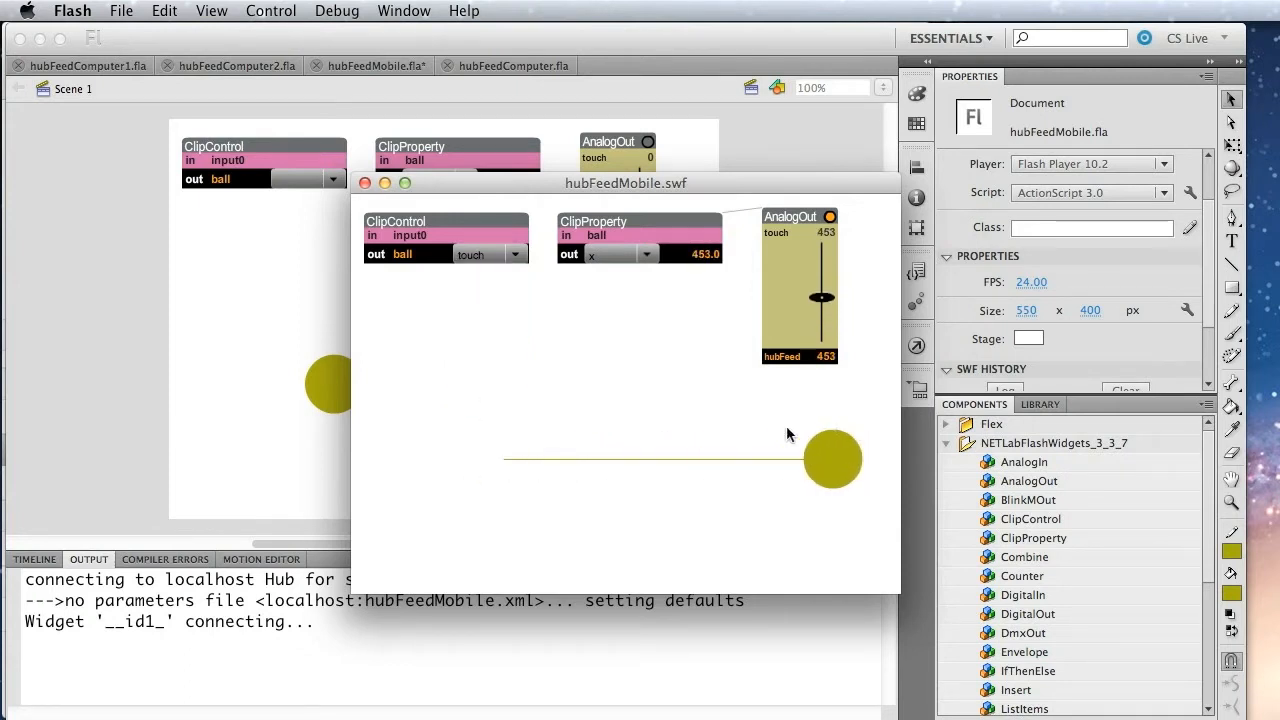
drag(833, 460, 717, 460)
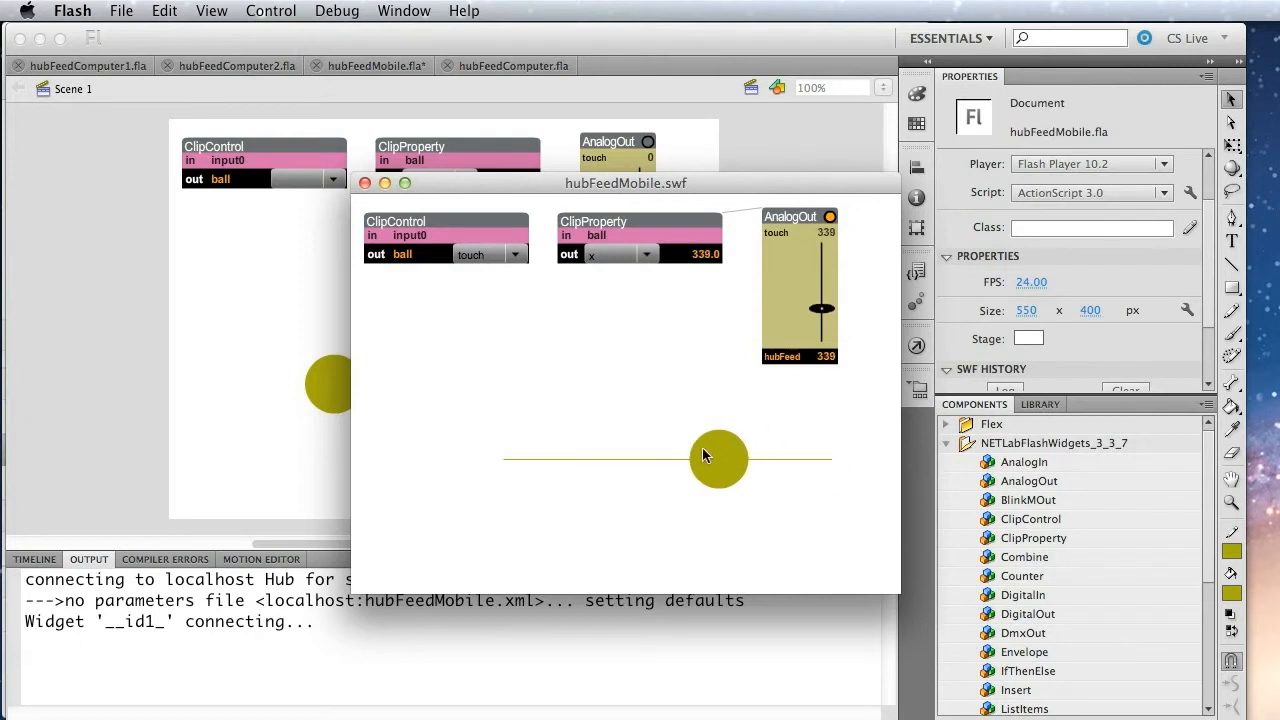
drag(718, 458, 676, 458)
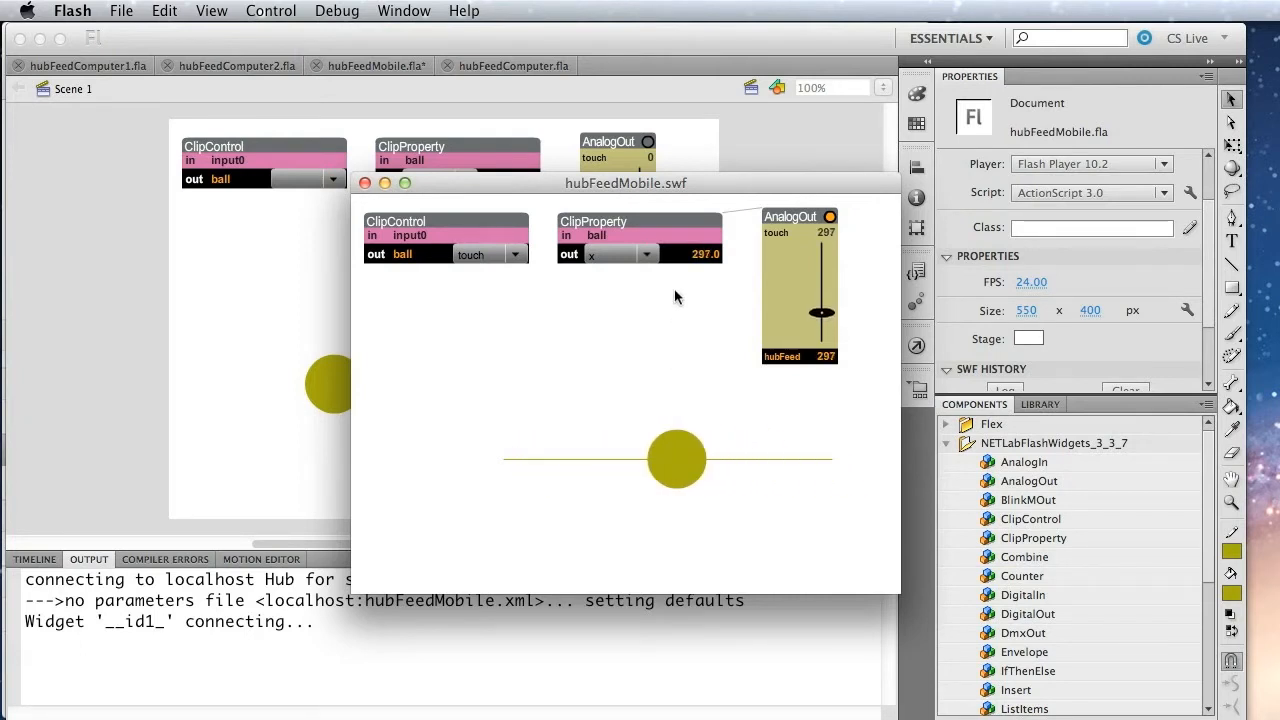
mouse_move(793, 349)
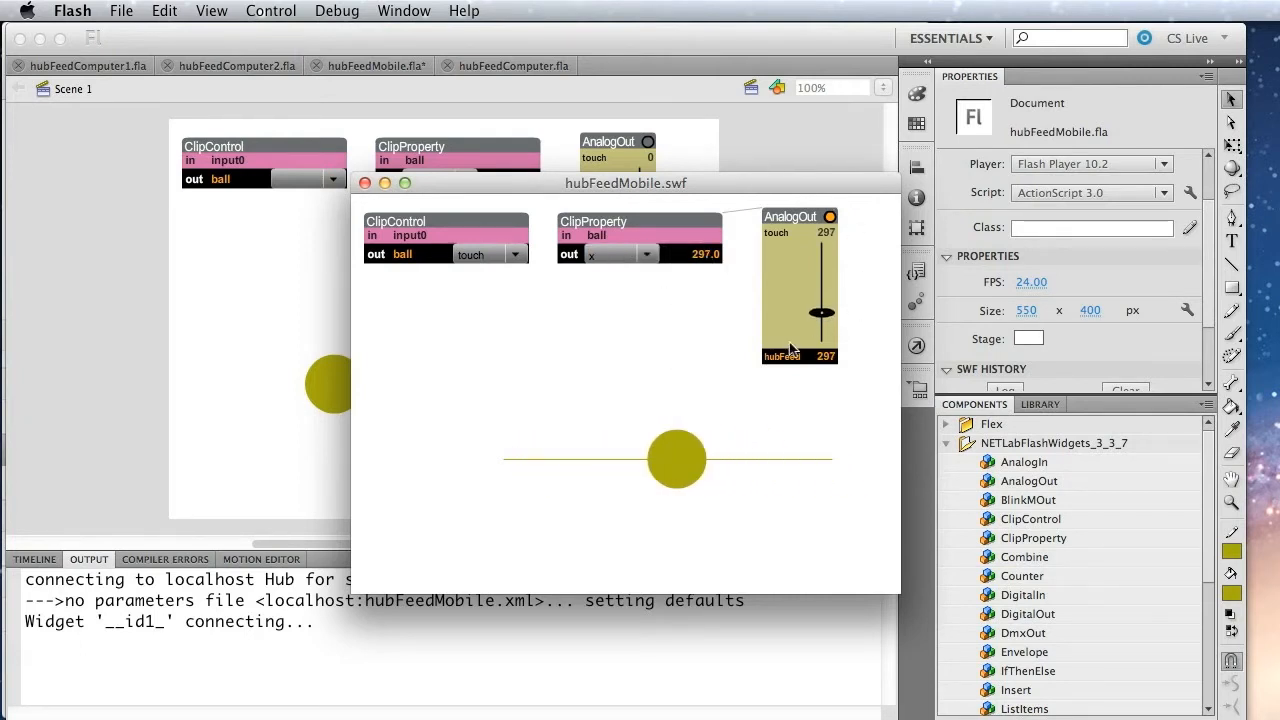
mouse_move(603, 537)
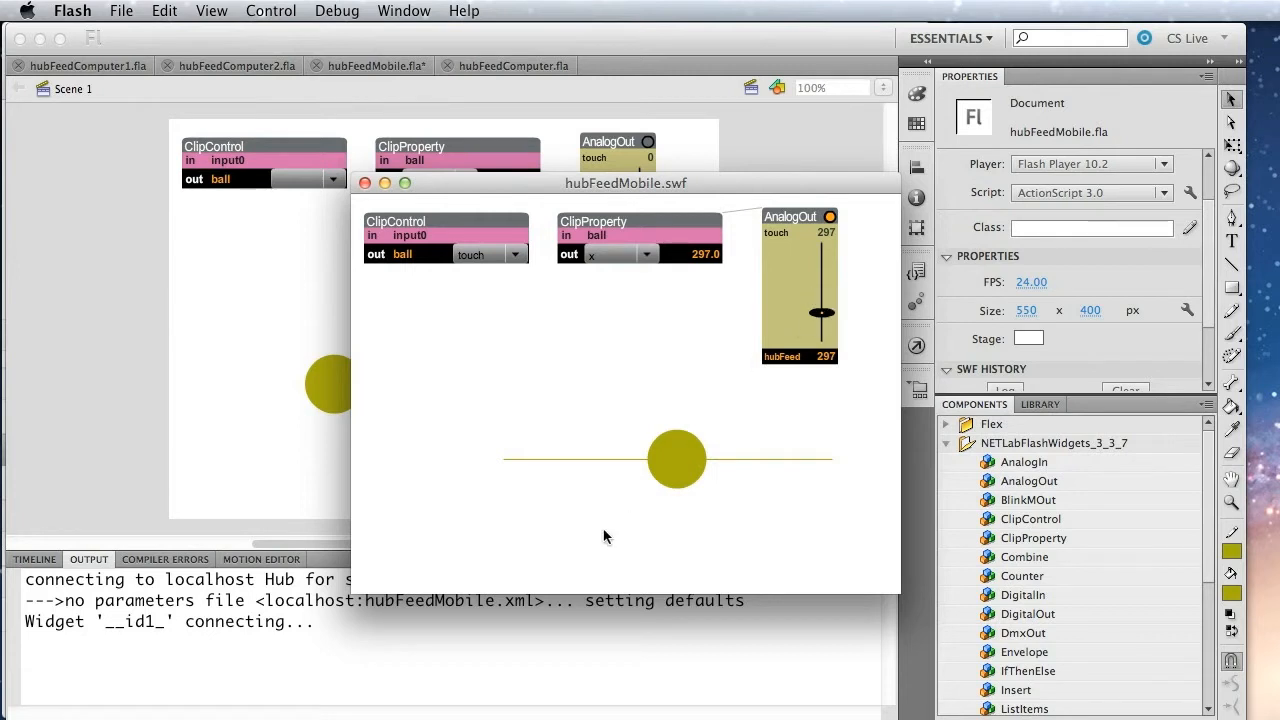
drag(677, 459, 747, 459)
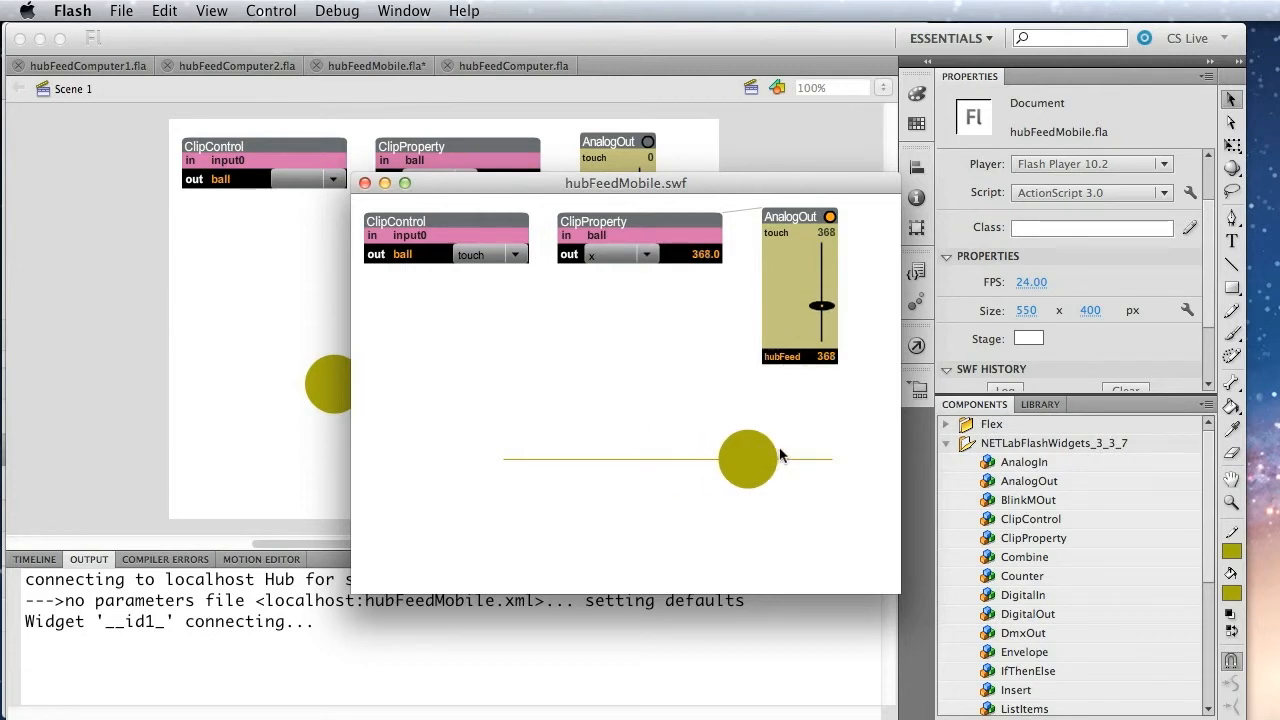
drag(748, 459, 585, 459)
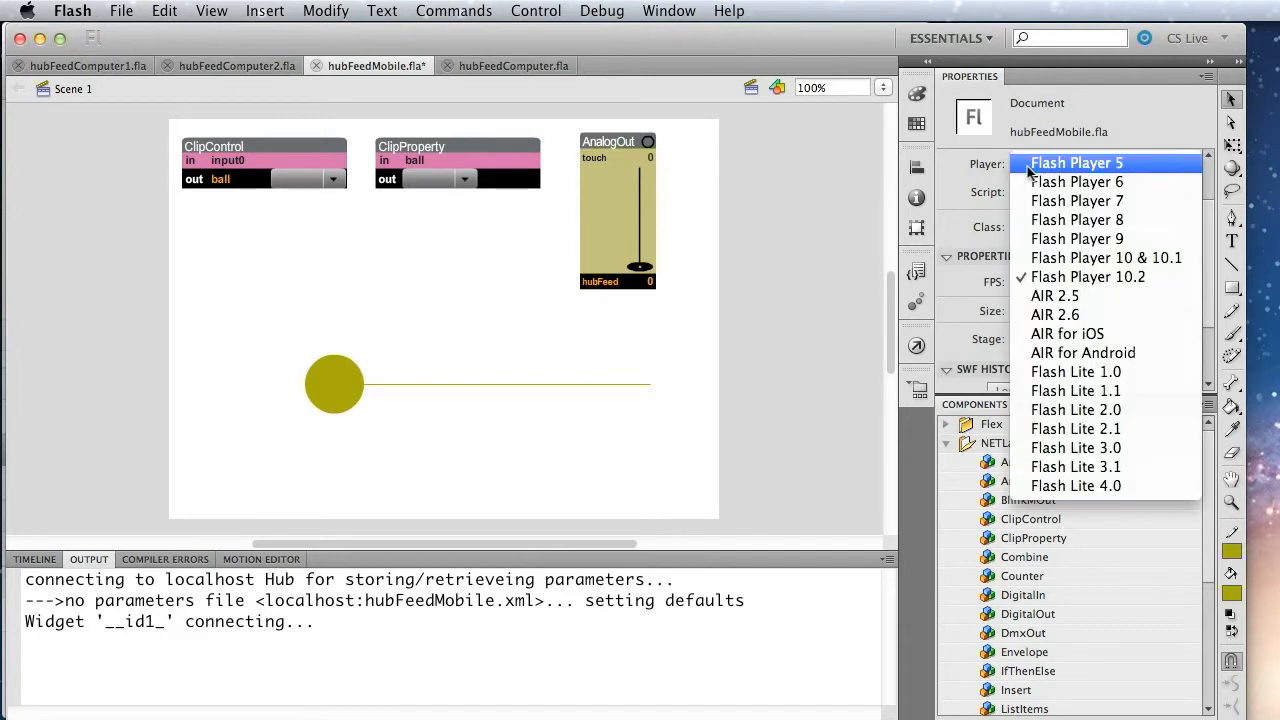
mouse_move(1067, 334)
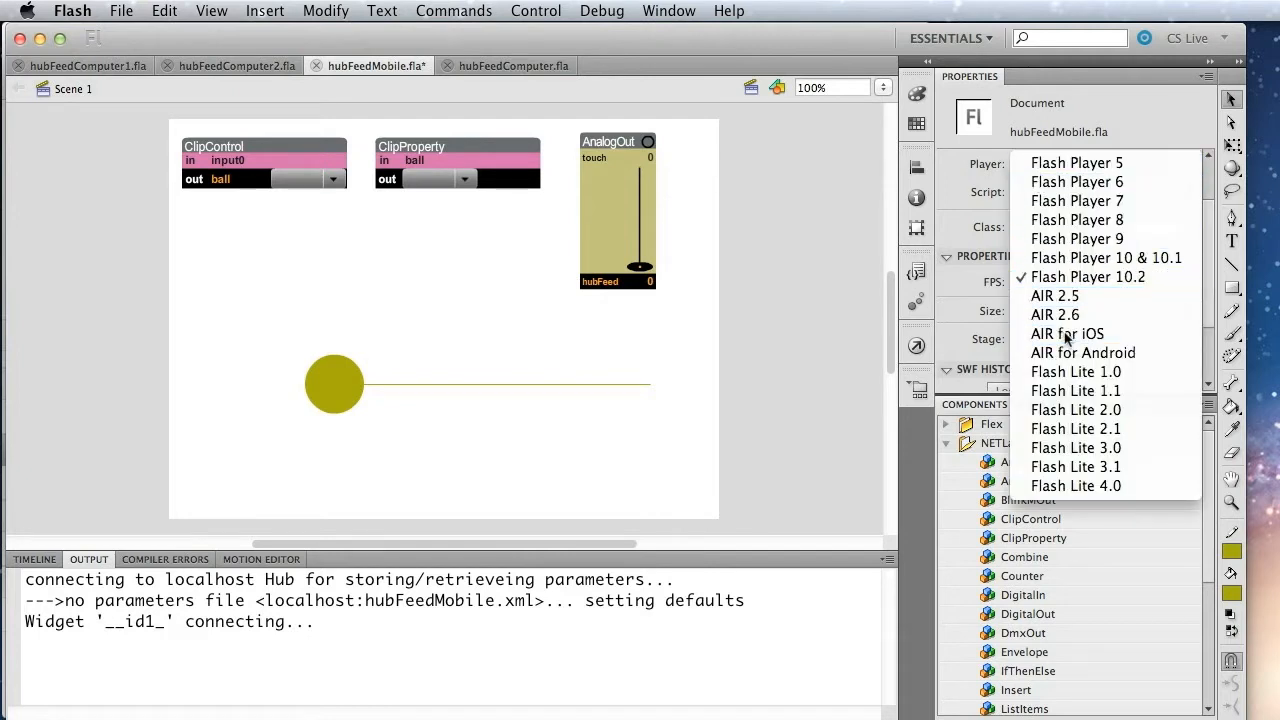
- Set the document's Player target to AIR for iOS in Properties
click(1066, 333)
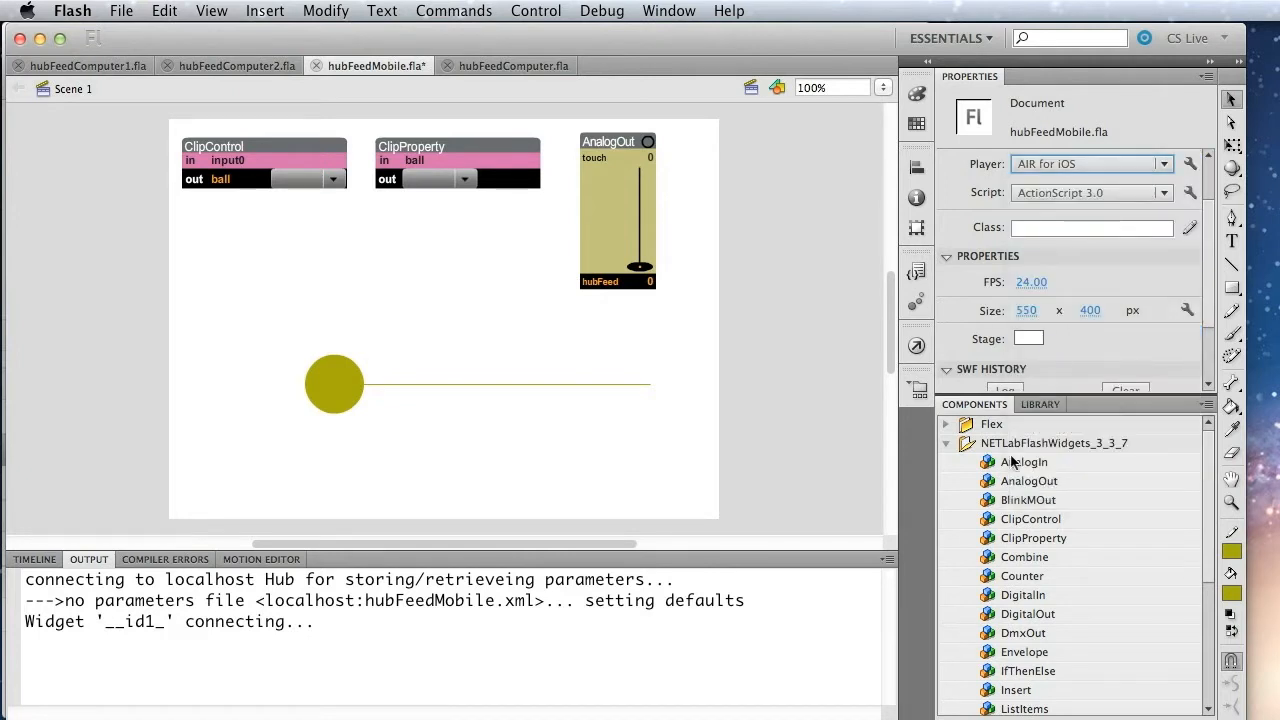
scroll(down, 3)
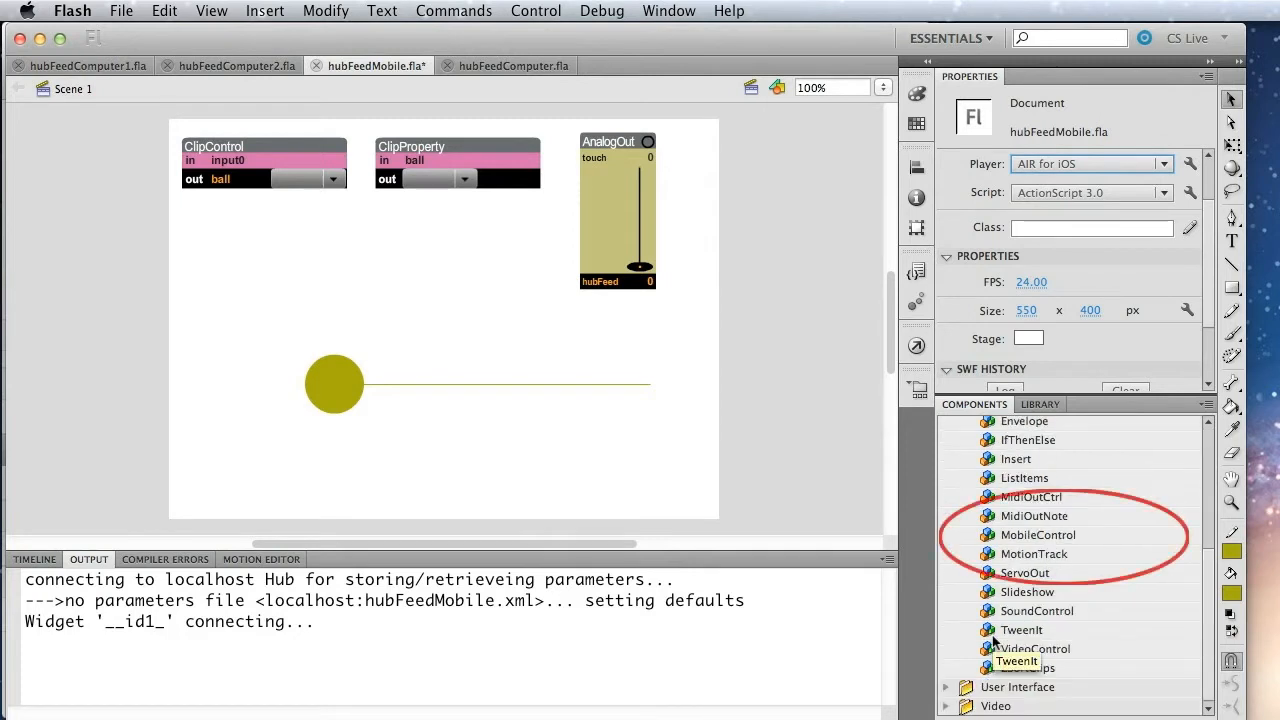
scroll(down, 3)
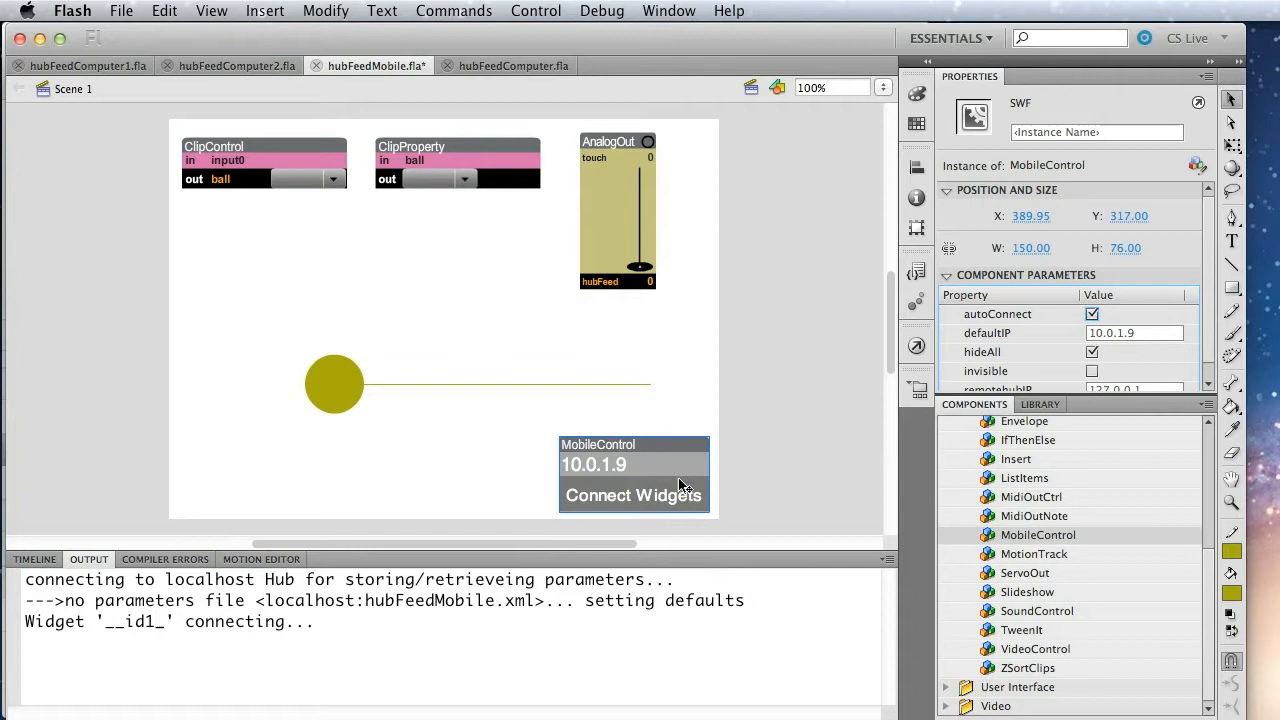
mouse_move(670, 485)
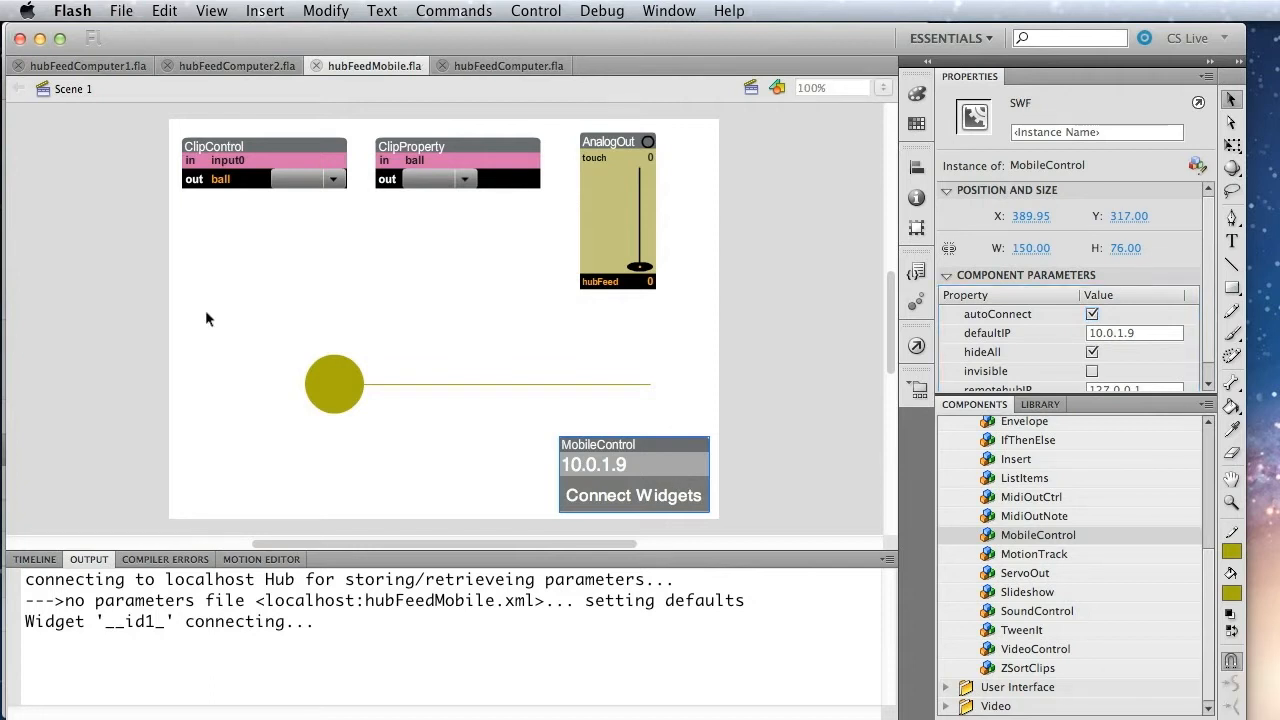
- Publish hubFeedMobile for iOS with Landscape aspect ratio and iPad target, for quick device testing
click(121, 11)
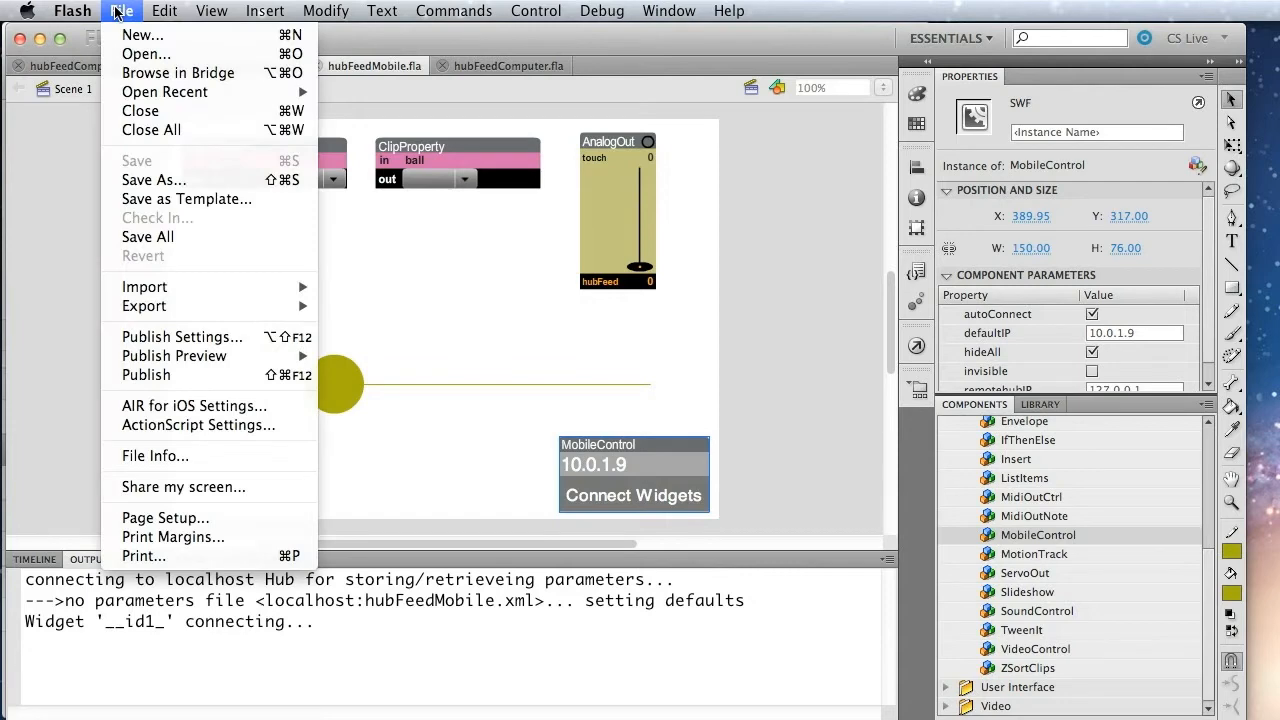
mouse_move(194, 406)
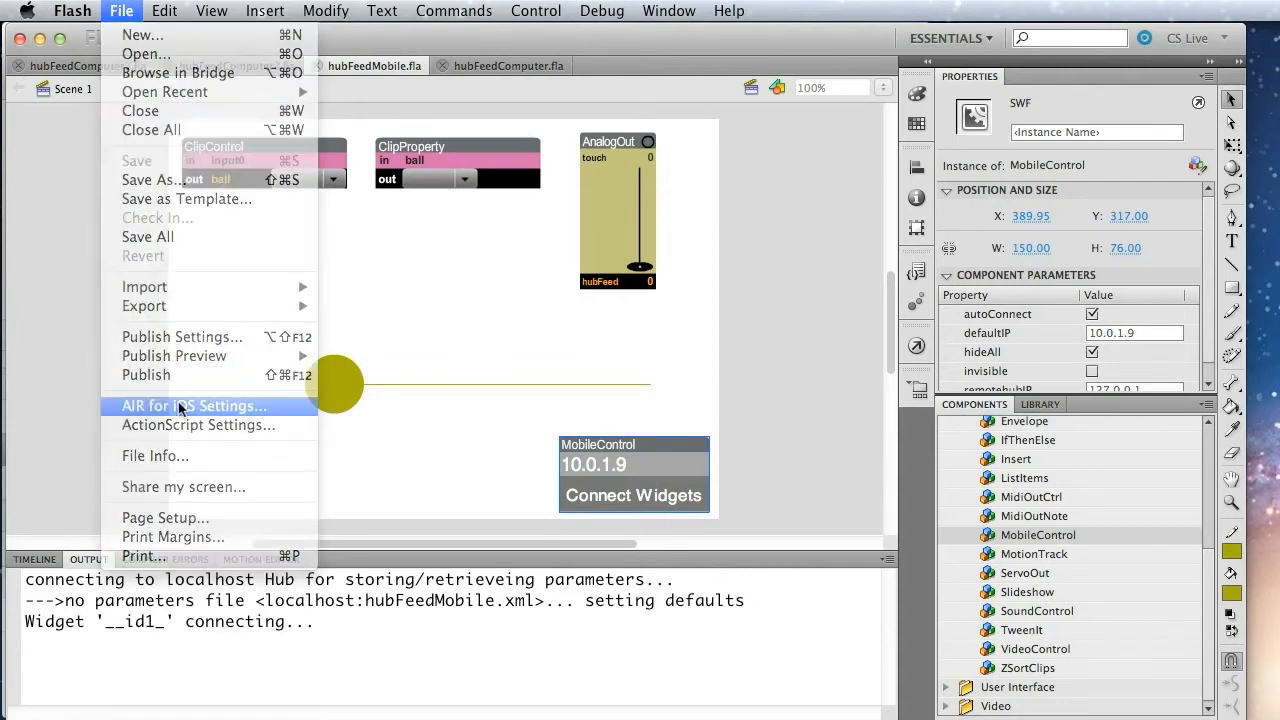
click(194, 406)
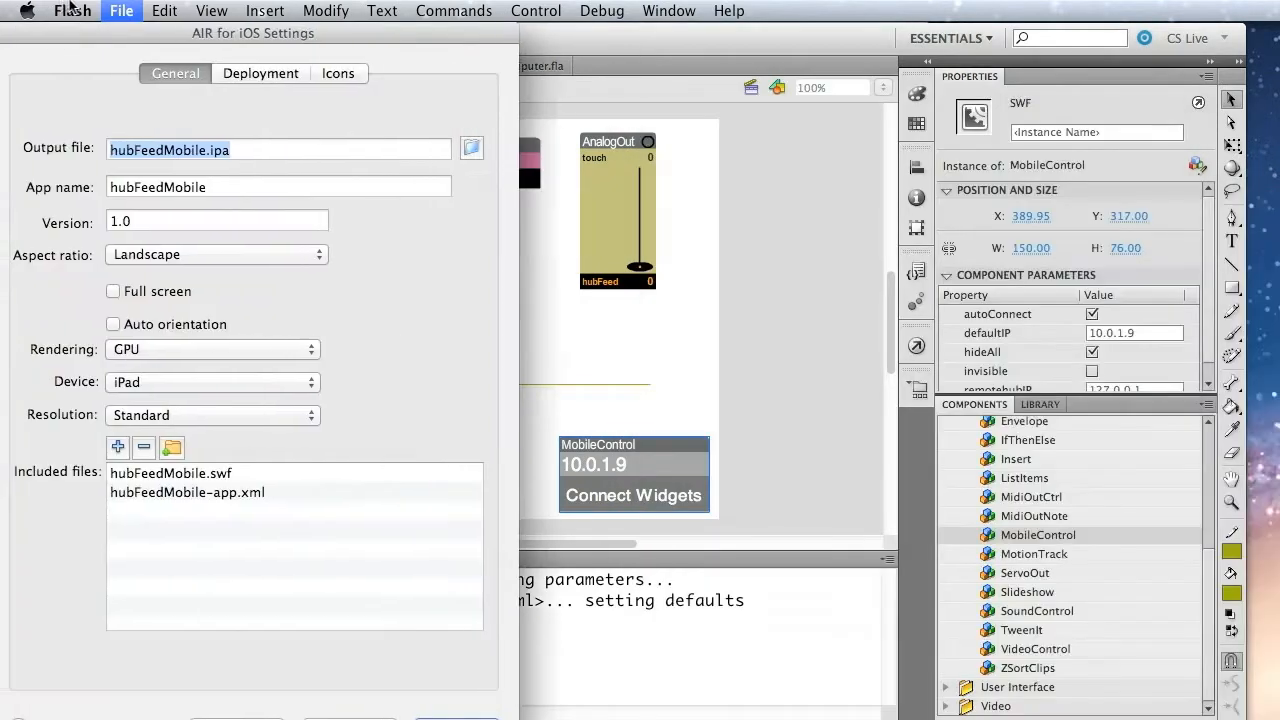
click(216, 254)
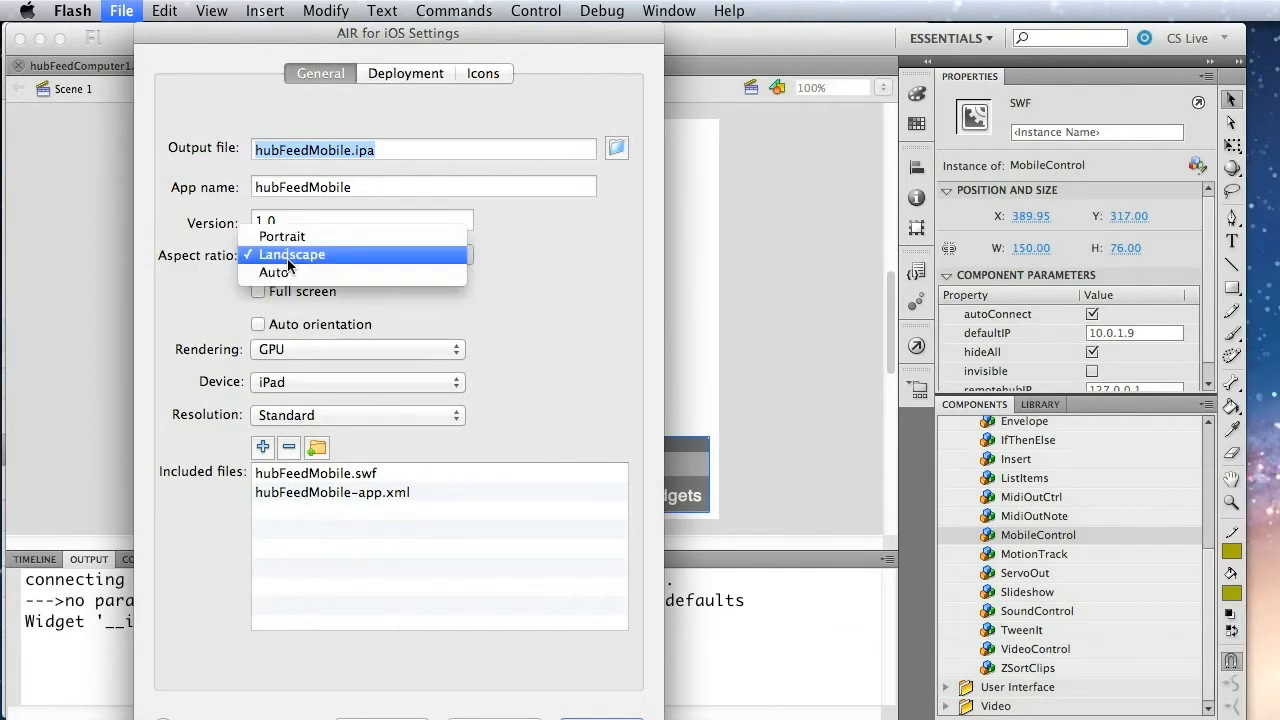
click(291, 254)
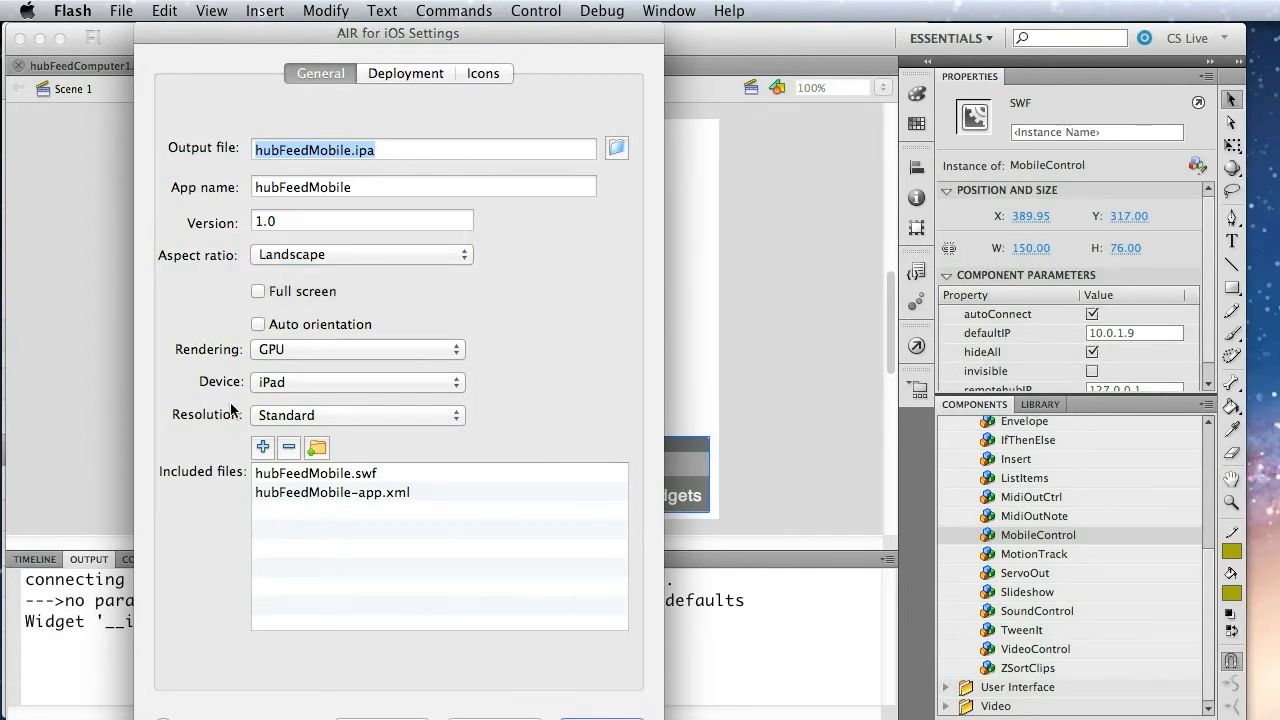
click(357, 382)
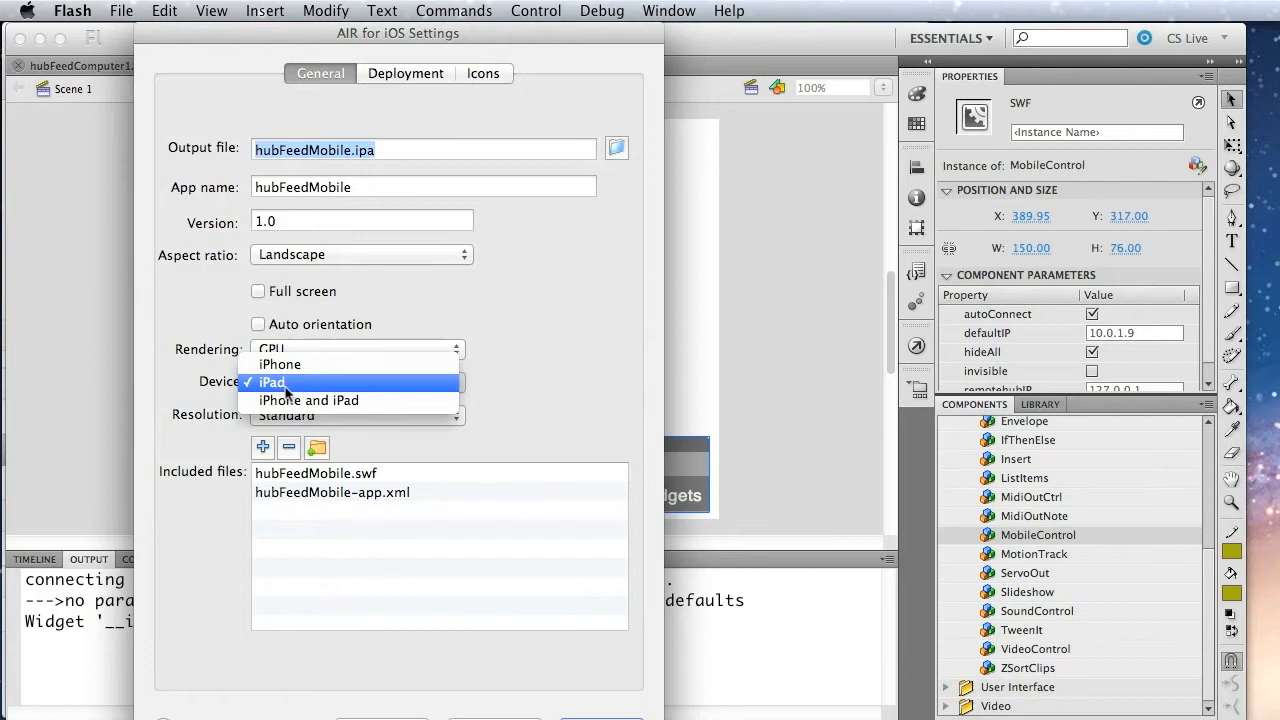
click(271, 382)
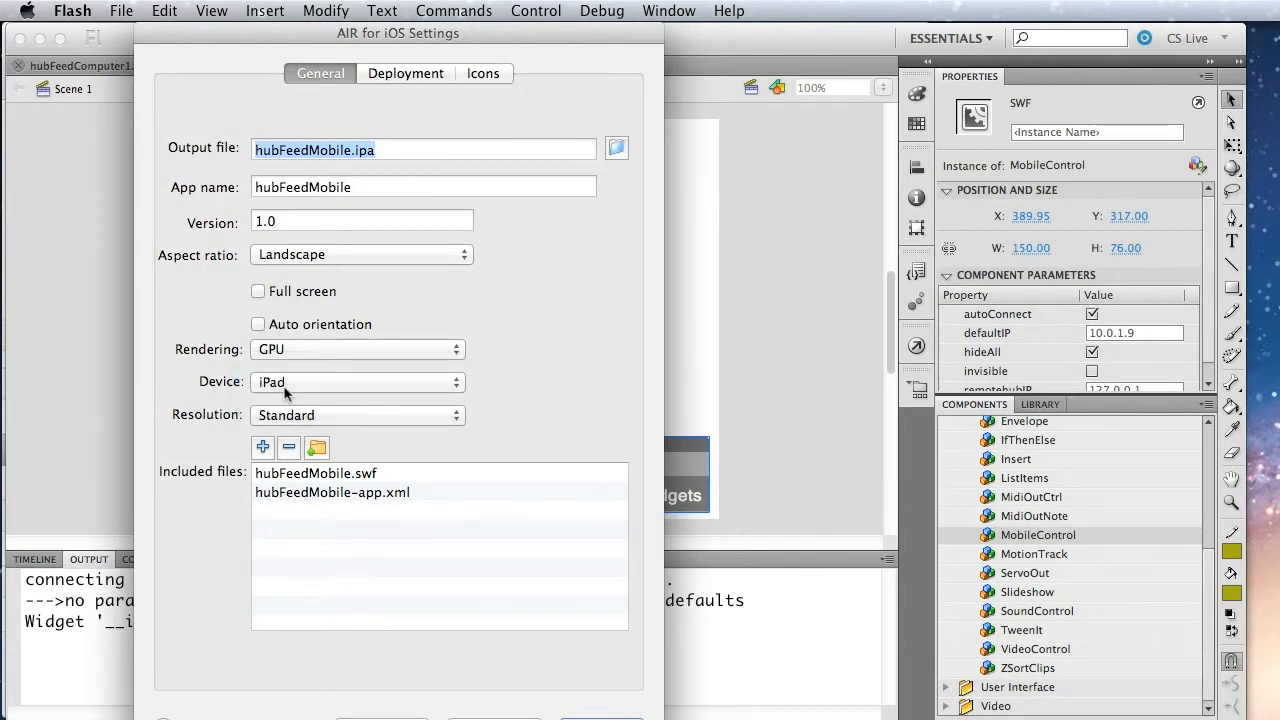
click(405, 73)
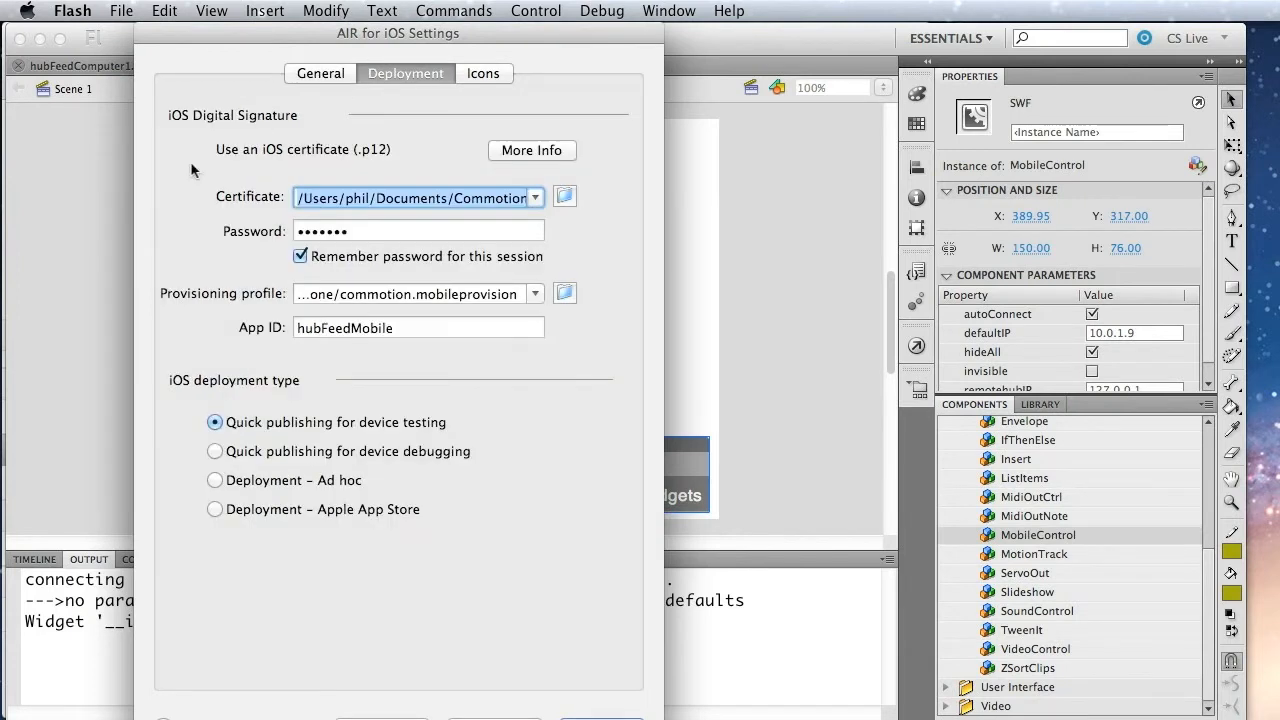
mouse_move(210, 300)
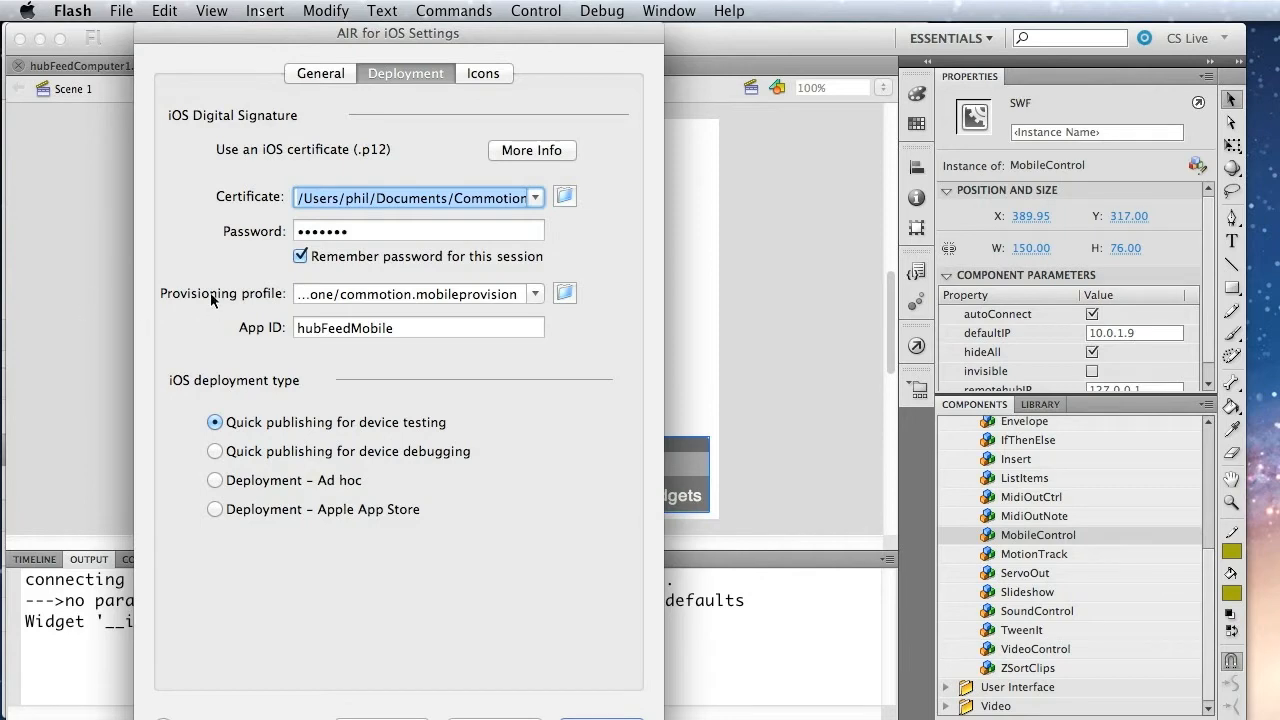
mouse_move(350, 703)
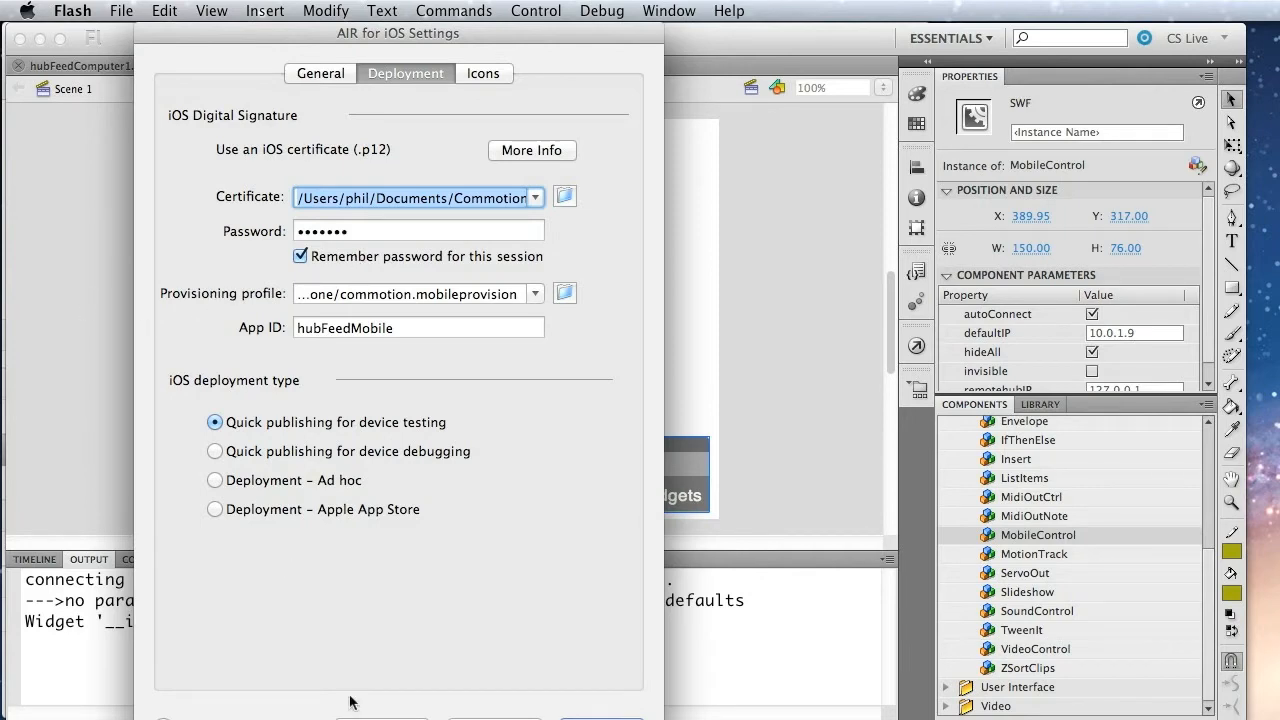
click(602, 718)
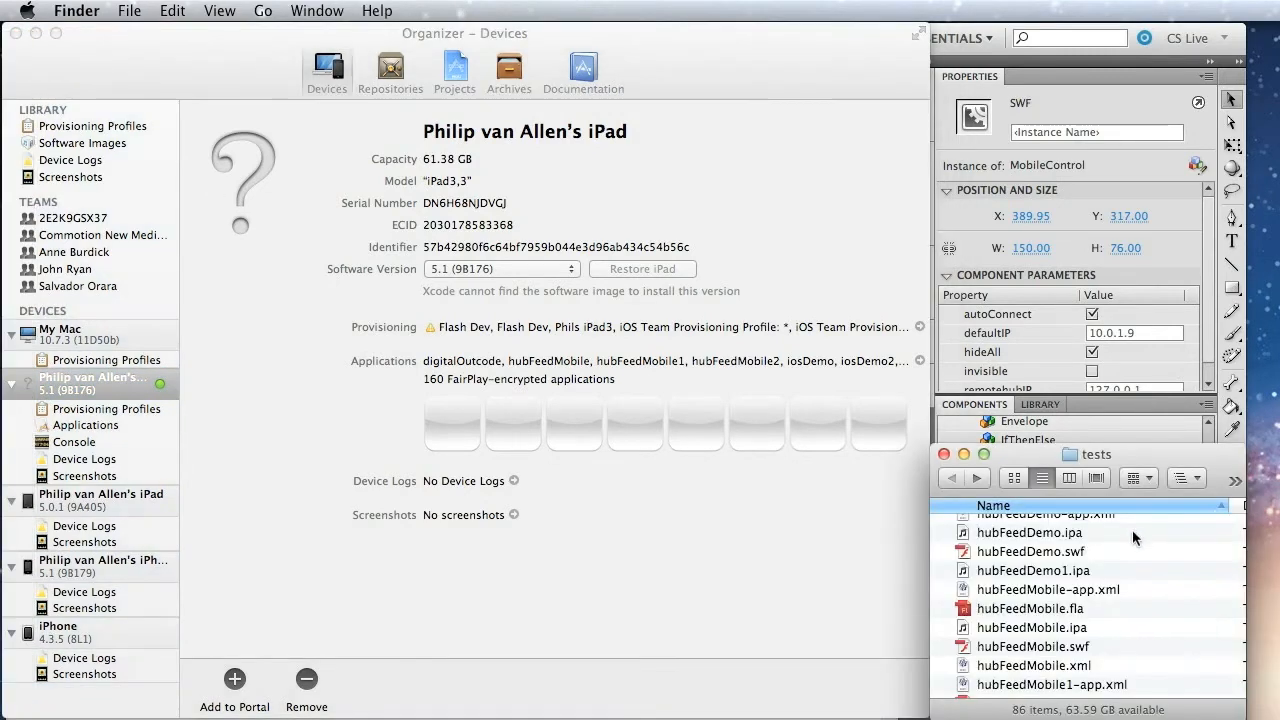
- Show the iPad's installed applications in Xcode Organizer, listing hubFeedMobile 1.0.0
click(1030, 532)
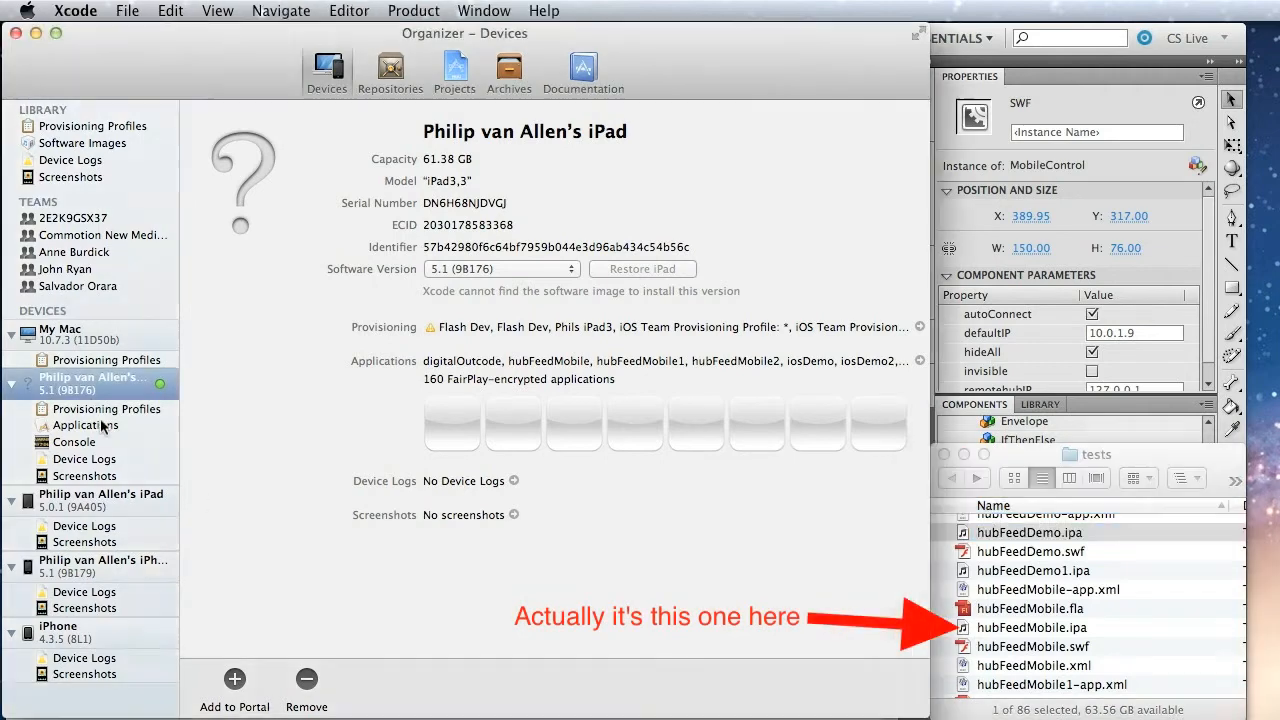
click(85, 425)
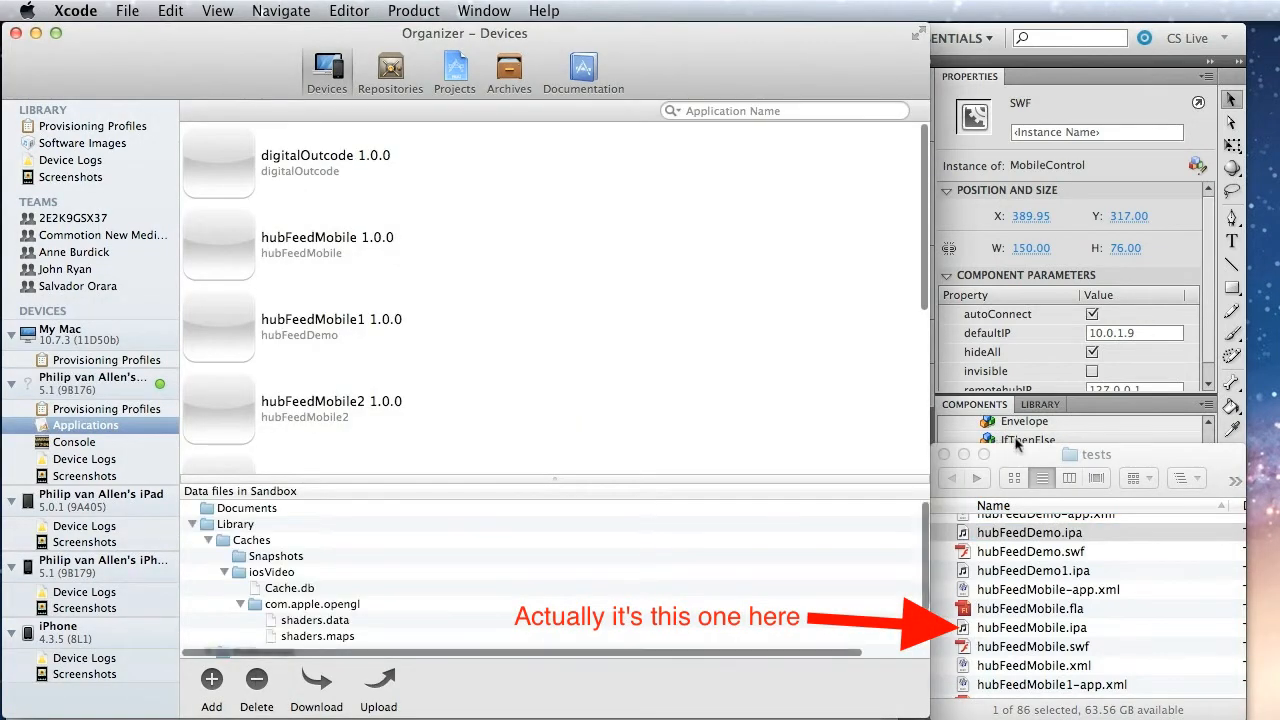
click(1030, 532)
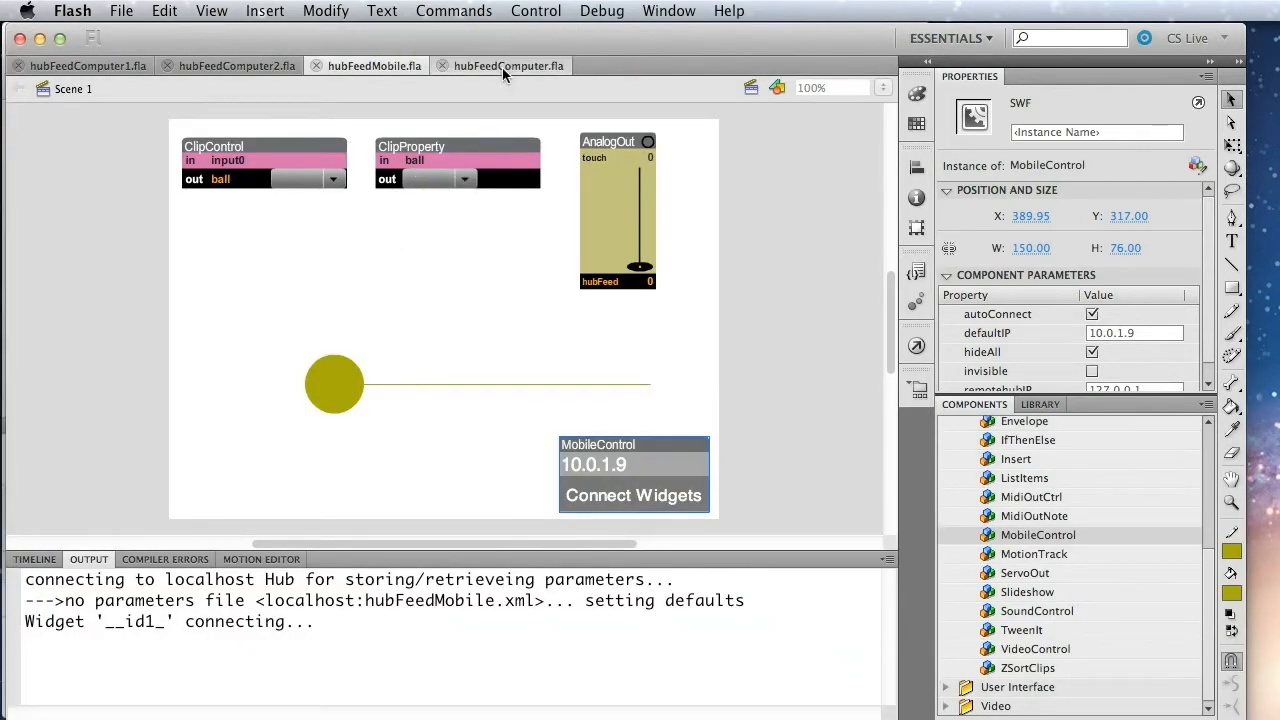
- On hubFeedComputer, place an AnalogIn reading from hubFeed, then a VideoControl beside it
click(505, 65)
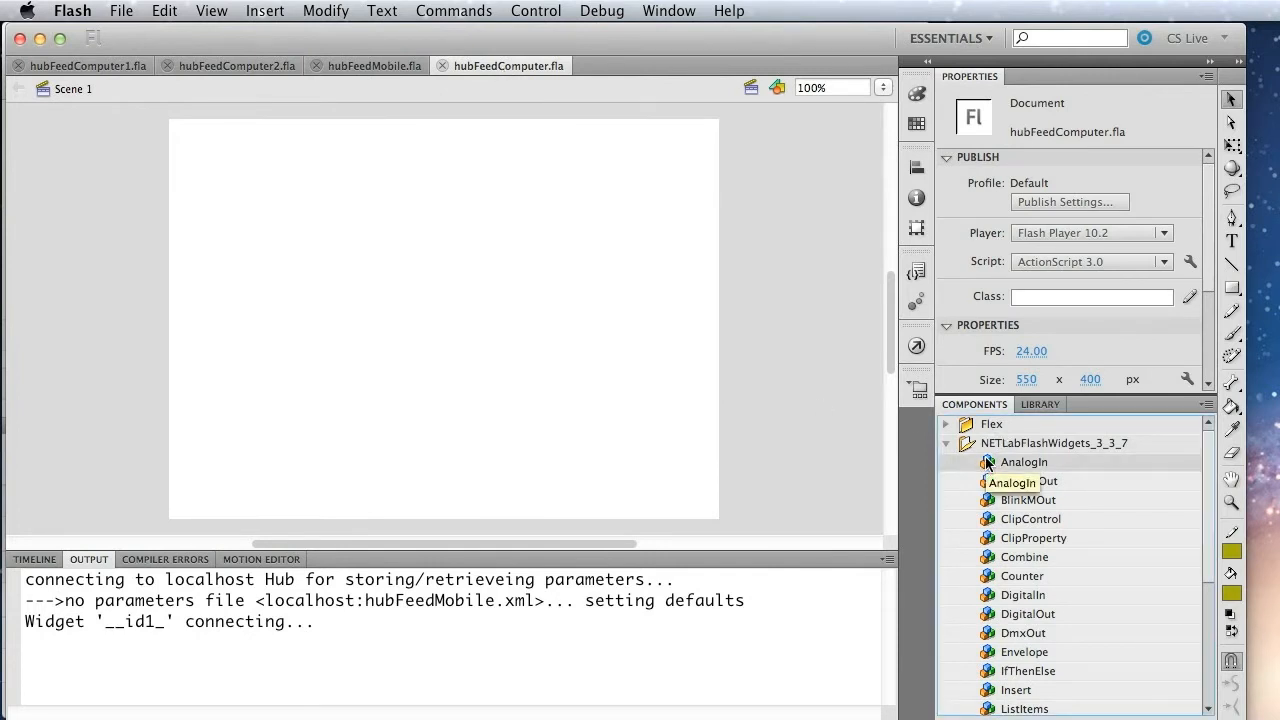
drag(1024, 461, 225, 300)
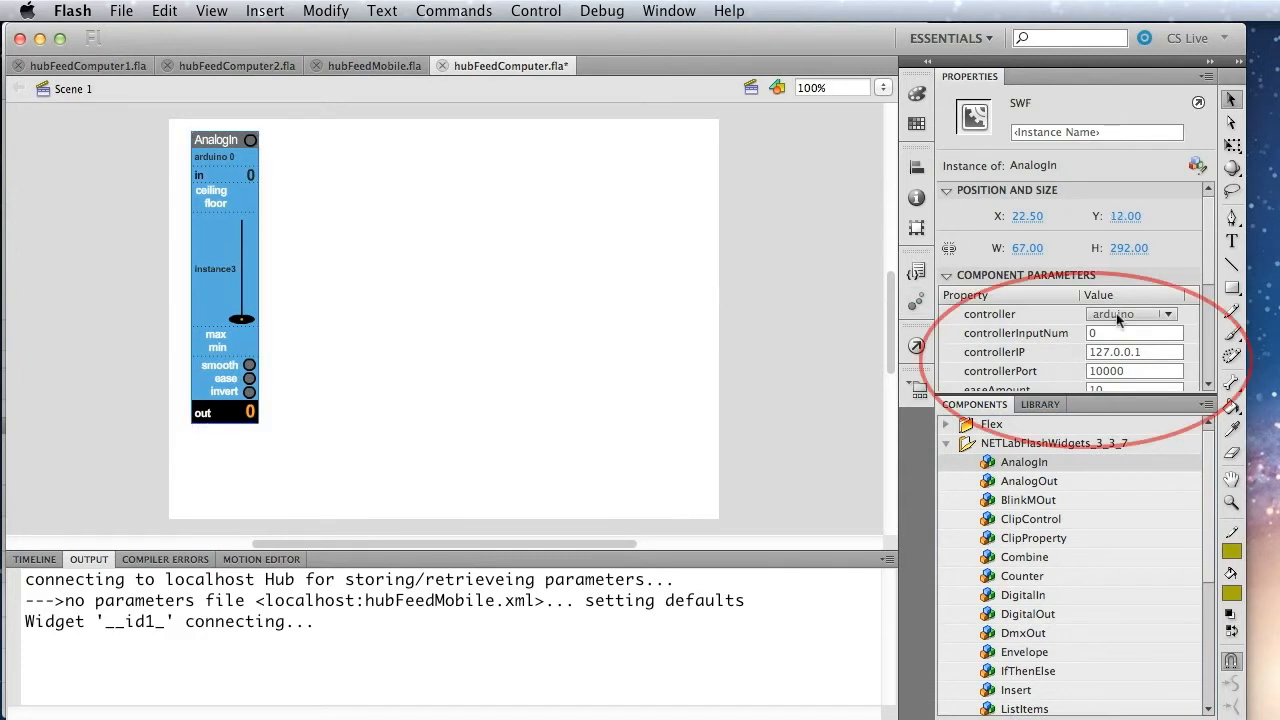
click(1130, 313)
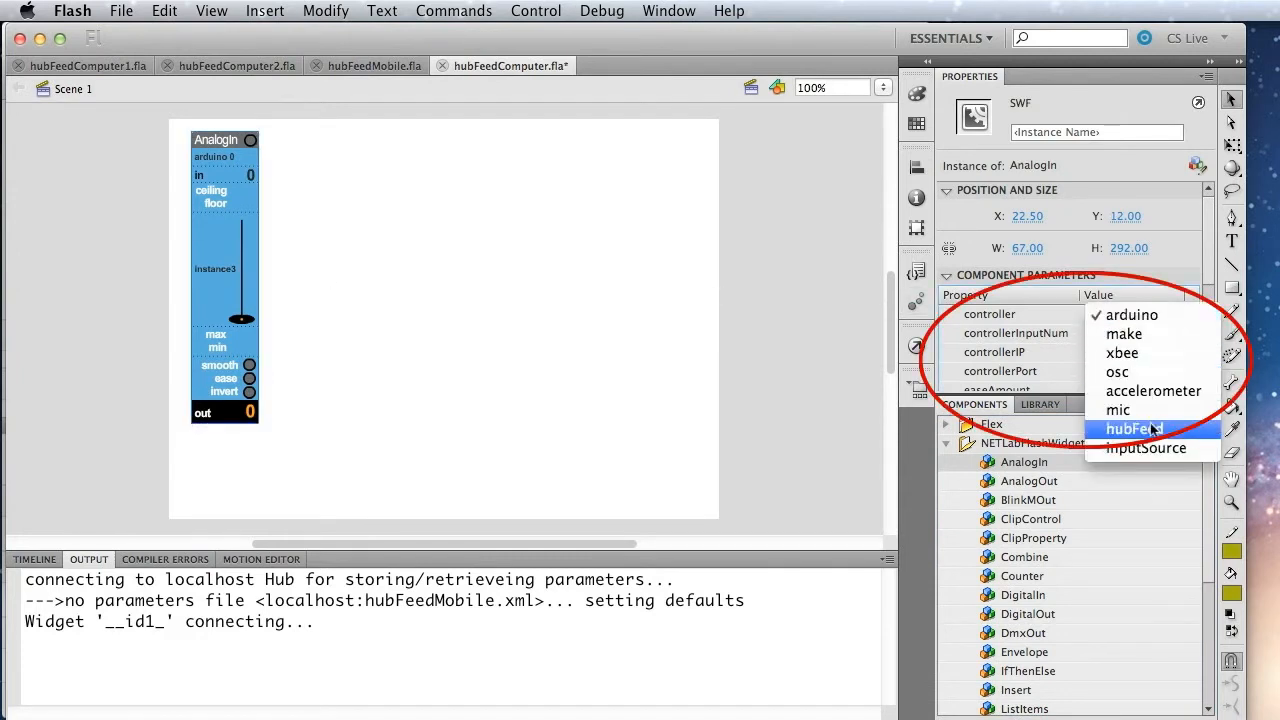
click(1134, 428)
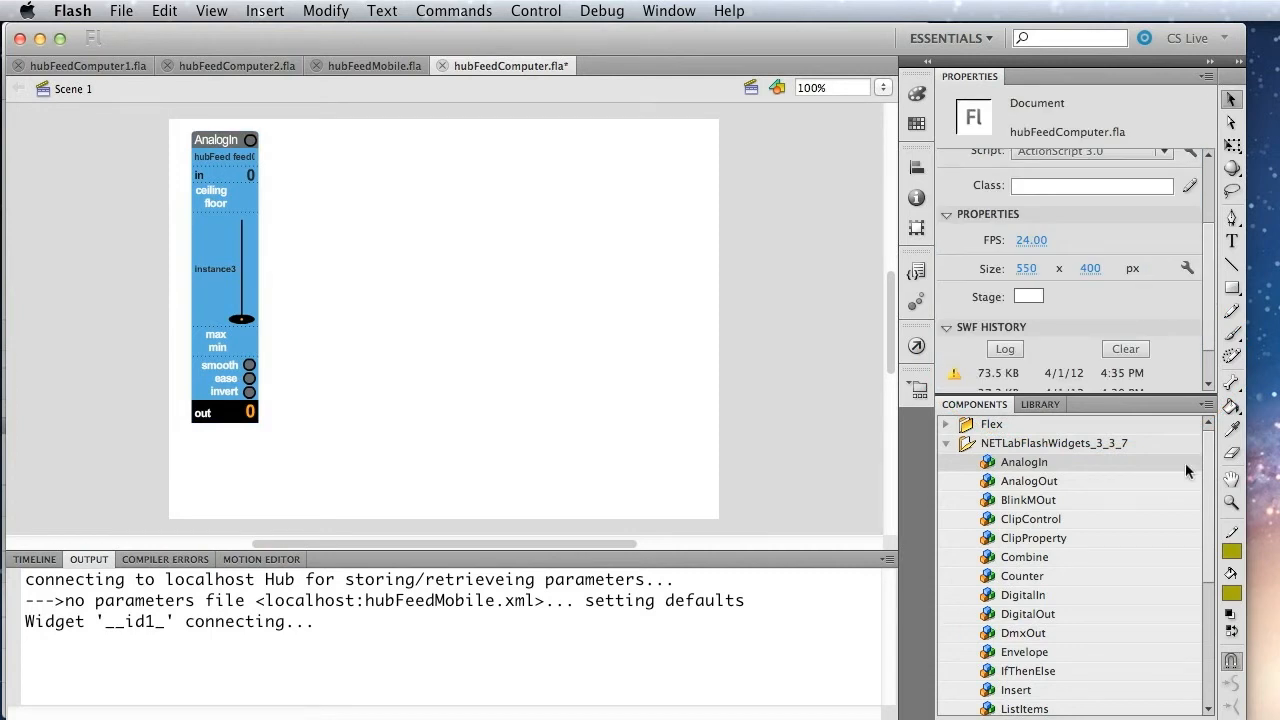
scroll(down, 3)
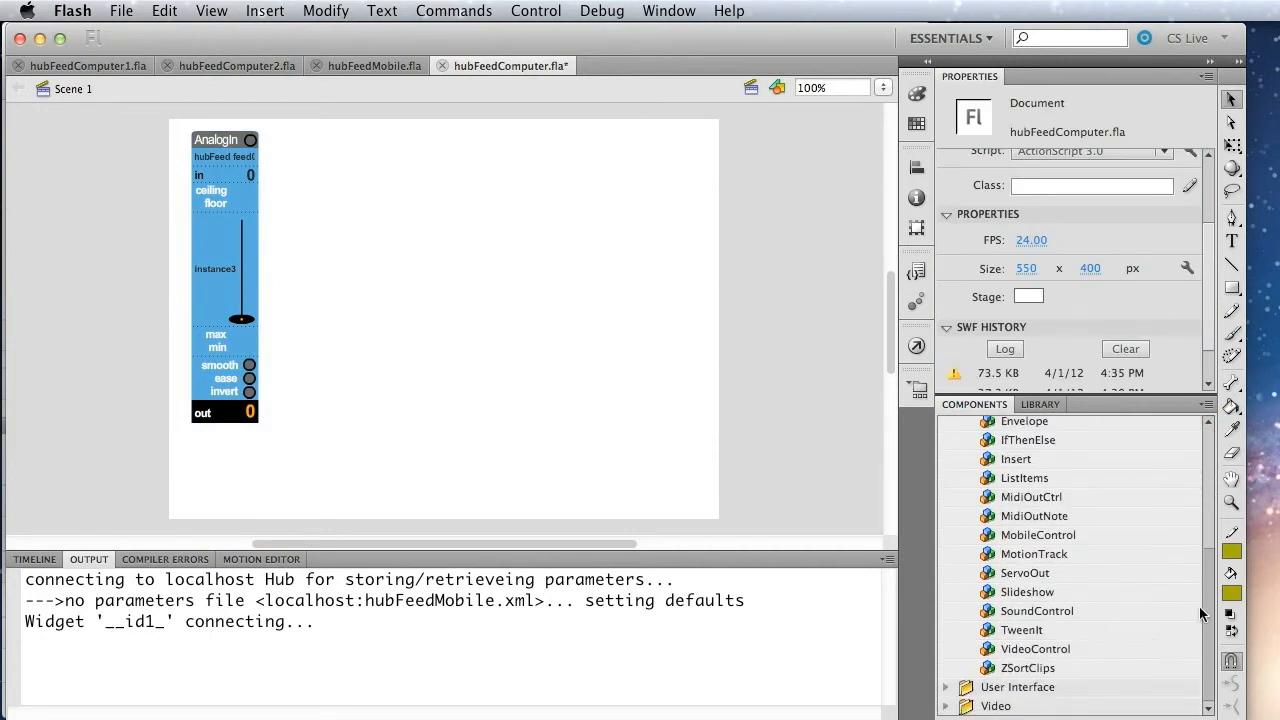
drag(1035, 648, 443, 318)
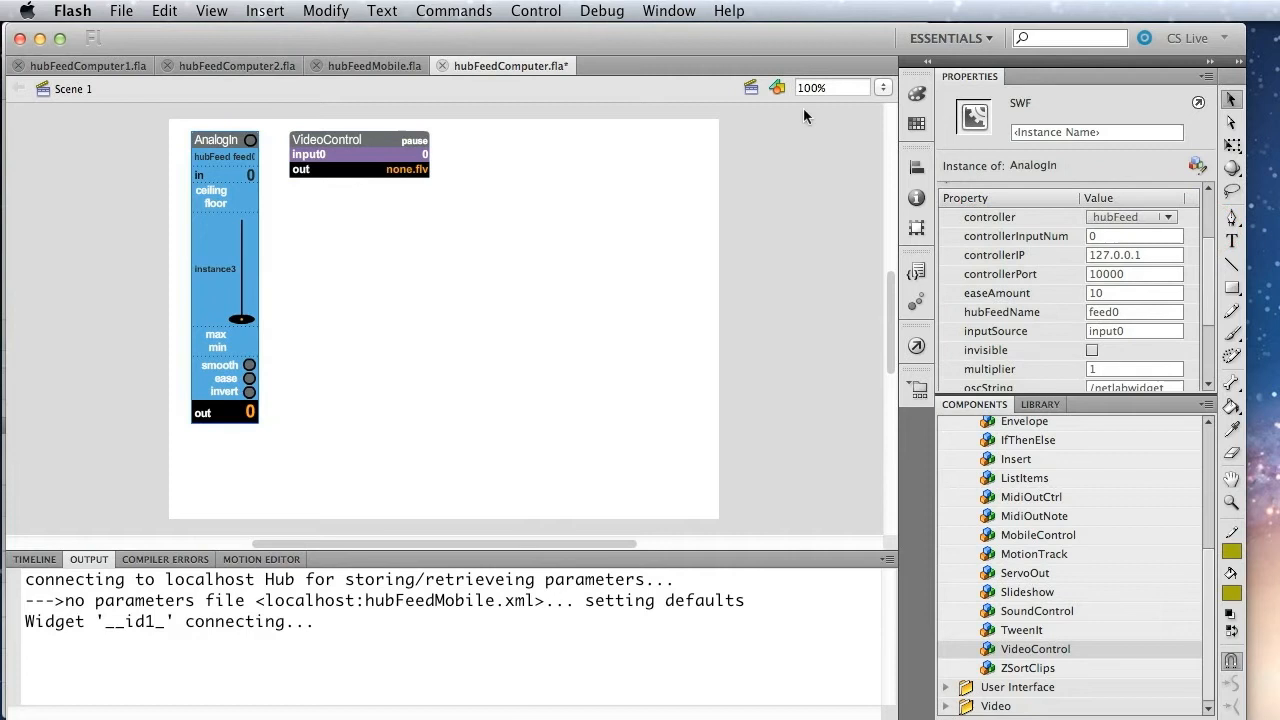
- Name the AnalogIn input0 and set VideoControl to scrub ball.flv by time into video1
text(input0)
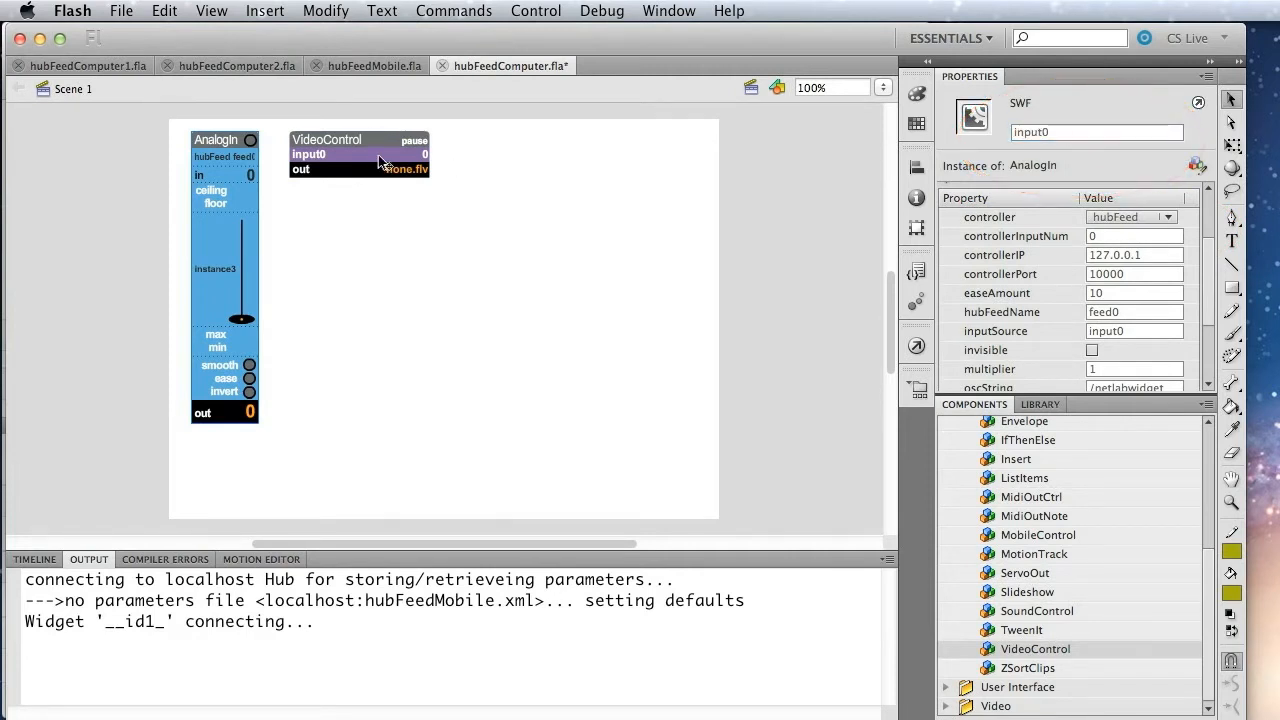
click(358, 139)
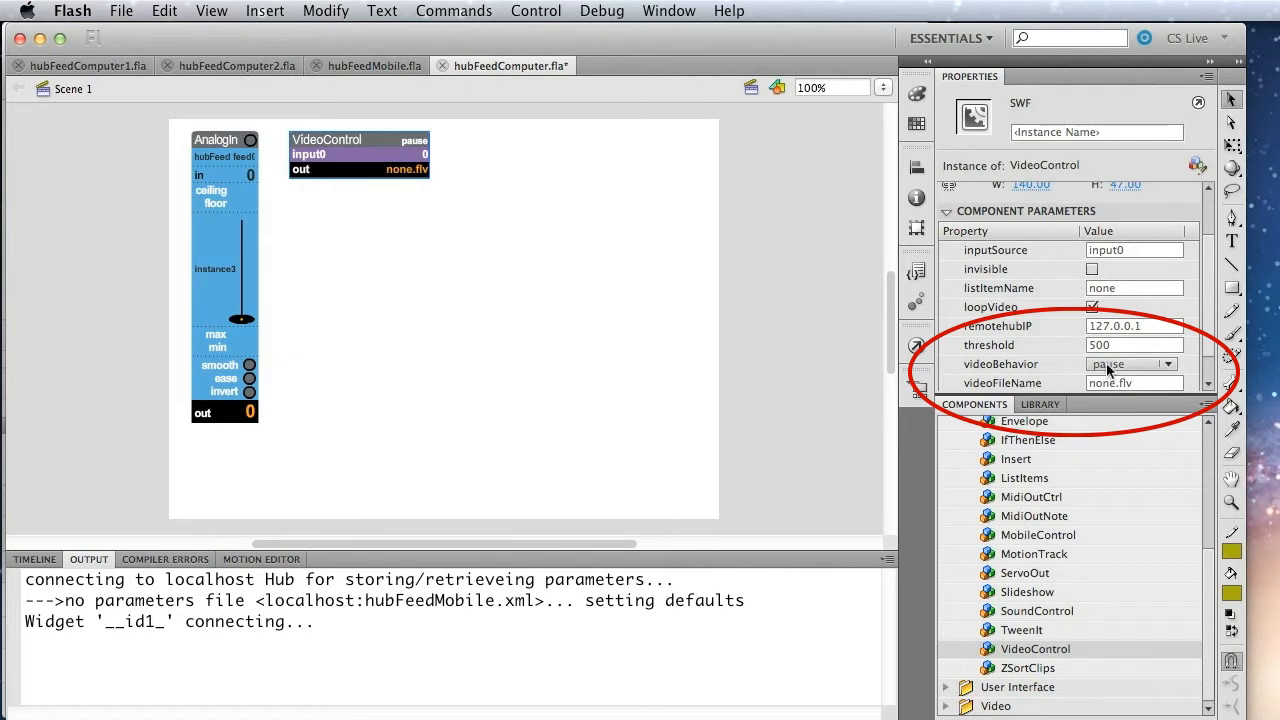
click(1130, 363)
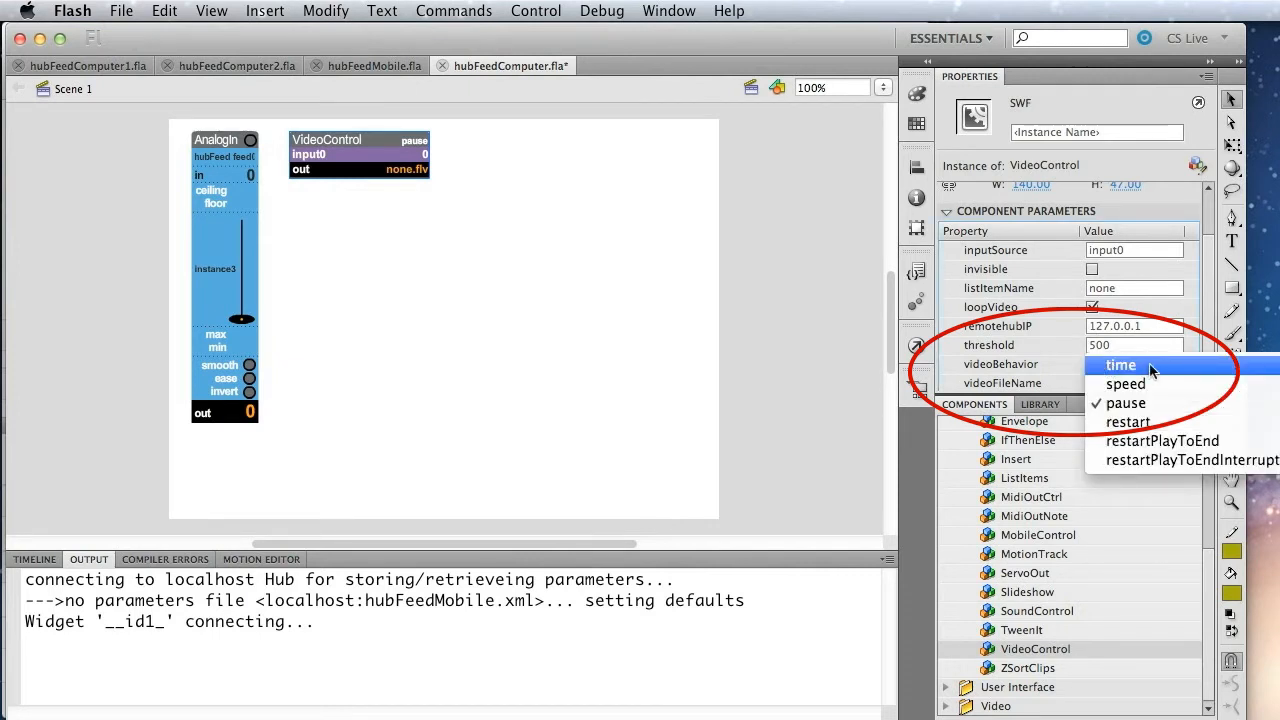
click(1120, 364)
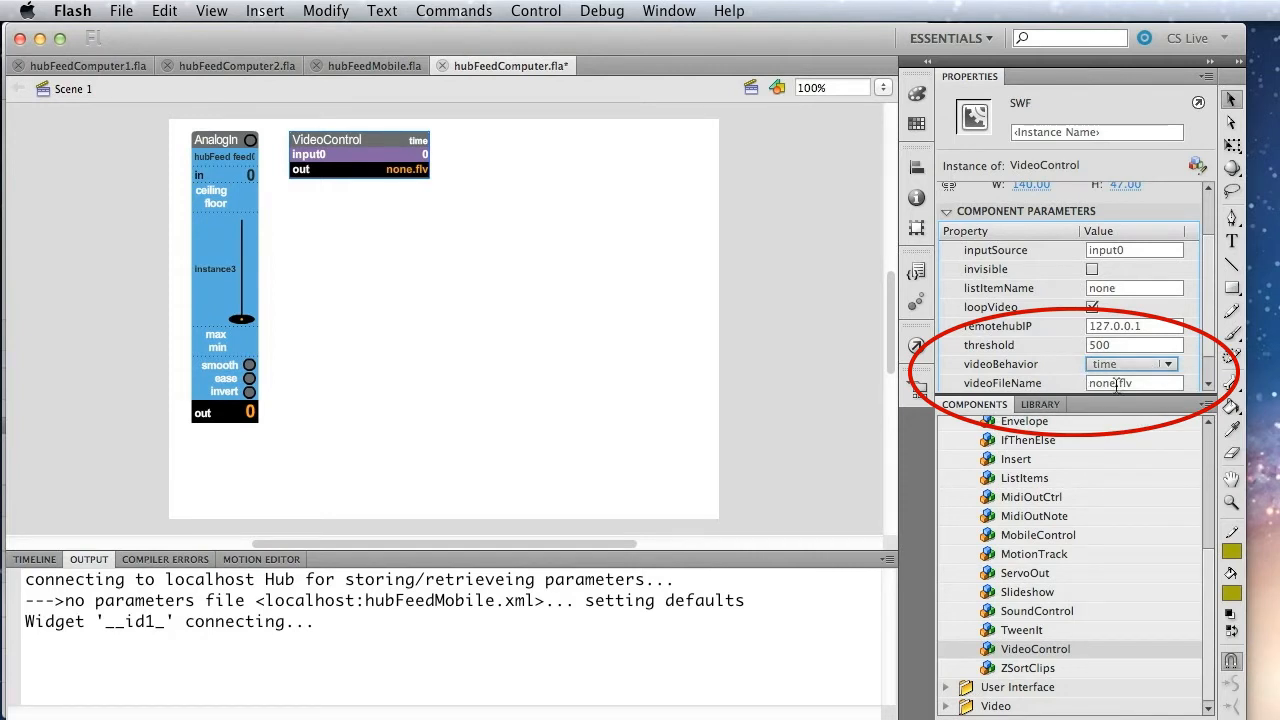
click(1134, 383)
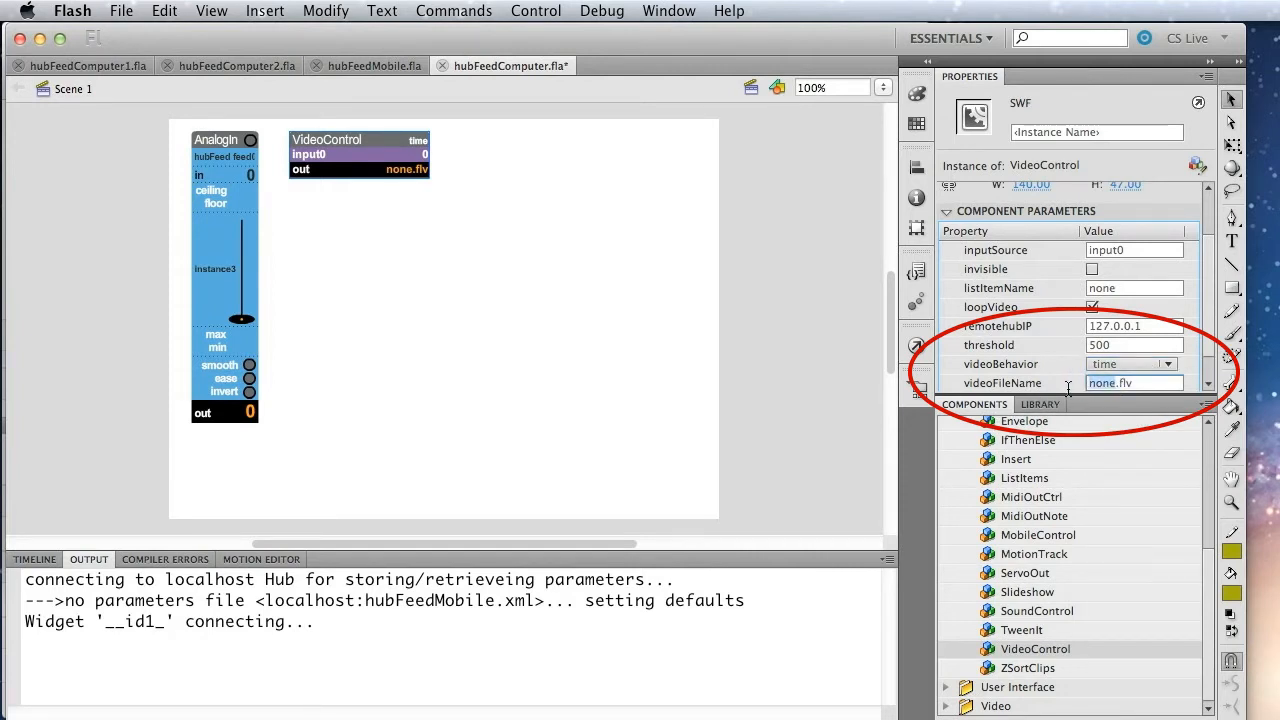
text(ball.flv)
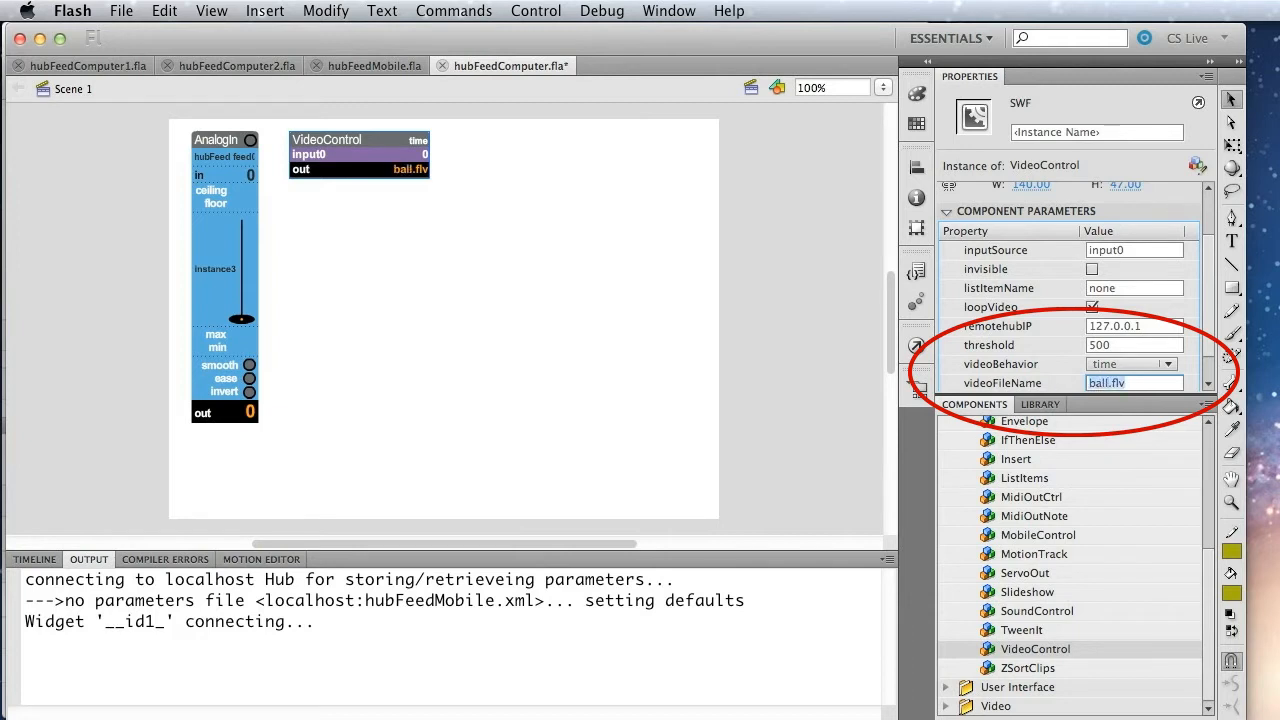
scroll(down, 3)
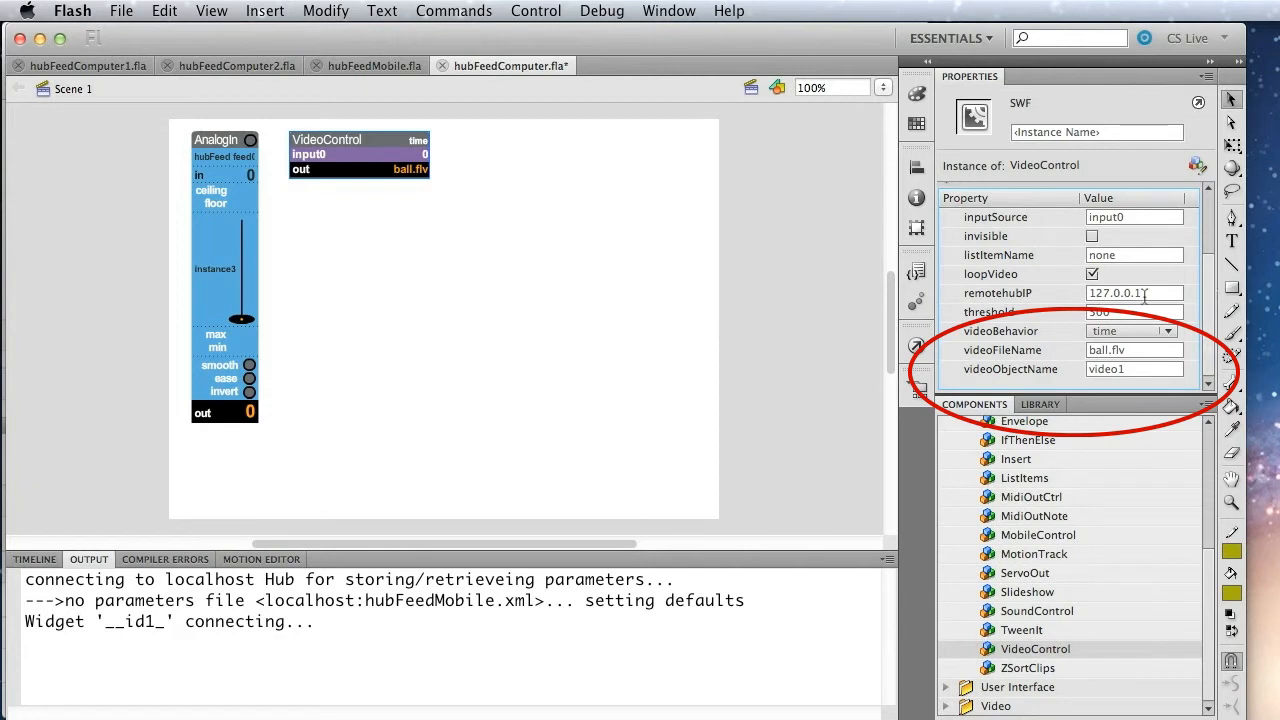
click(1135, 368)
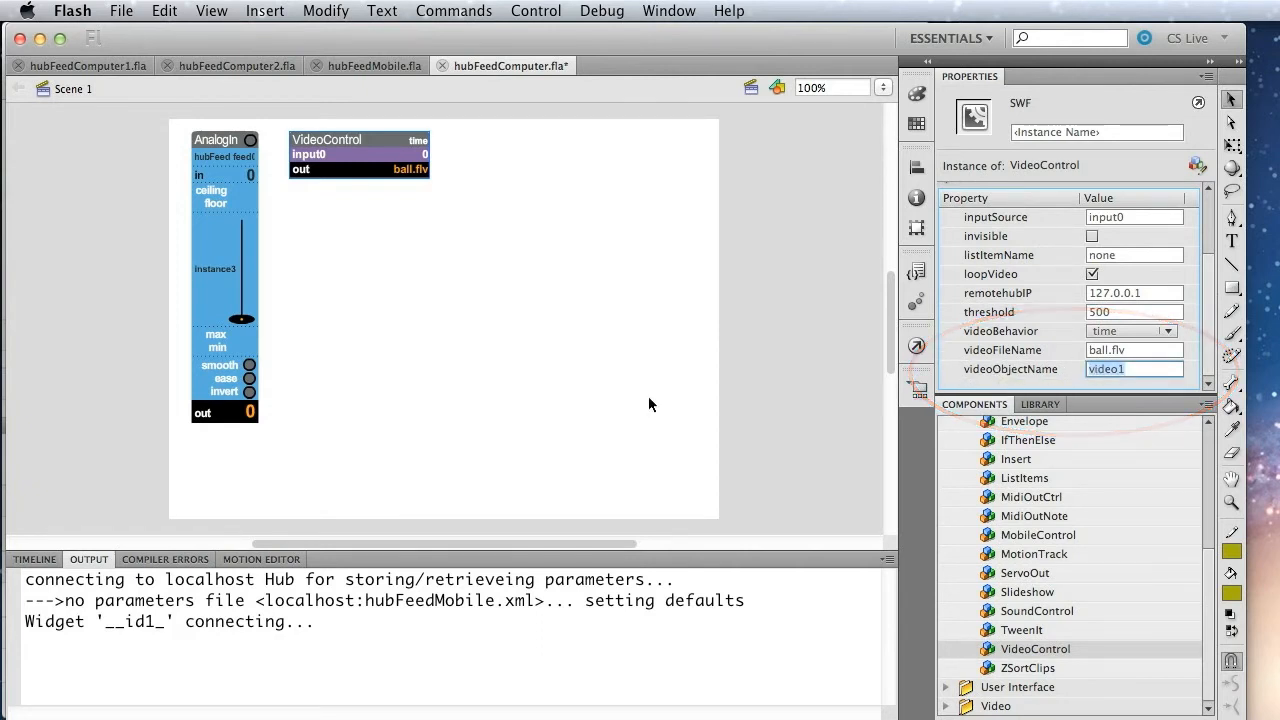
- Add a new Video 1 library symbol, enlarge it on the stage, and name it video1
click(1040, 404)
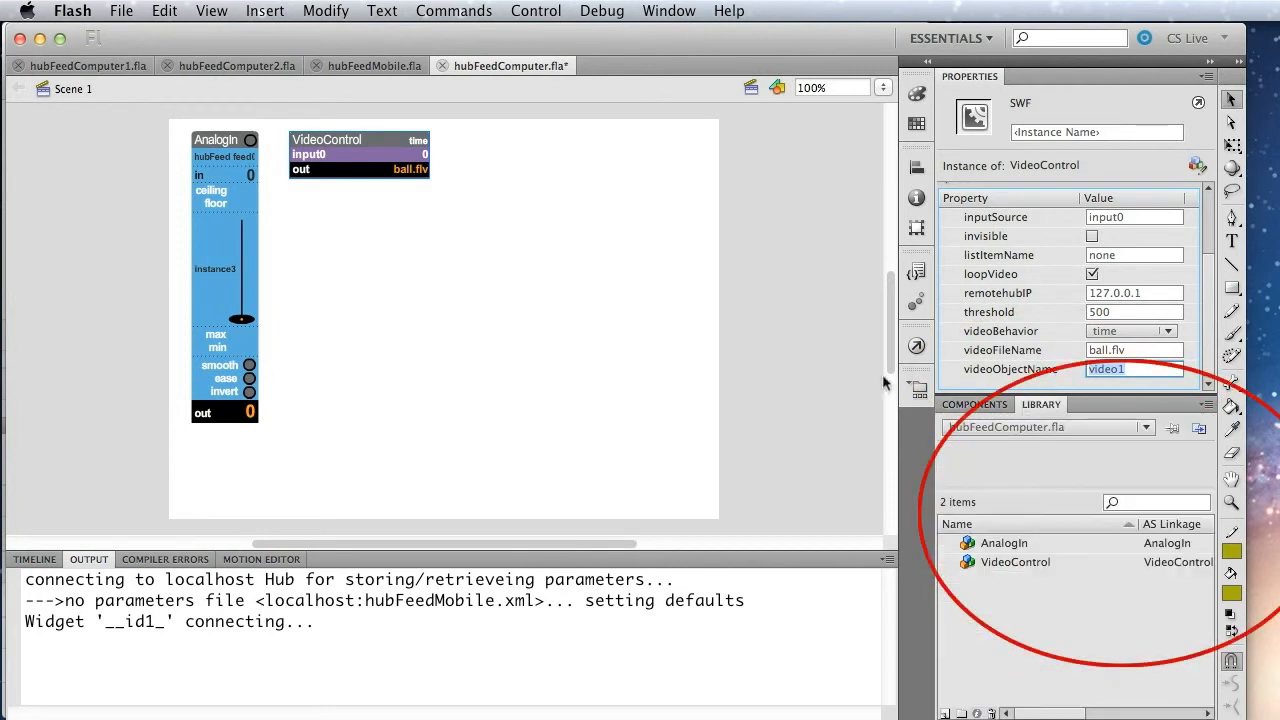
click(1207, 404)
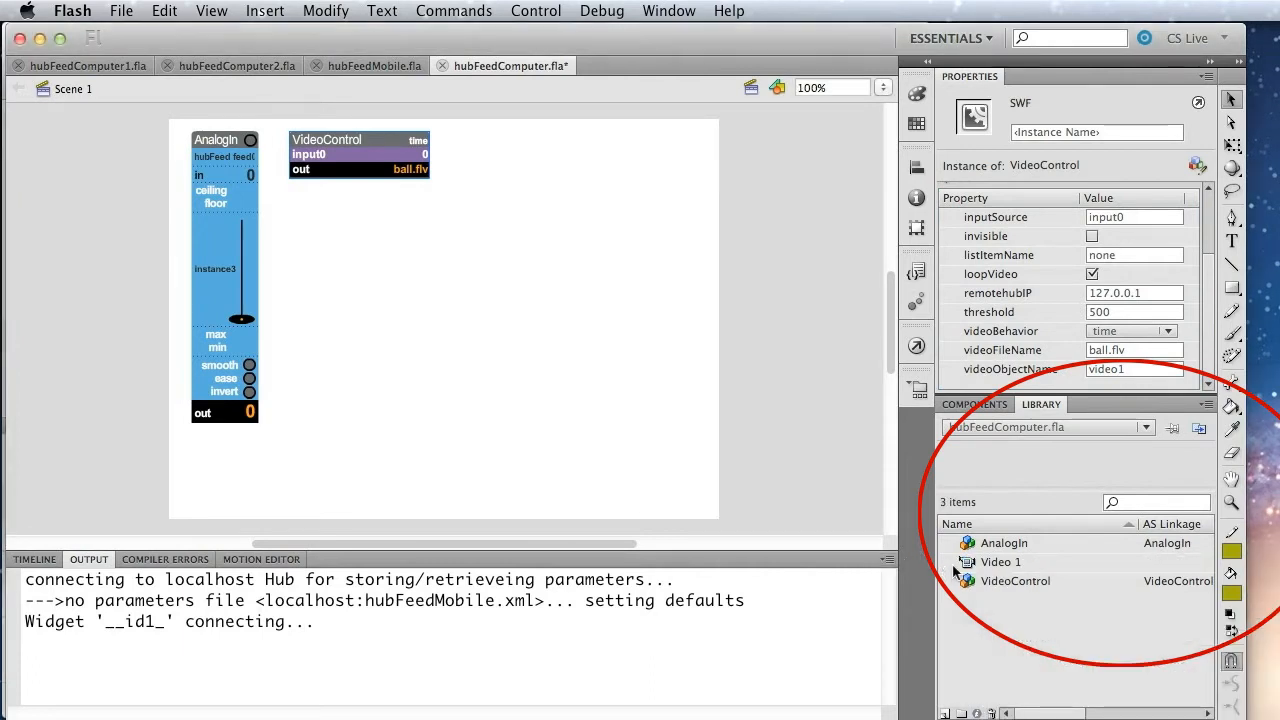
click(1001, 561)
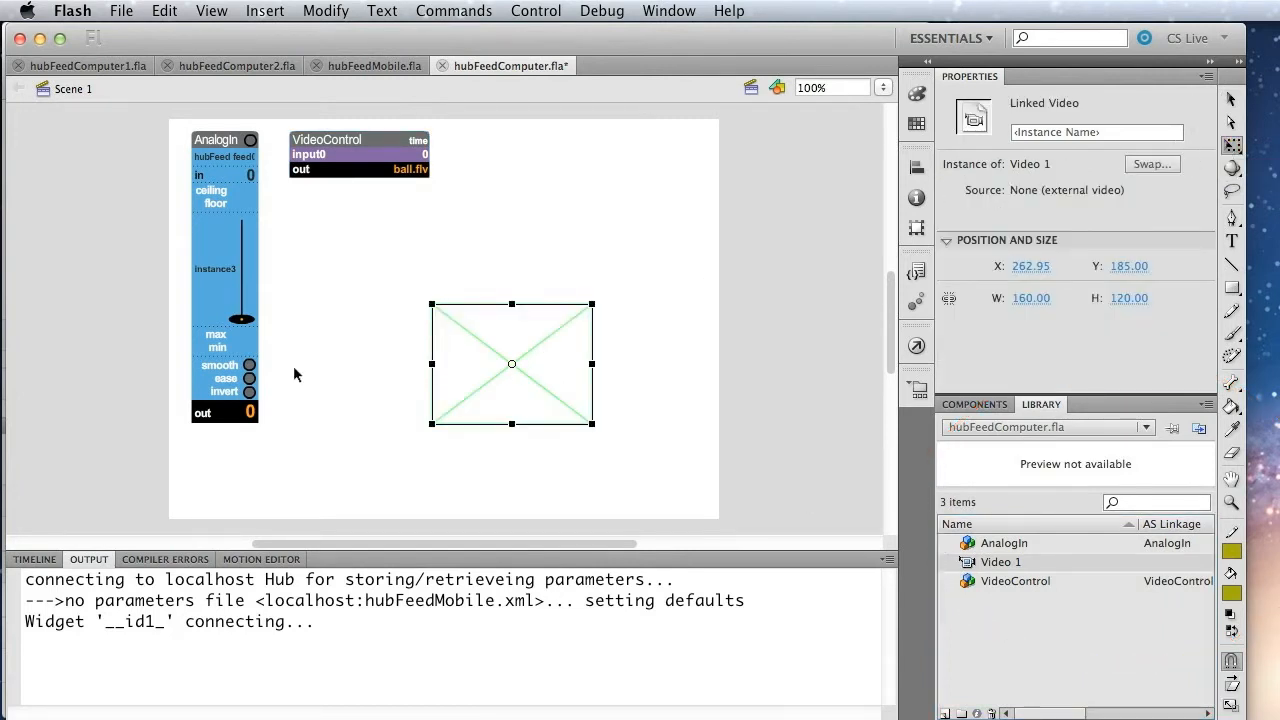
drag(431, 304, 350, 242)
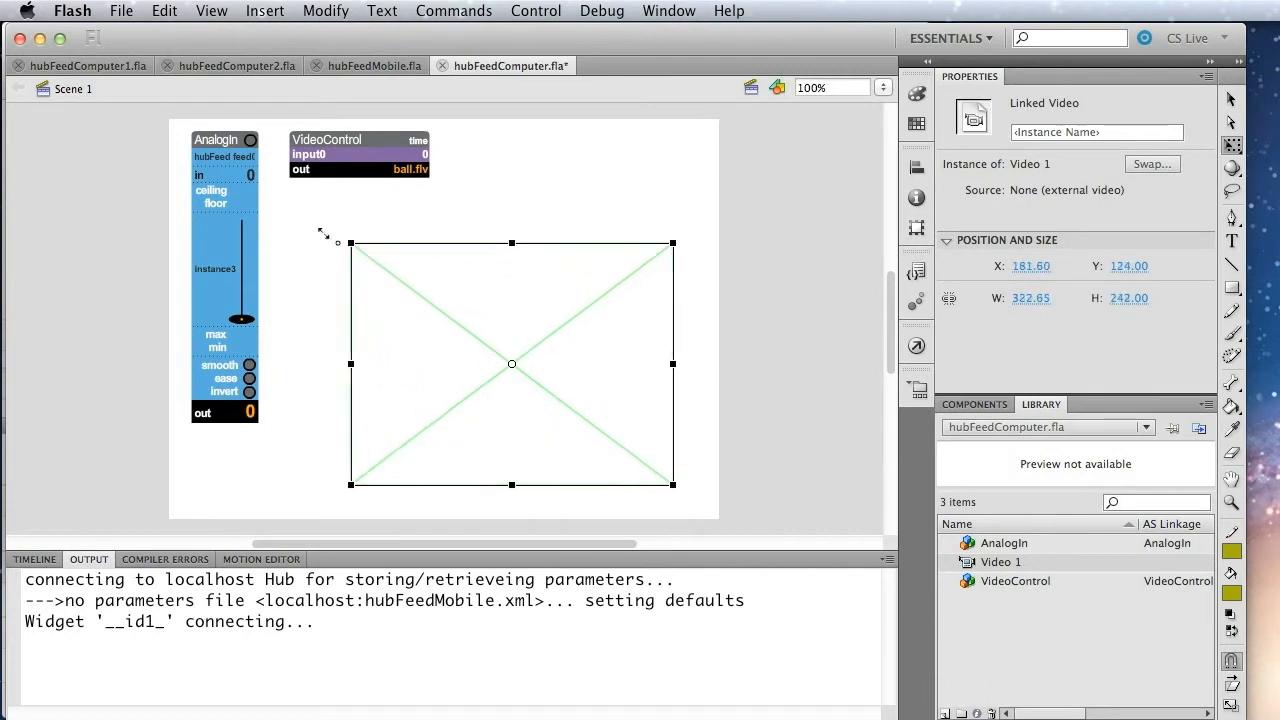
drag(338, 243, 303, 208)
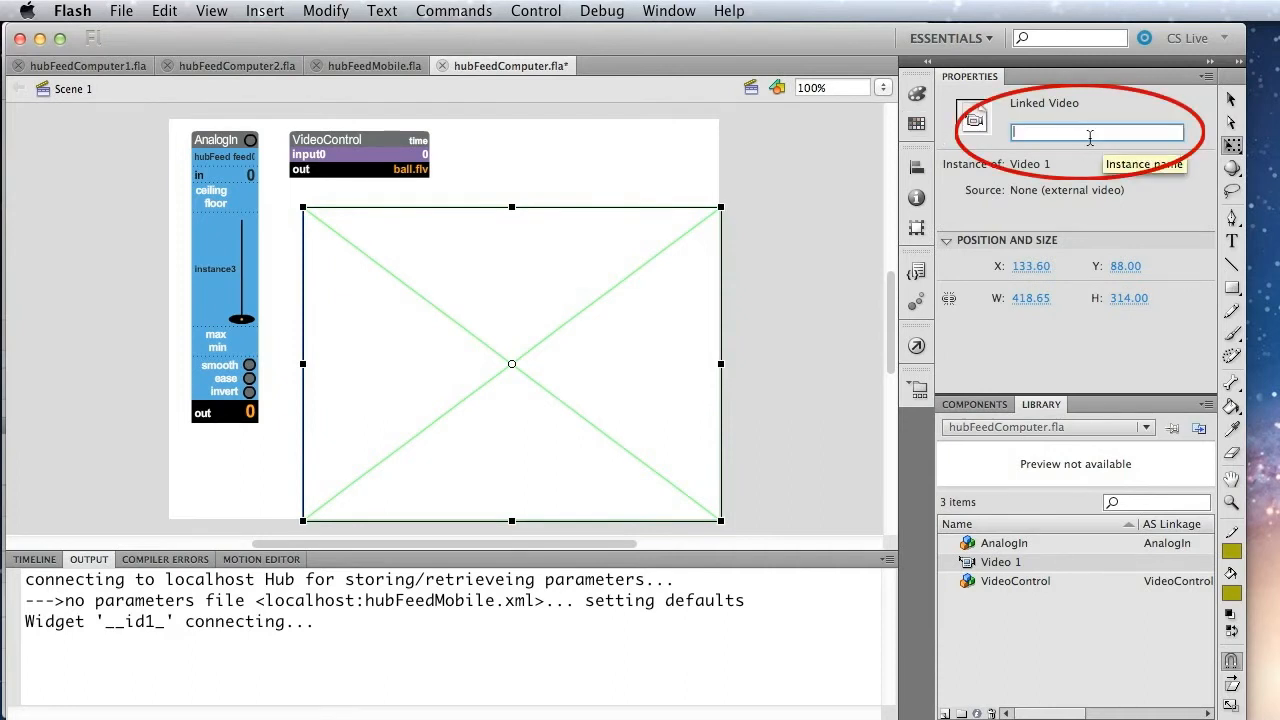
text(video1)
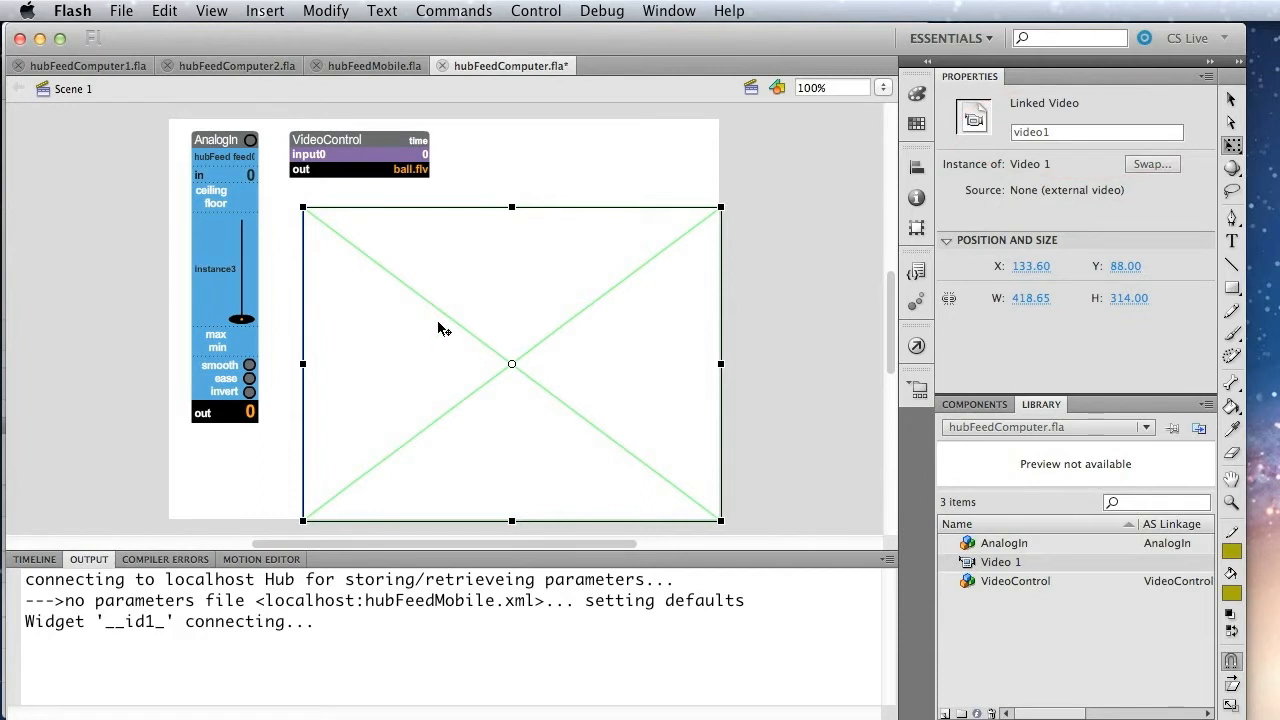
mouse_move(136, 188)
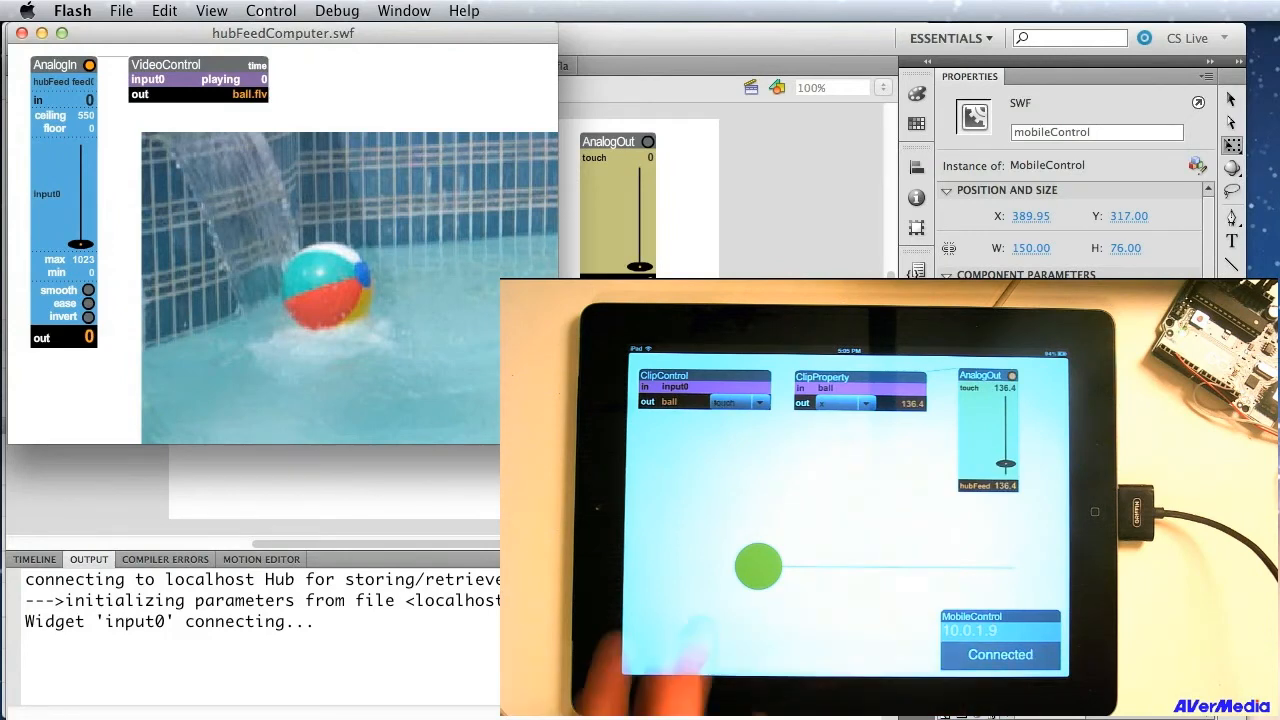
- Run the hubFeedComputer movie and drag the slider to scrub the beach-ball video
drag(757, 567, 800, 560)
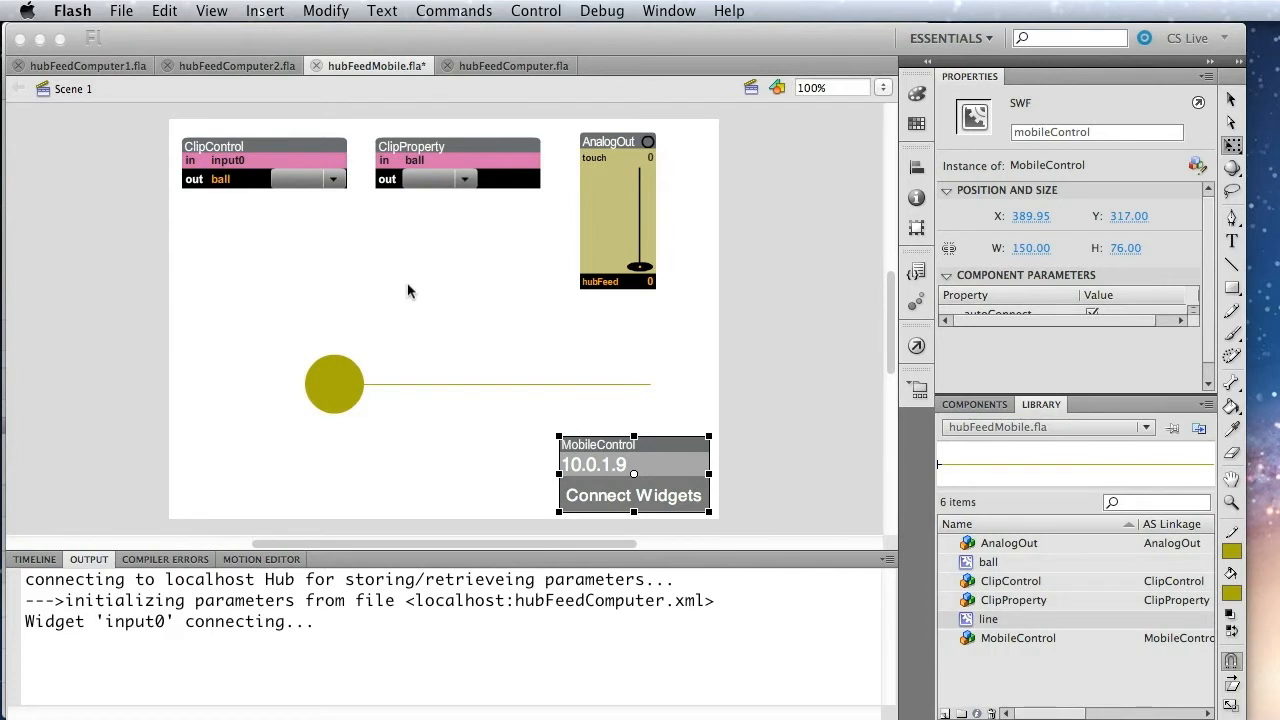
mouse_move(418, 285)
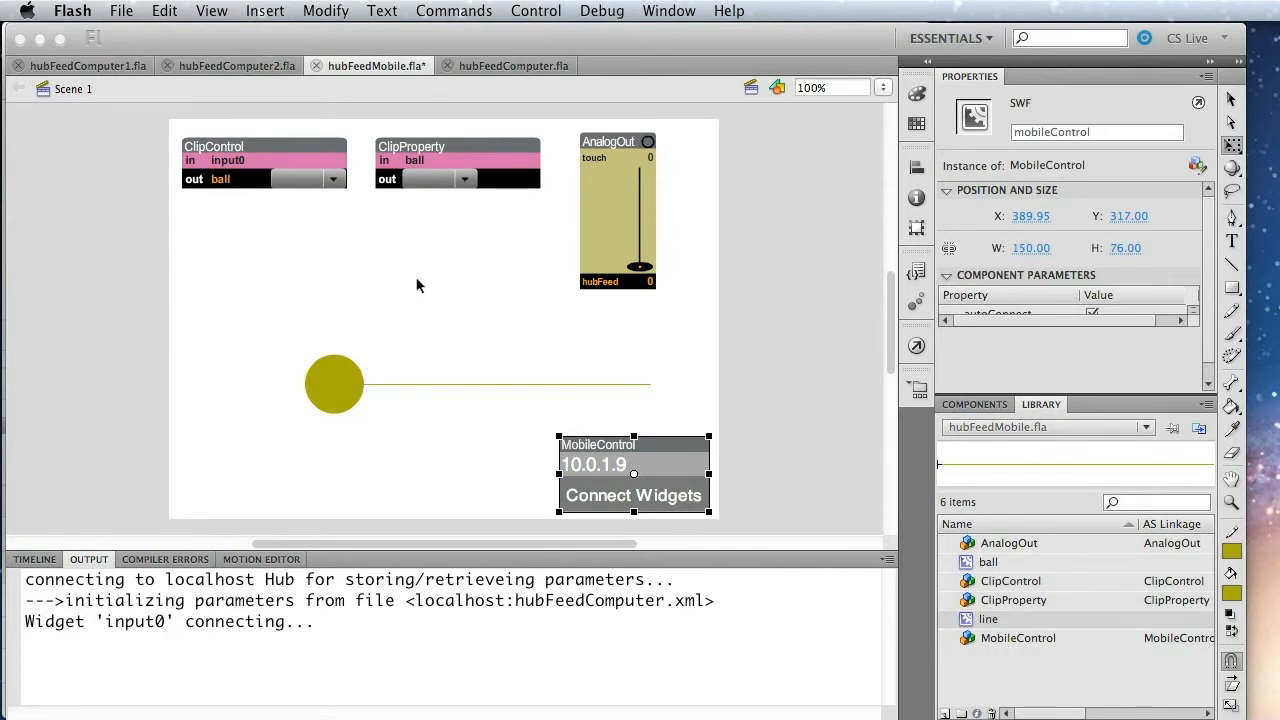
- Set the hubFeedMobile AnalogIn widget's controller to accelerometer
click(974, 404)
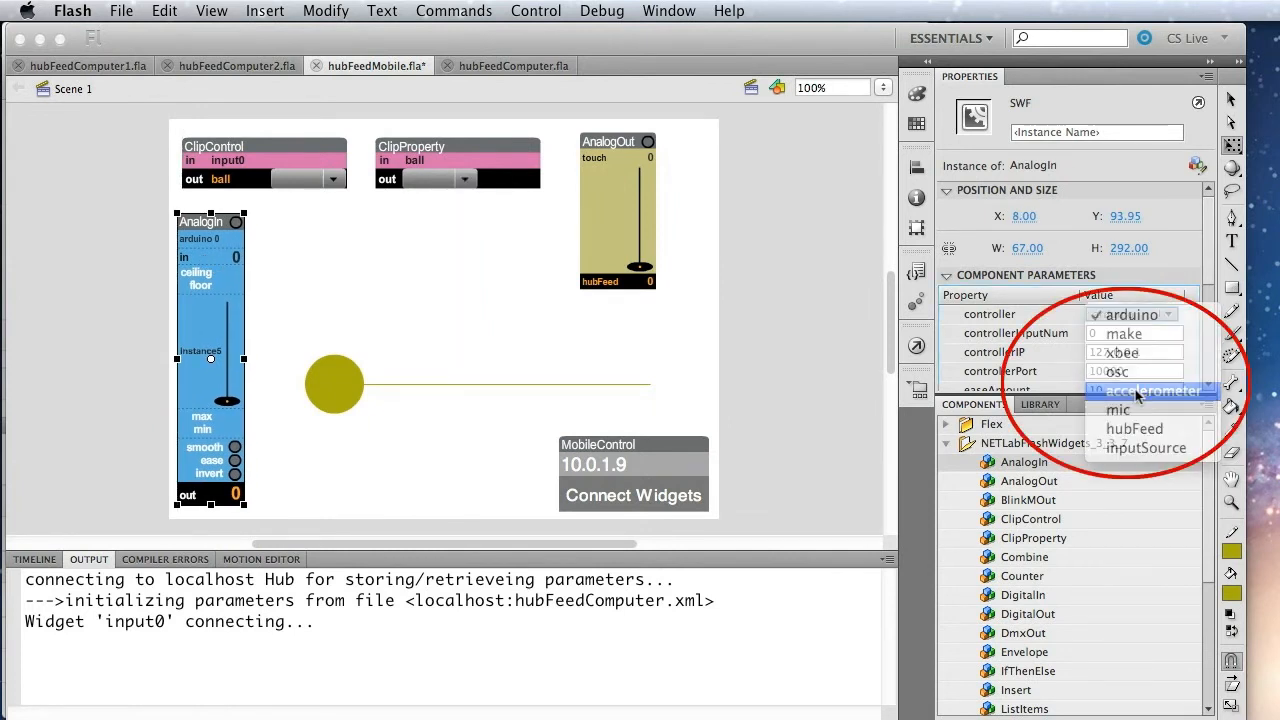
click(1154, 391)
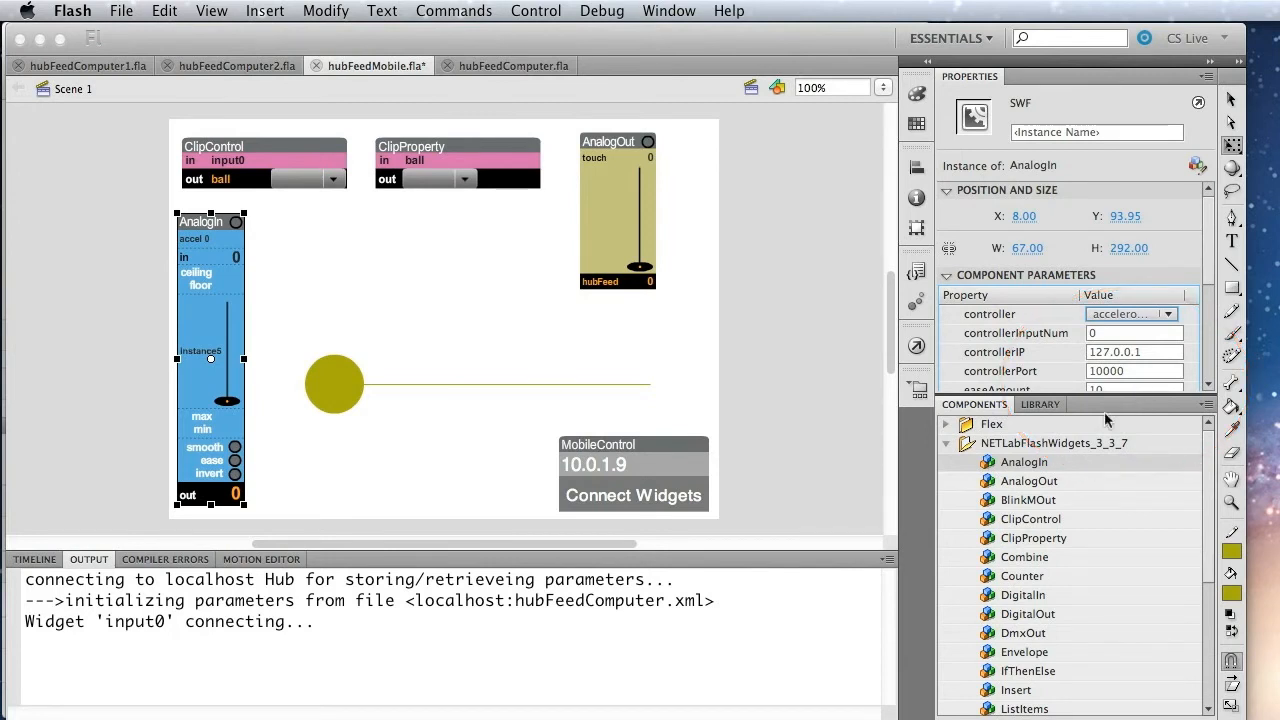
- Place an AnalogOut beside the accelerometer input and name the input input1
drag(1028, 481, 443, 318)
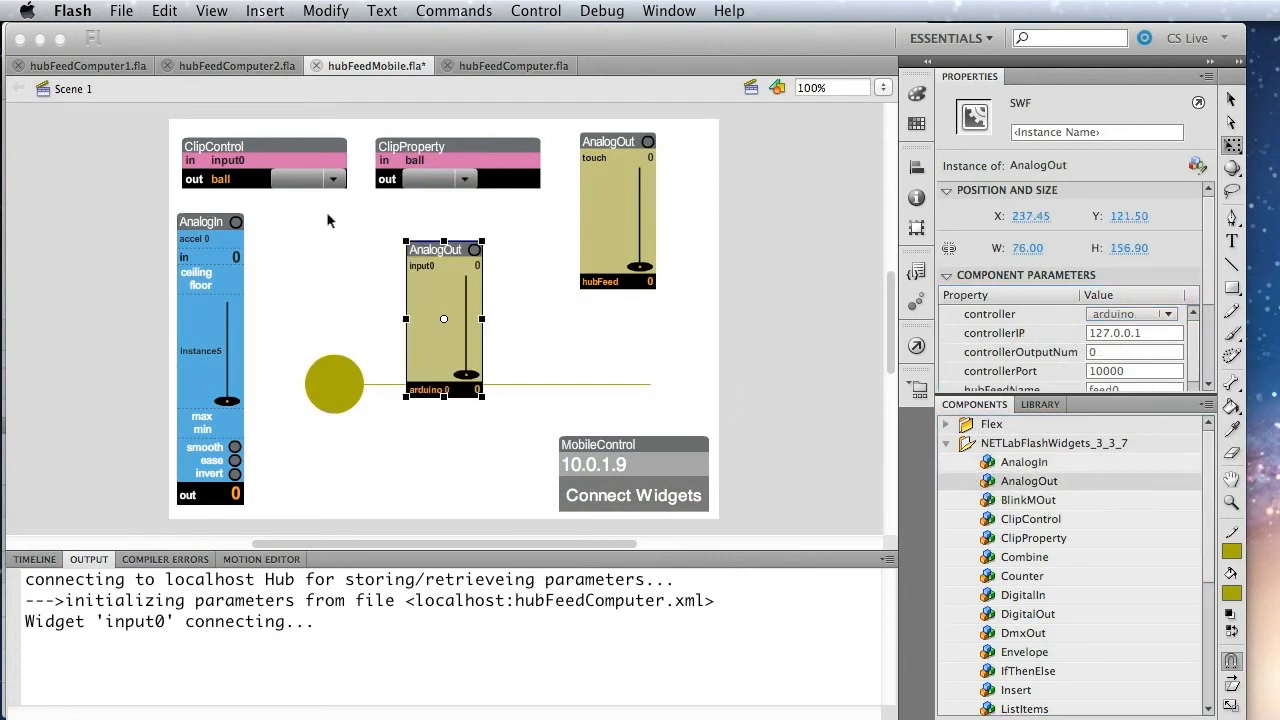
drag(444, 318, 315, 277)
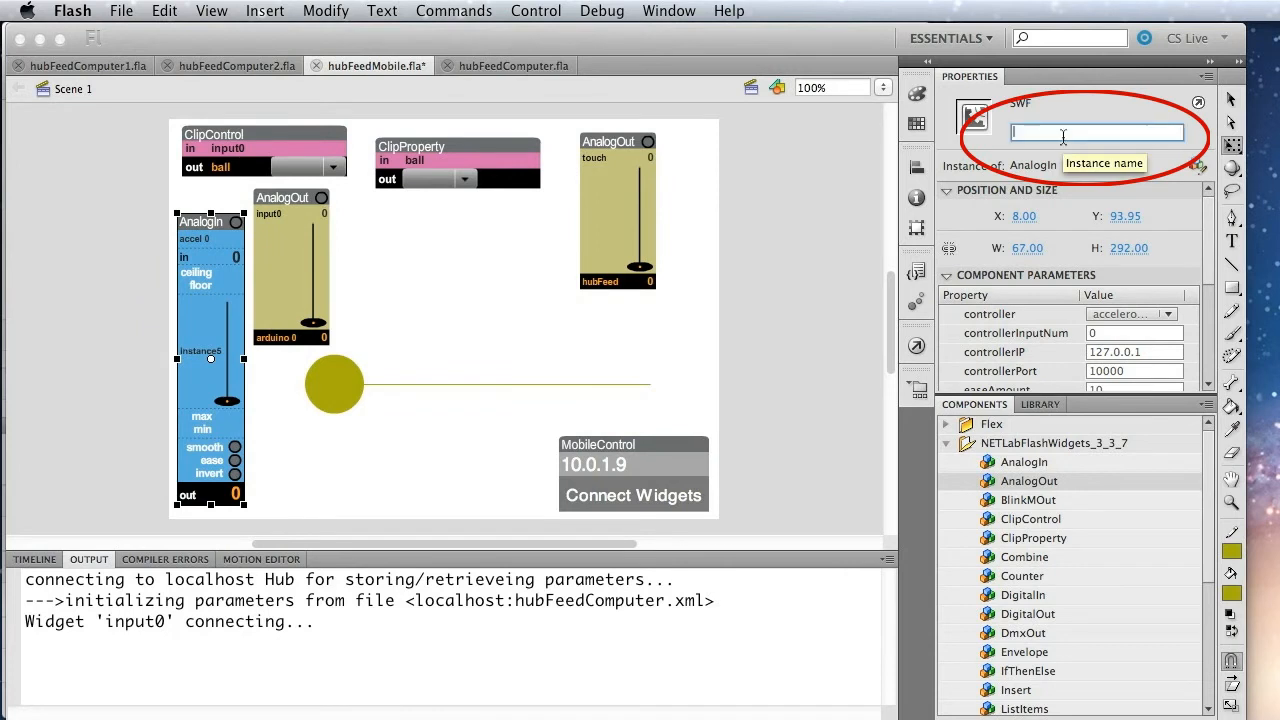
text(input1)
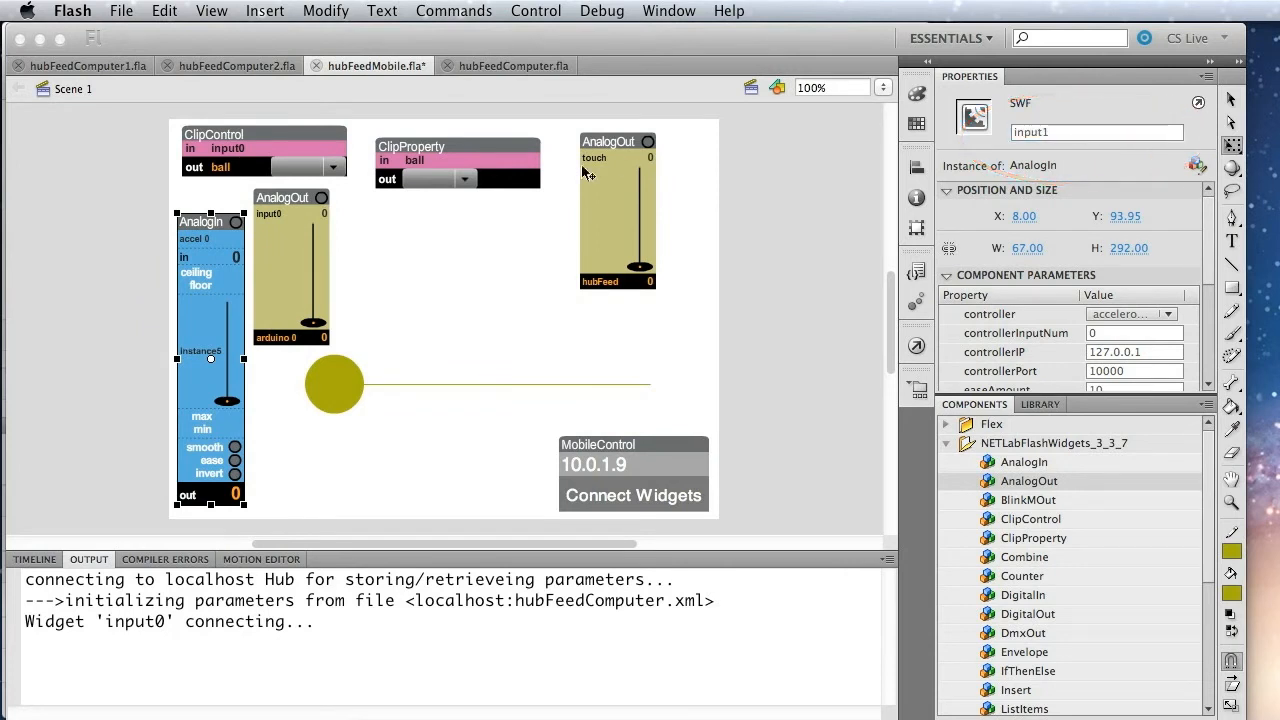
- Set the AnalogOut controller to hubFeed with hub feed name feed1
click(291, 267)
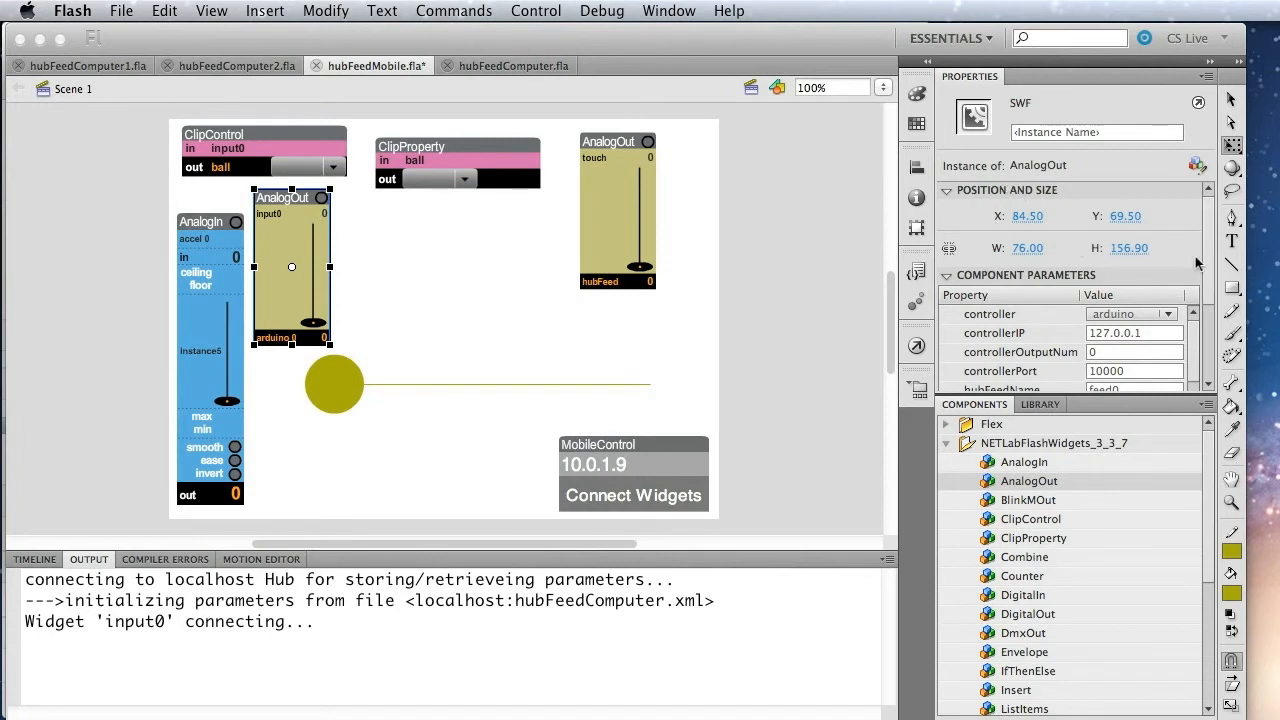
scroll(down, 3)
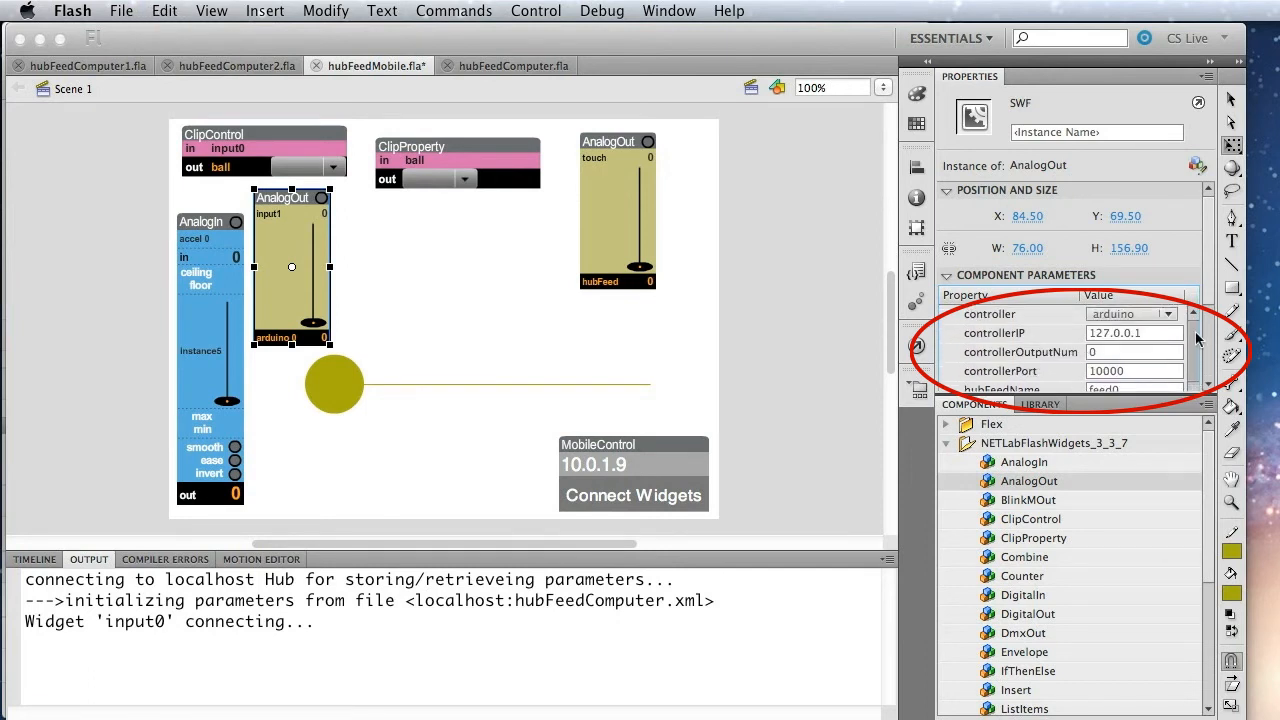
click(1166, 313)
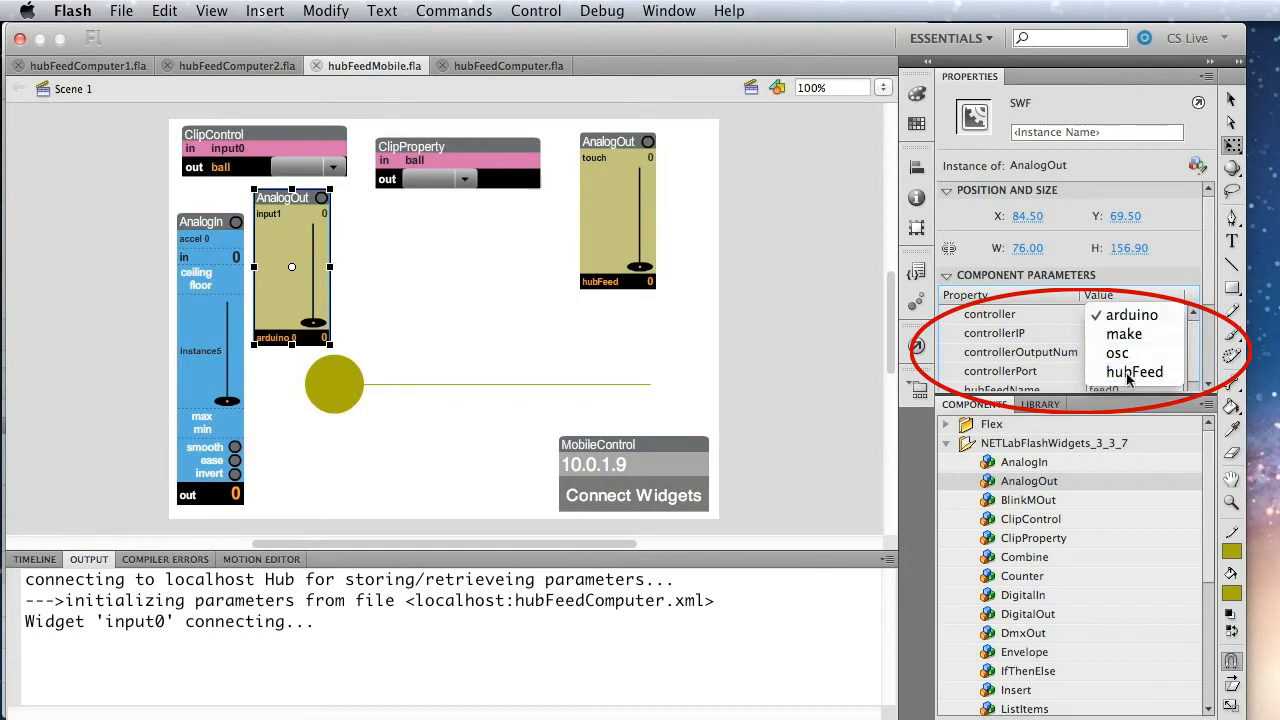
click(1135, 371)
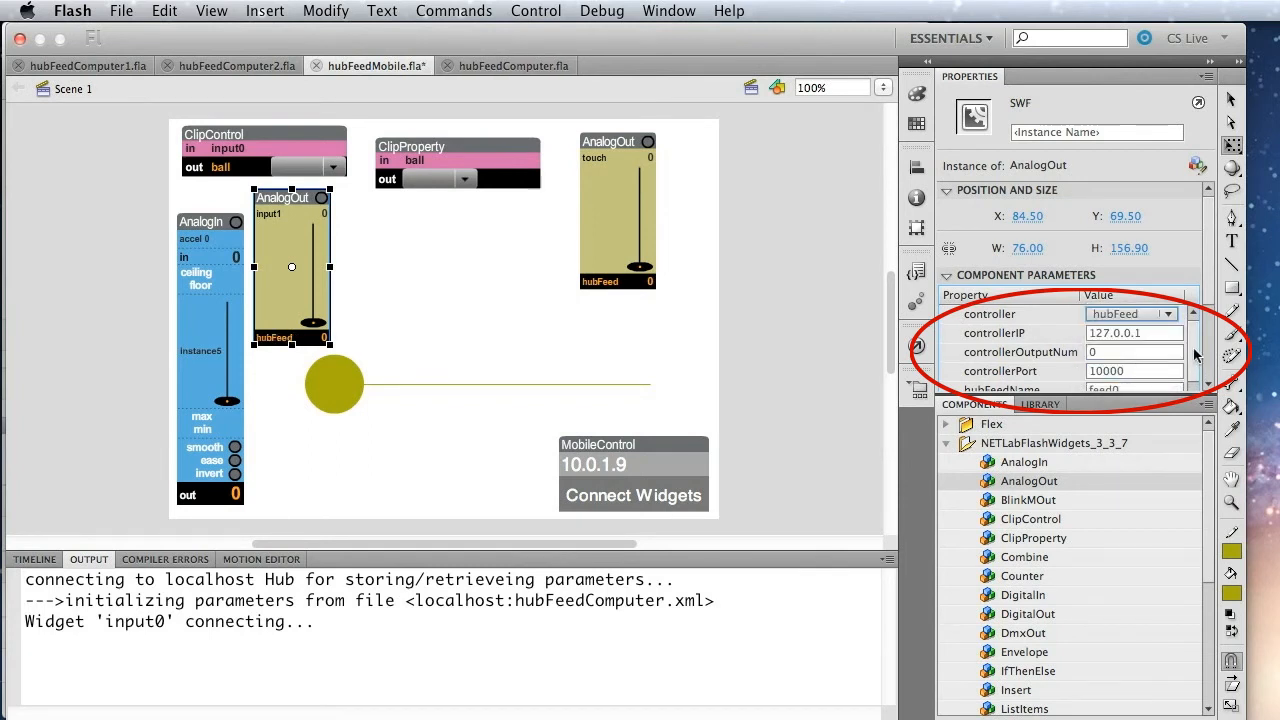
scroll(down, 3)
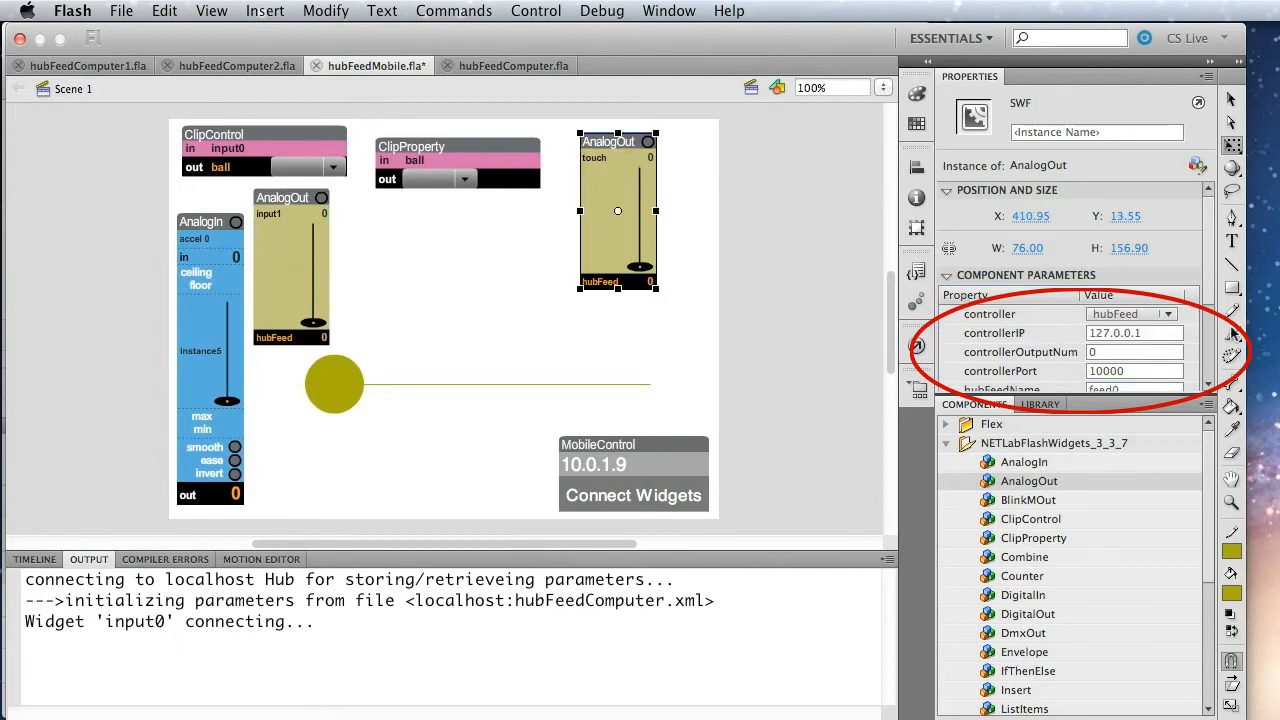
scroll(down, 3)
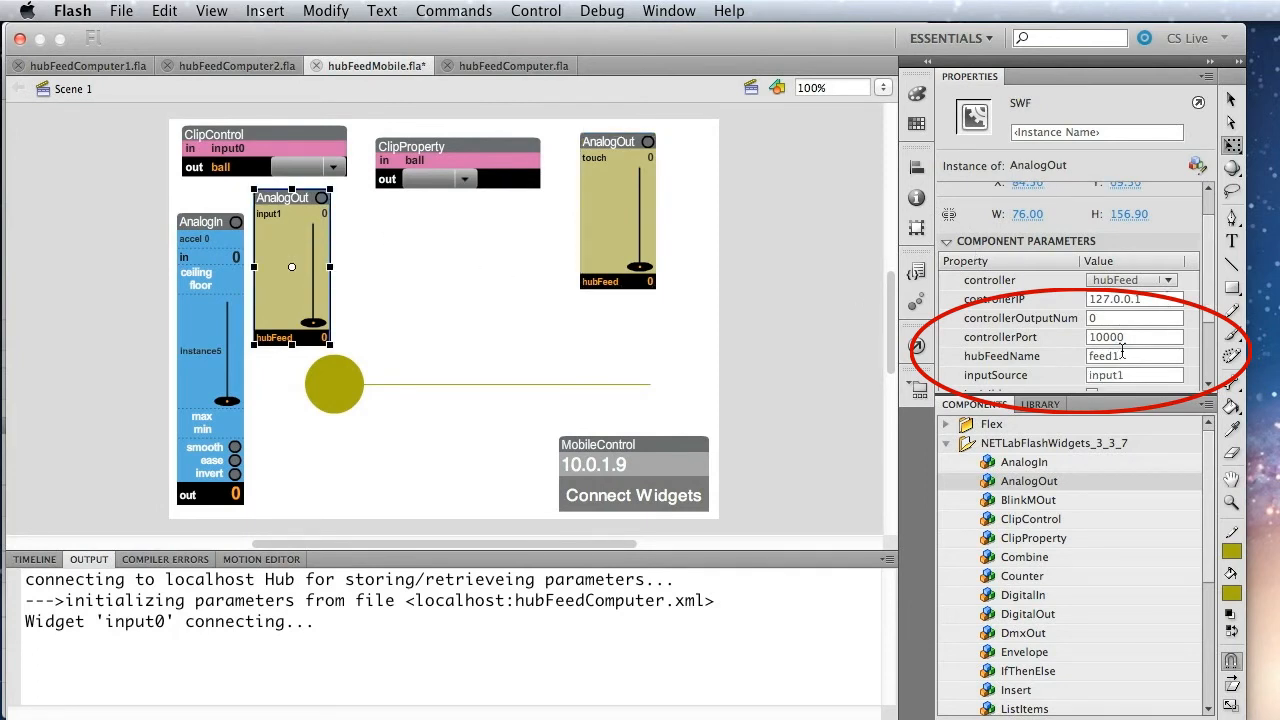
click(1133, 356)
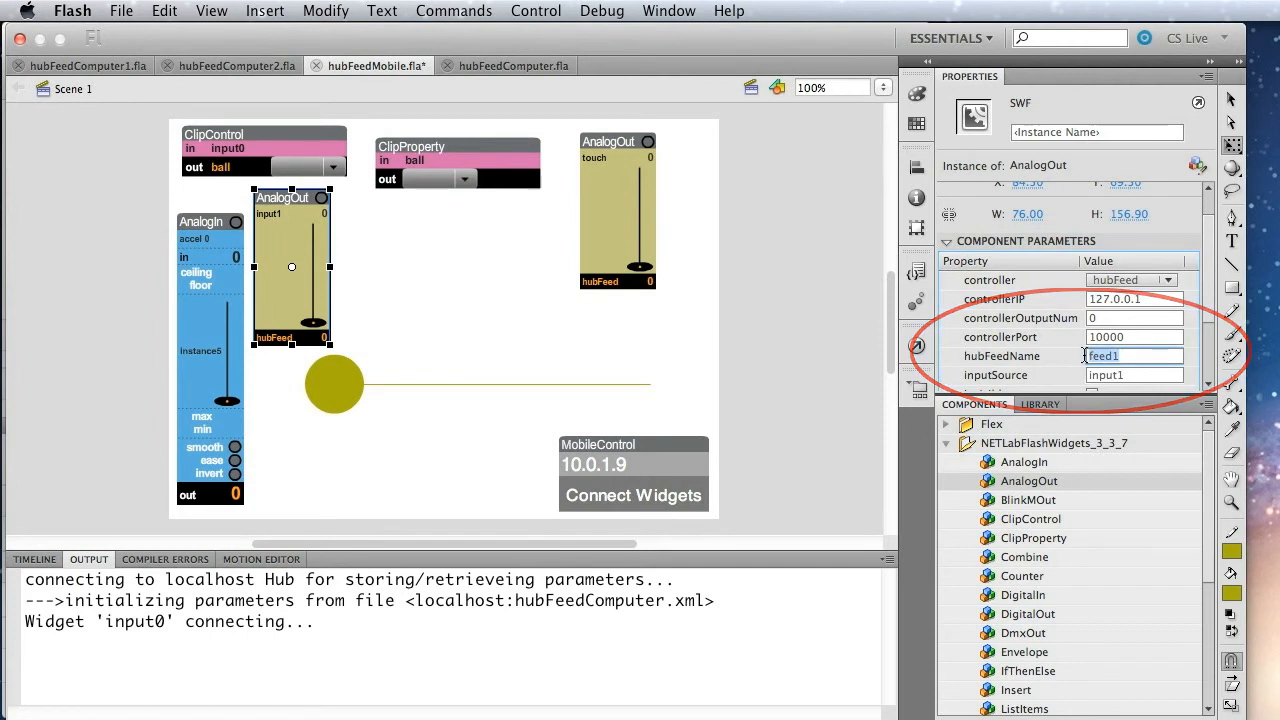
click(210, 230)
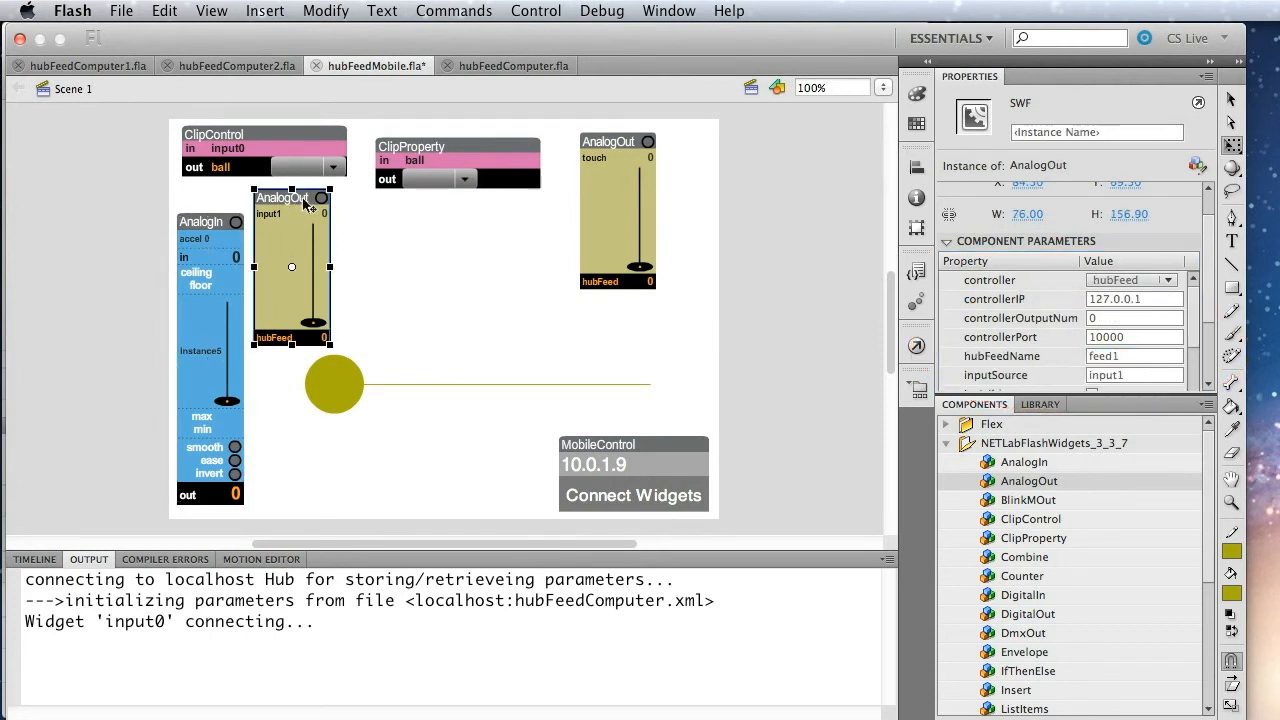
mouse_move(730, 322)
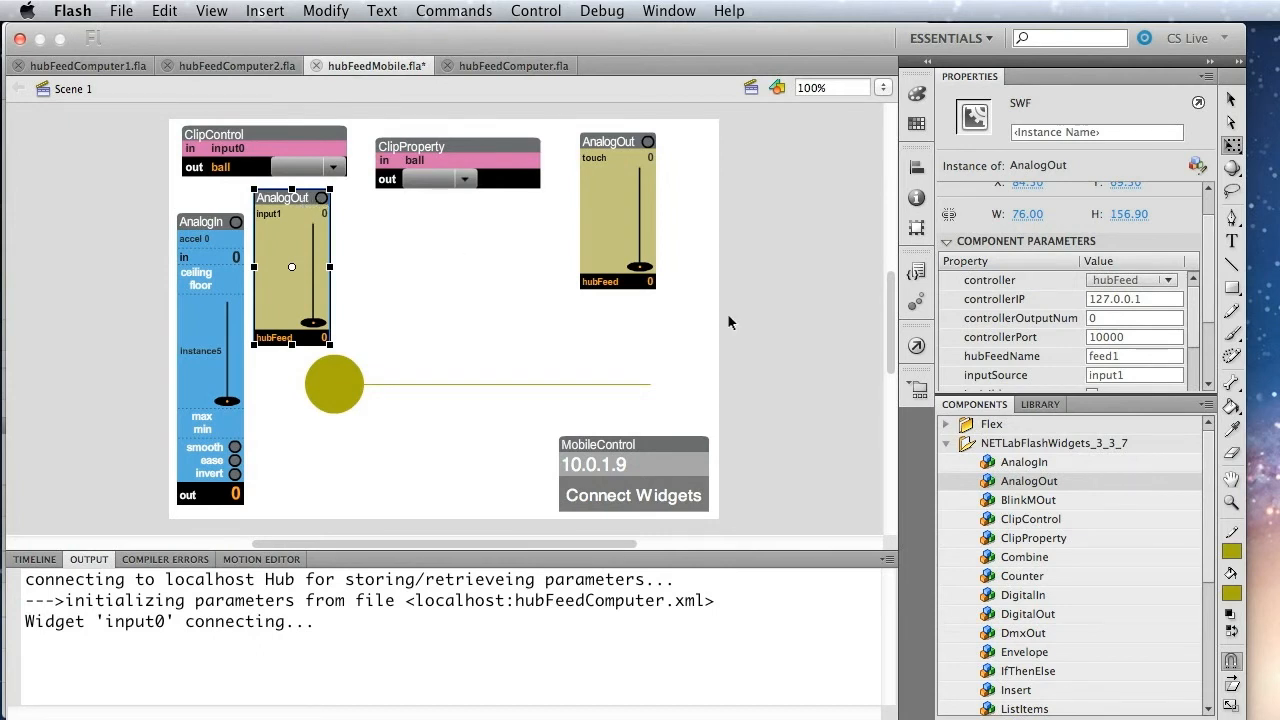
mouse_move(240, 300)
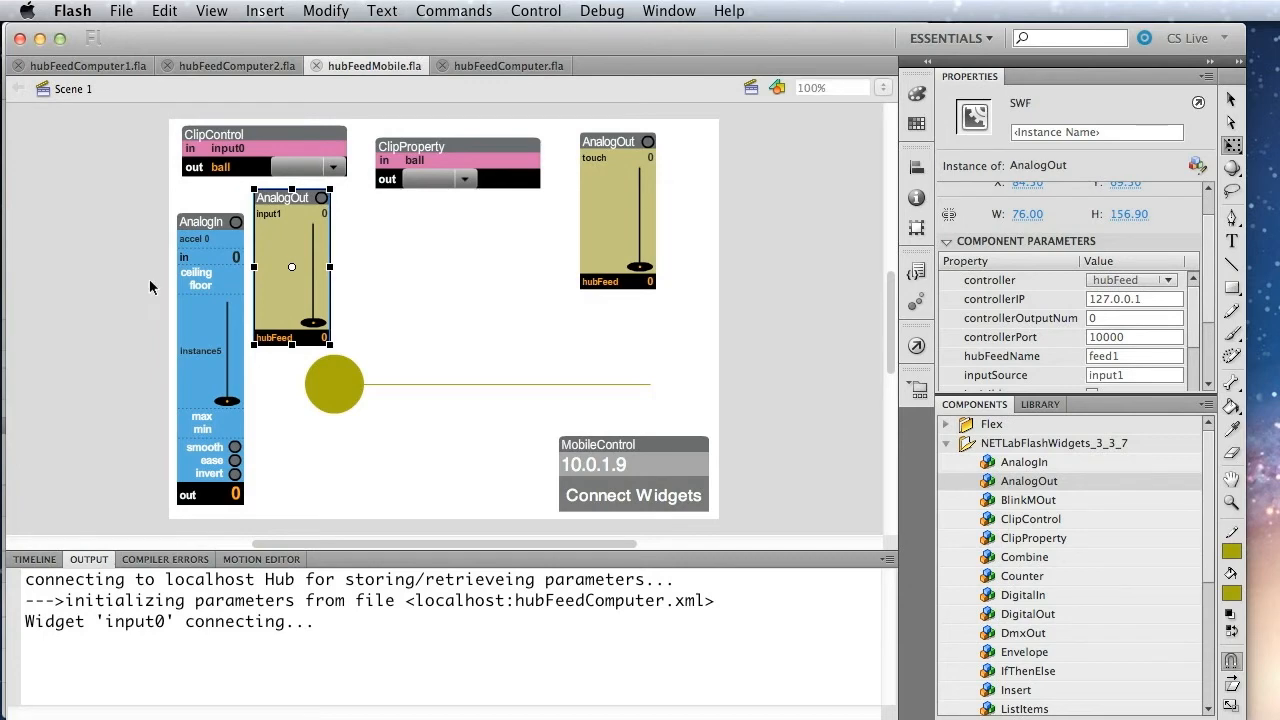
- Publish hubFeedMobile.ipa through the File > AIR for iOS Settings dialog
click(121, 11)
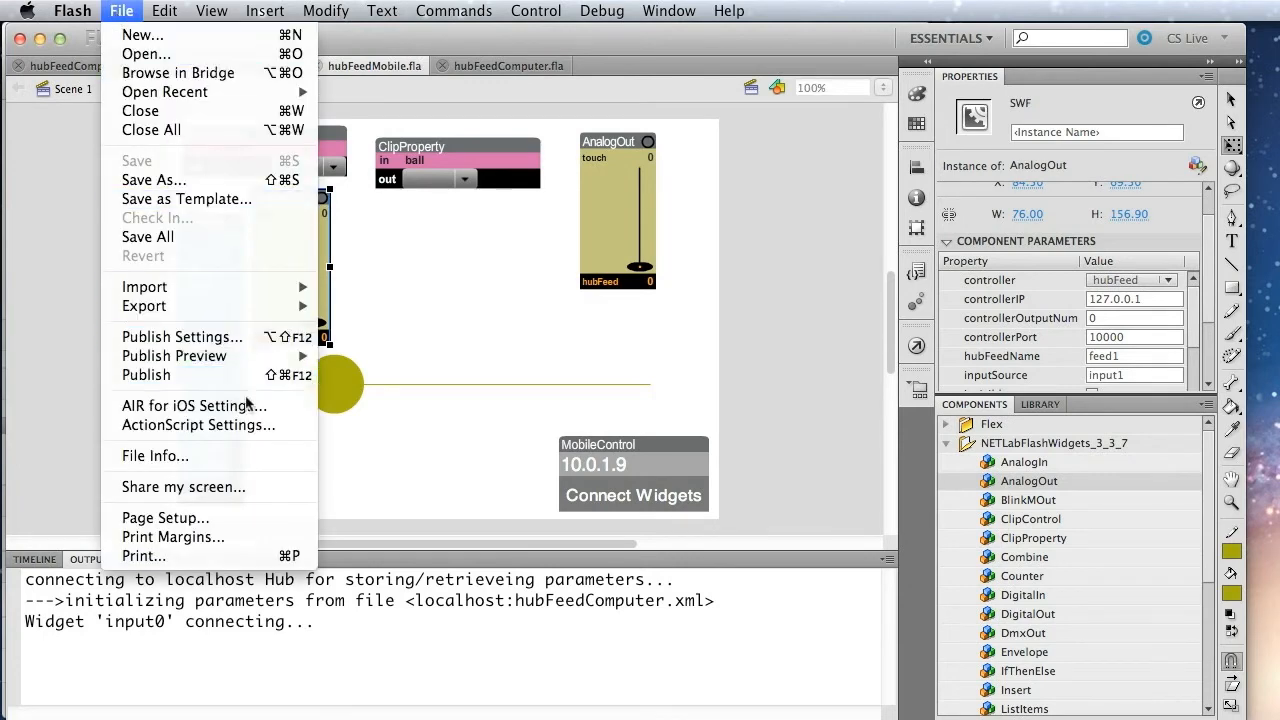
click(194, 405)
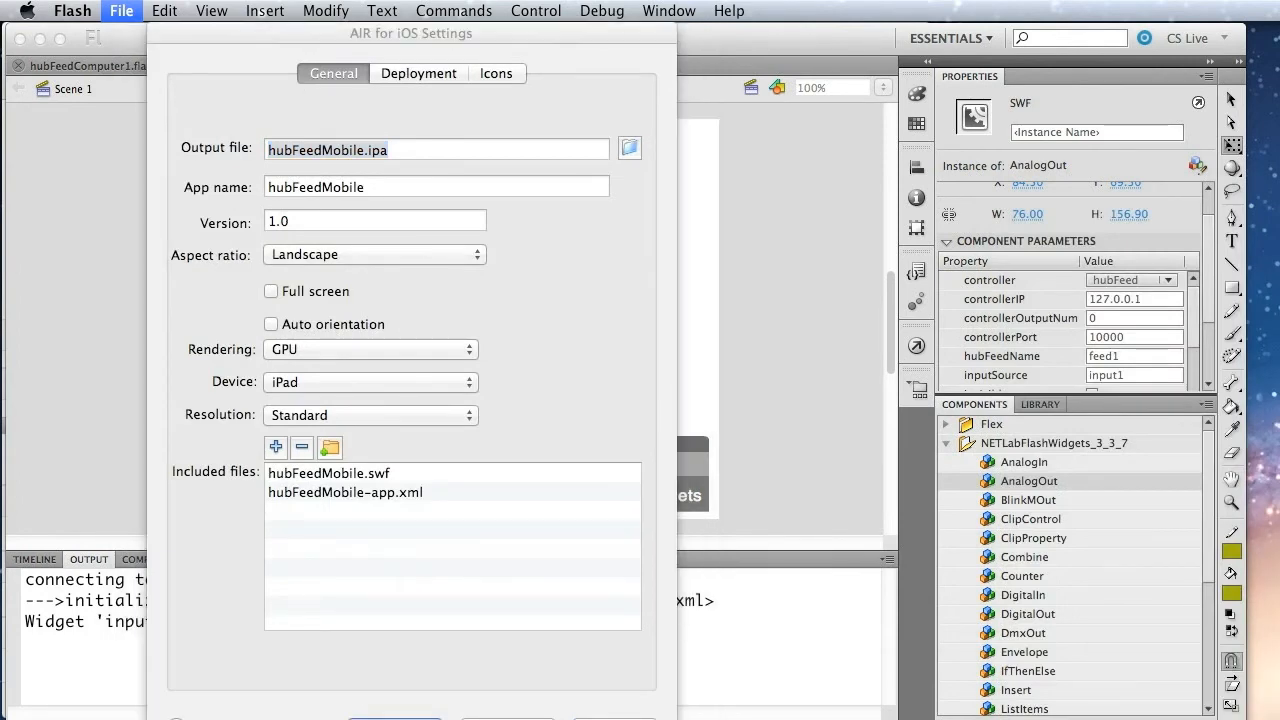
click(394, 718)
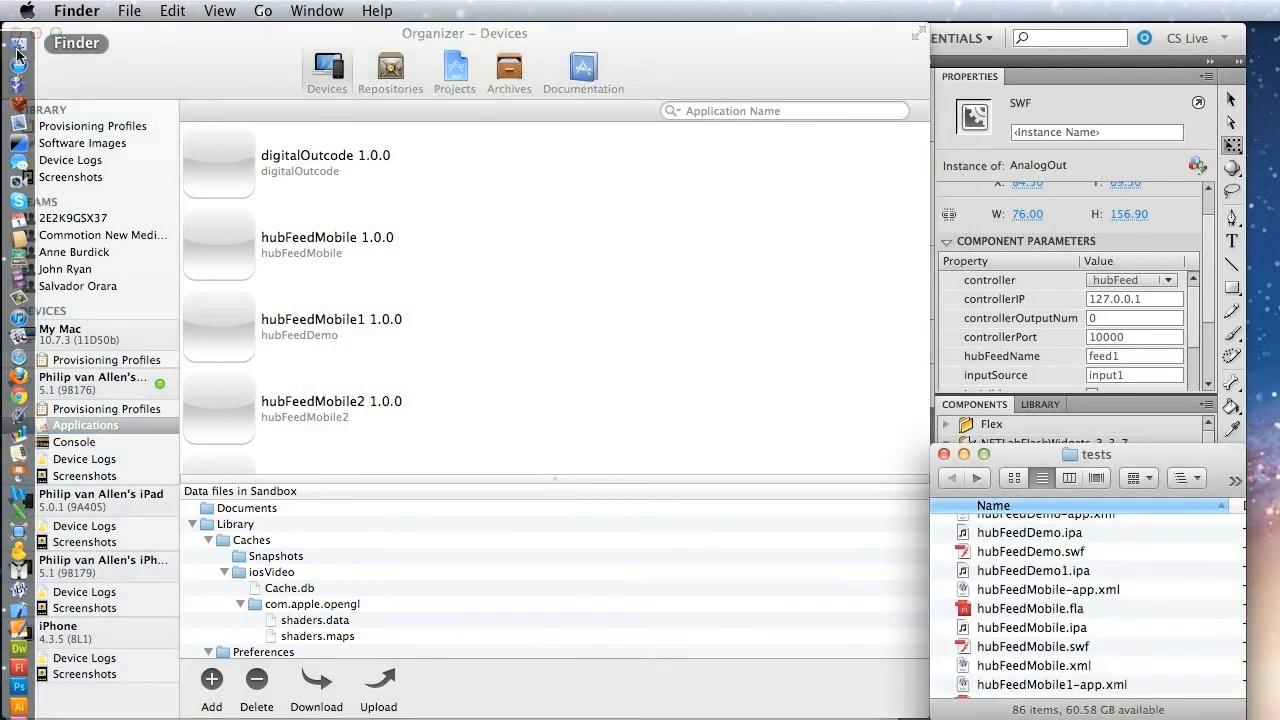
- Drag hubFeedMobile.ipa onto the iPad's Applications list in Xcode Organizer
click(1032, 627)
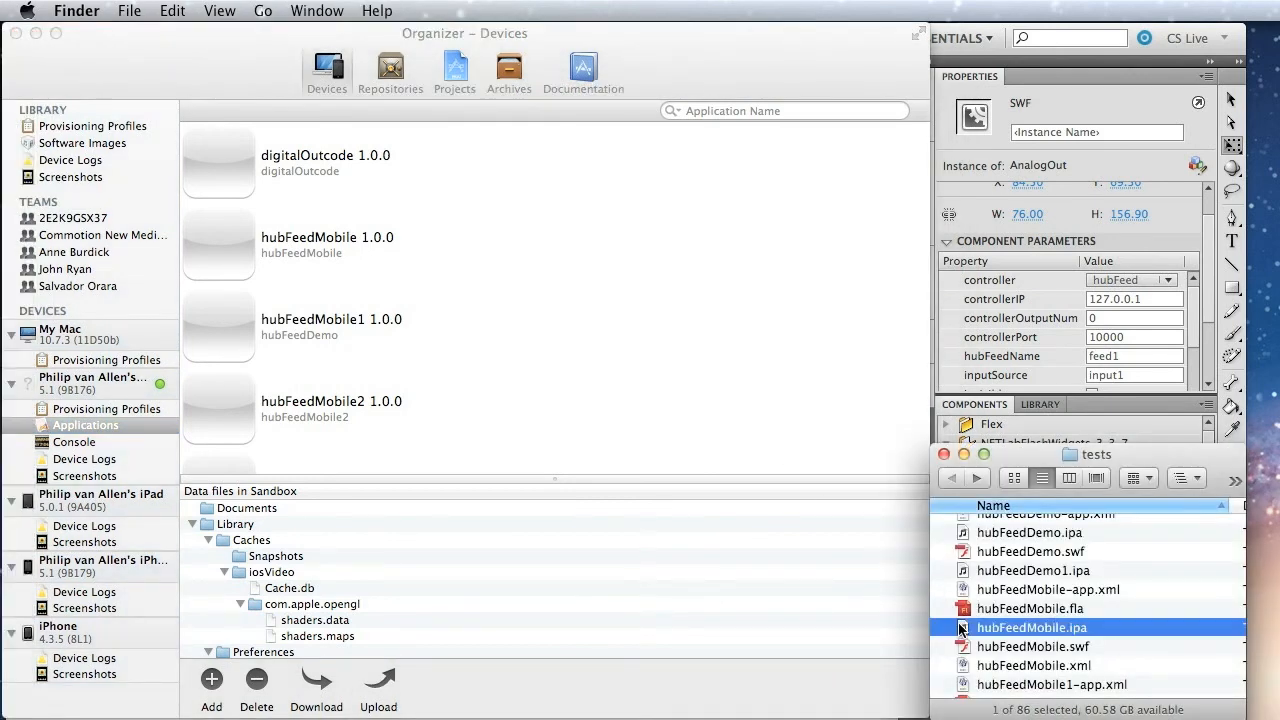
drag(1031, 627, 520, 351)
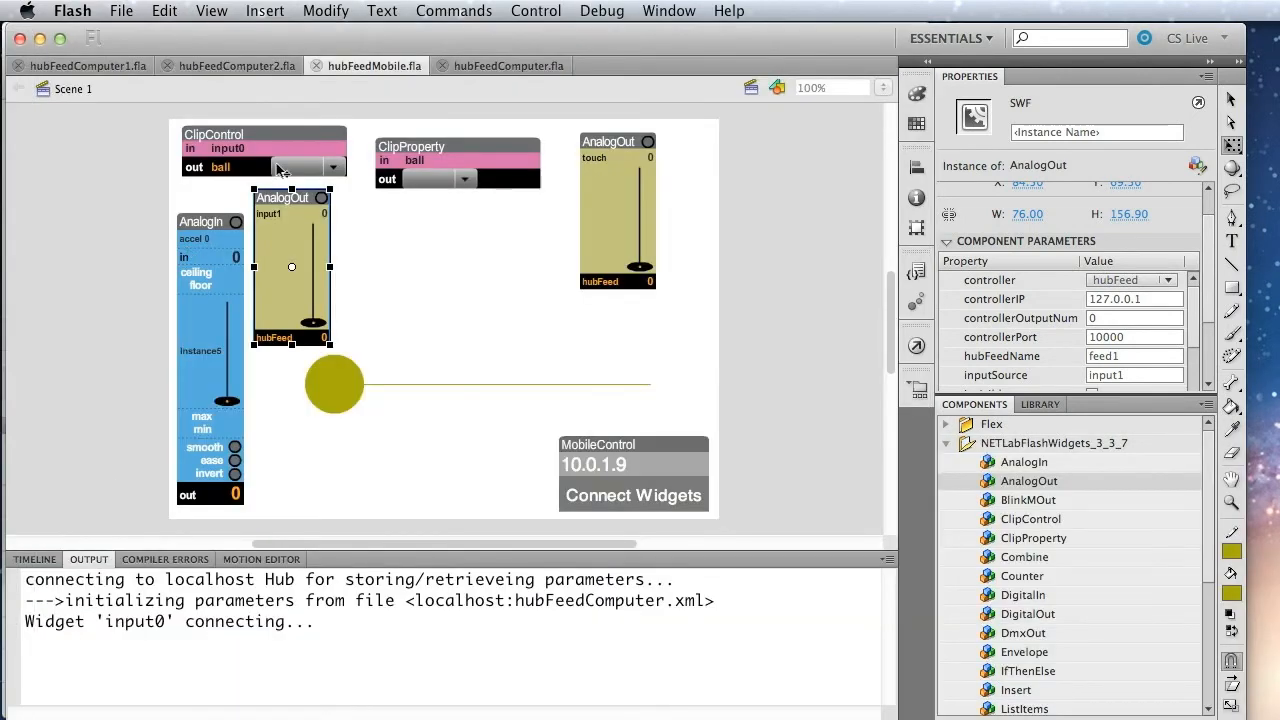
- Switch to hubFeedComputer and set the duplicated AnalogIn's controller to hubFeed
click(508, 65)
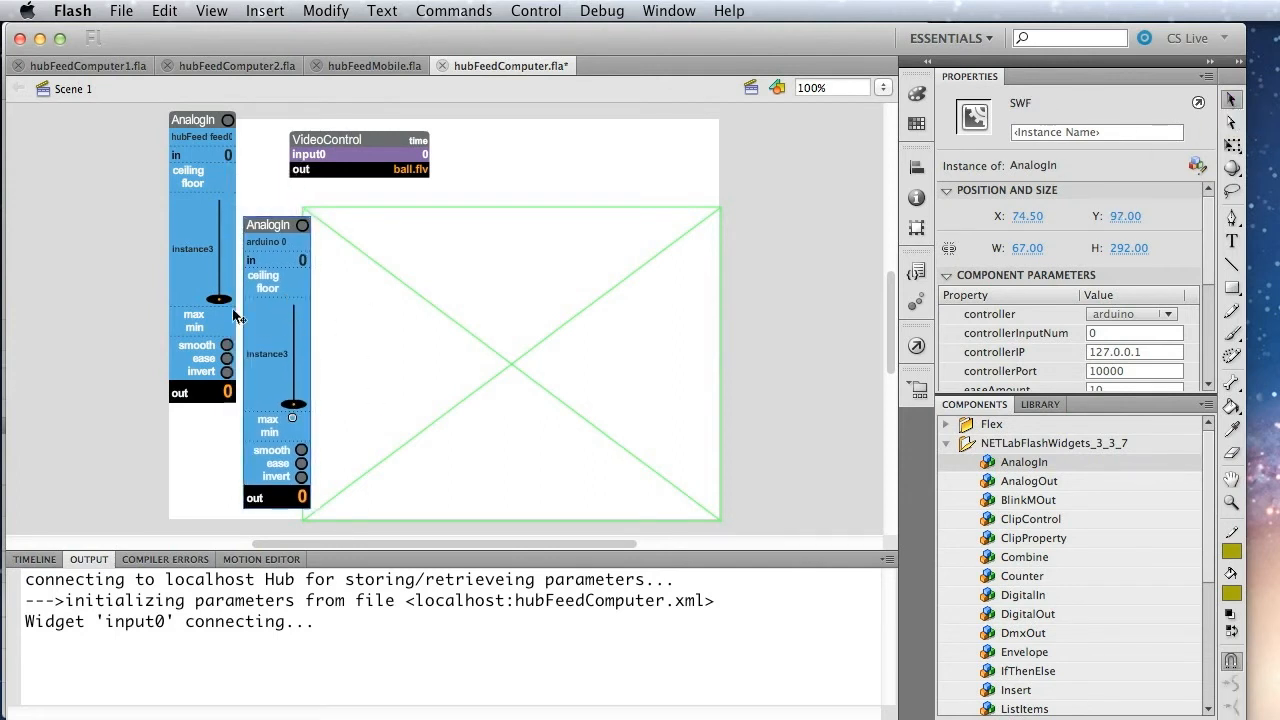
click(1166, 313)
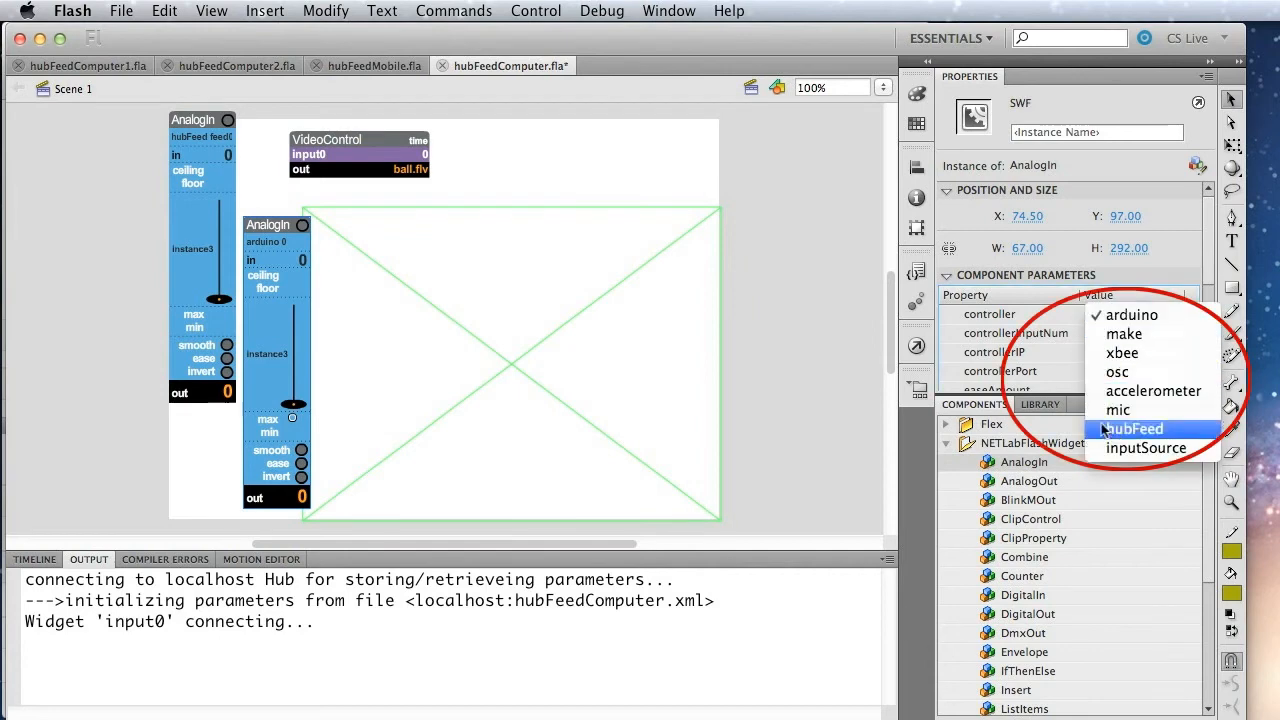
click(1133, 428)
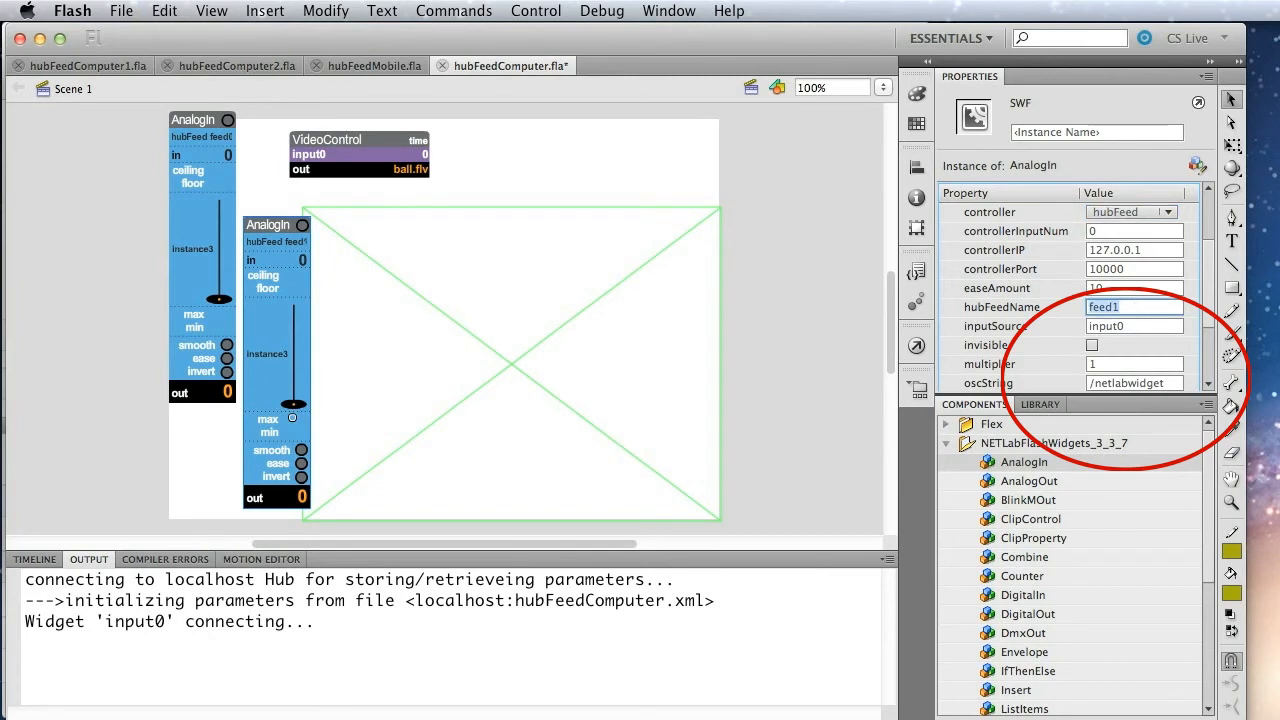
mouse_move(475, 383)
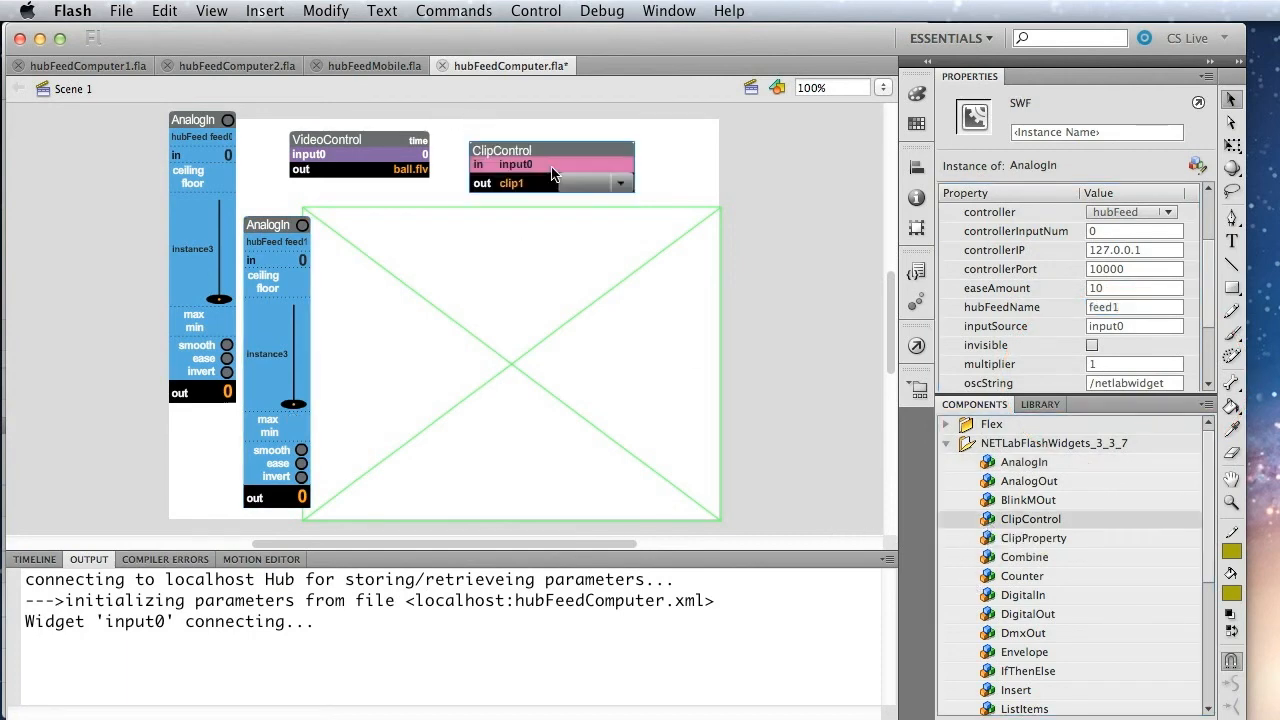
- Place a ClipControl, name the second AnalogIn input1, and set the clip to video1
click(550, 150)
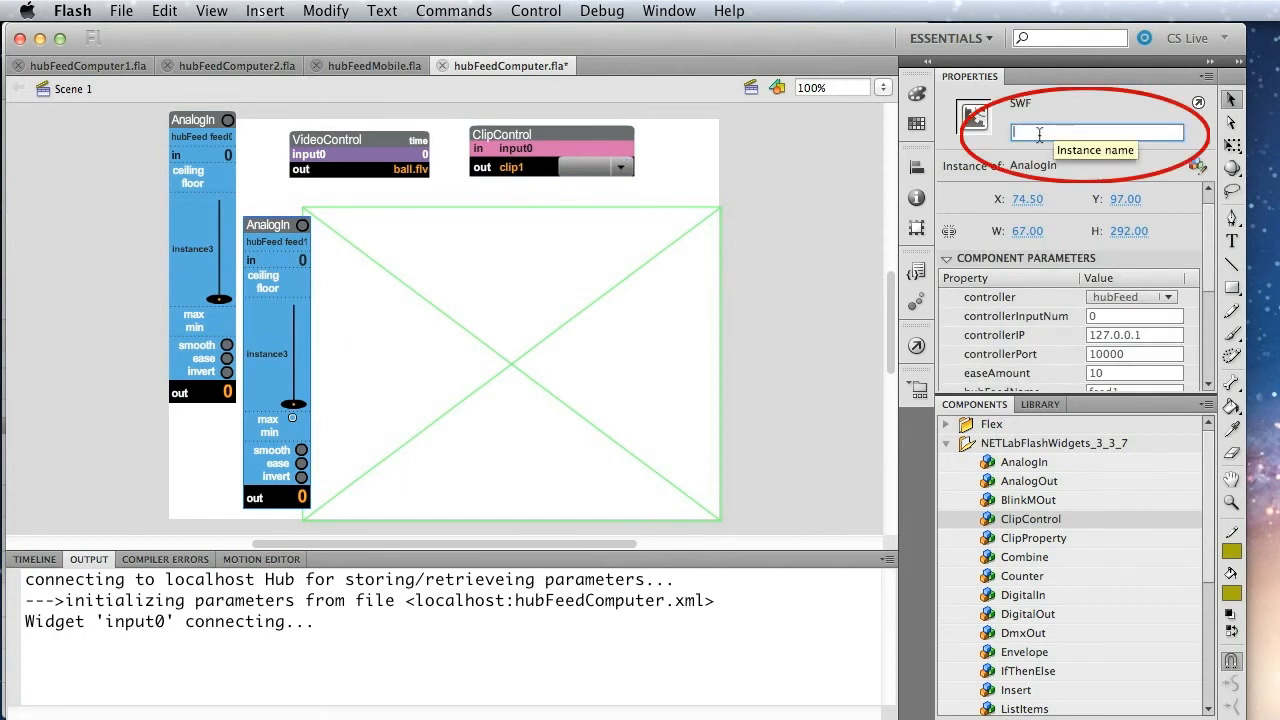
text(input1)
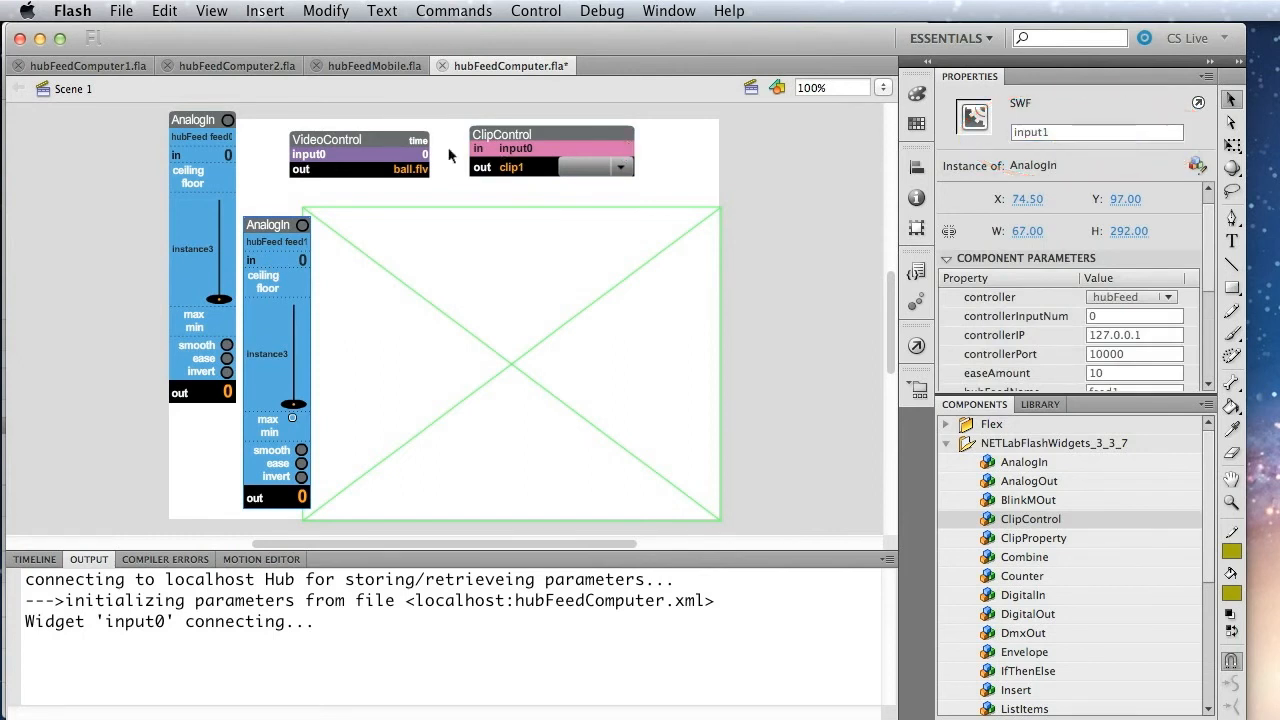
click(551, 152)
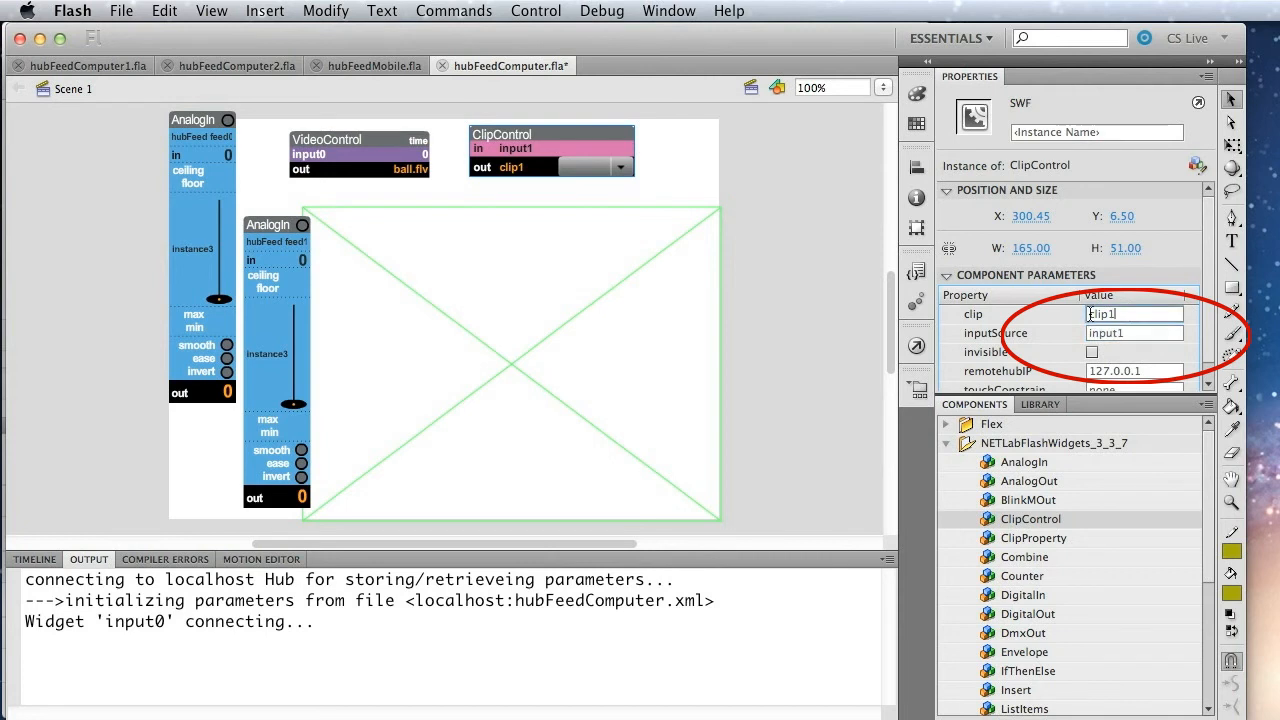
text(v)
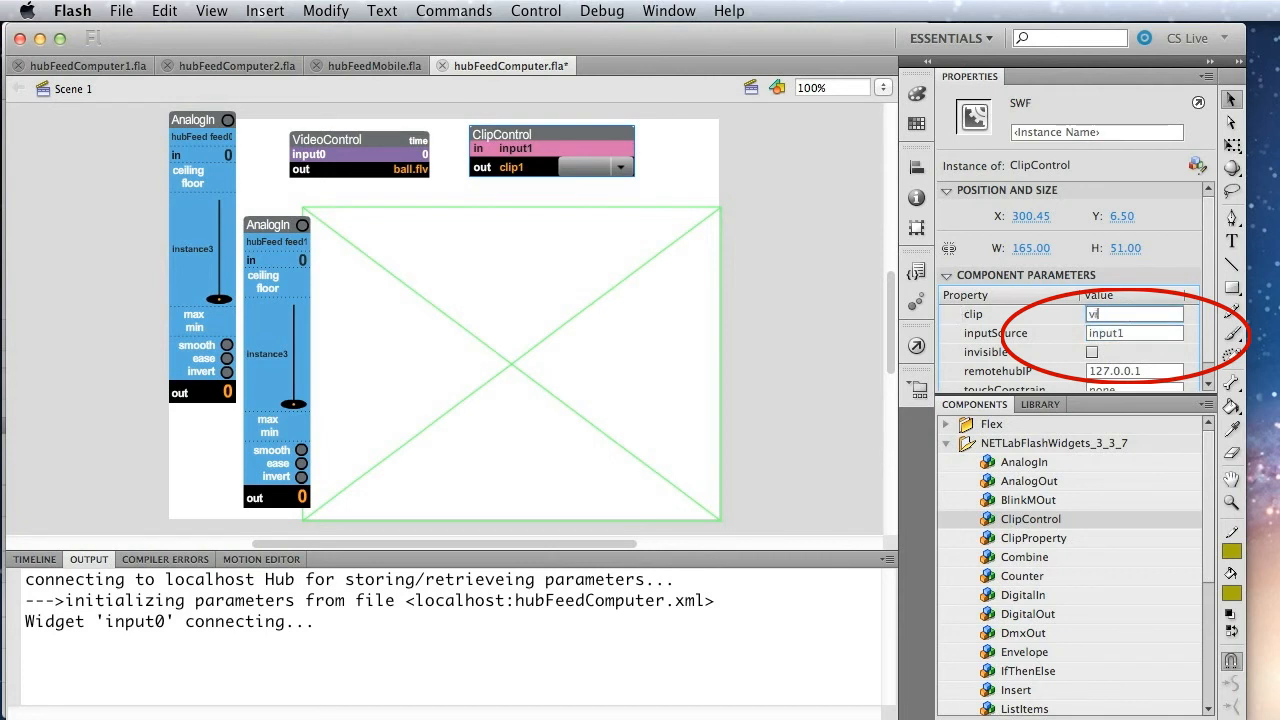
text(ideo1)
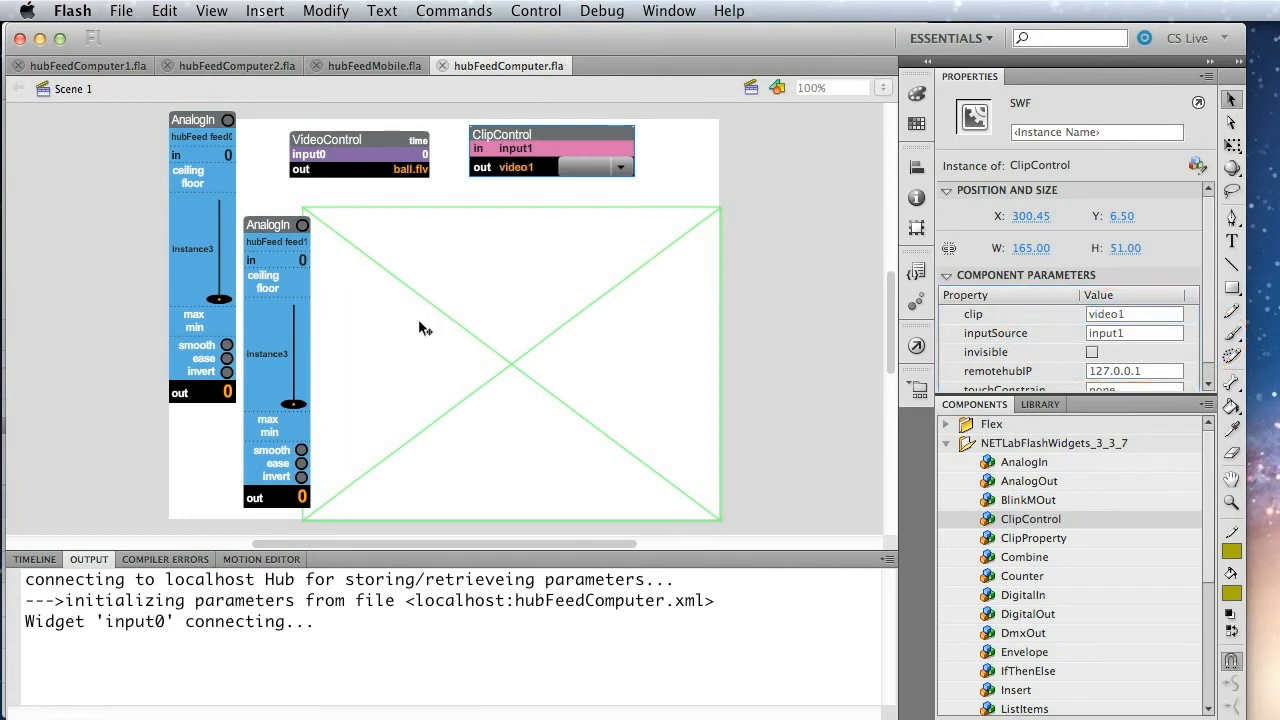
mouse_move(449, 194)
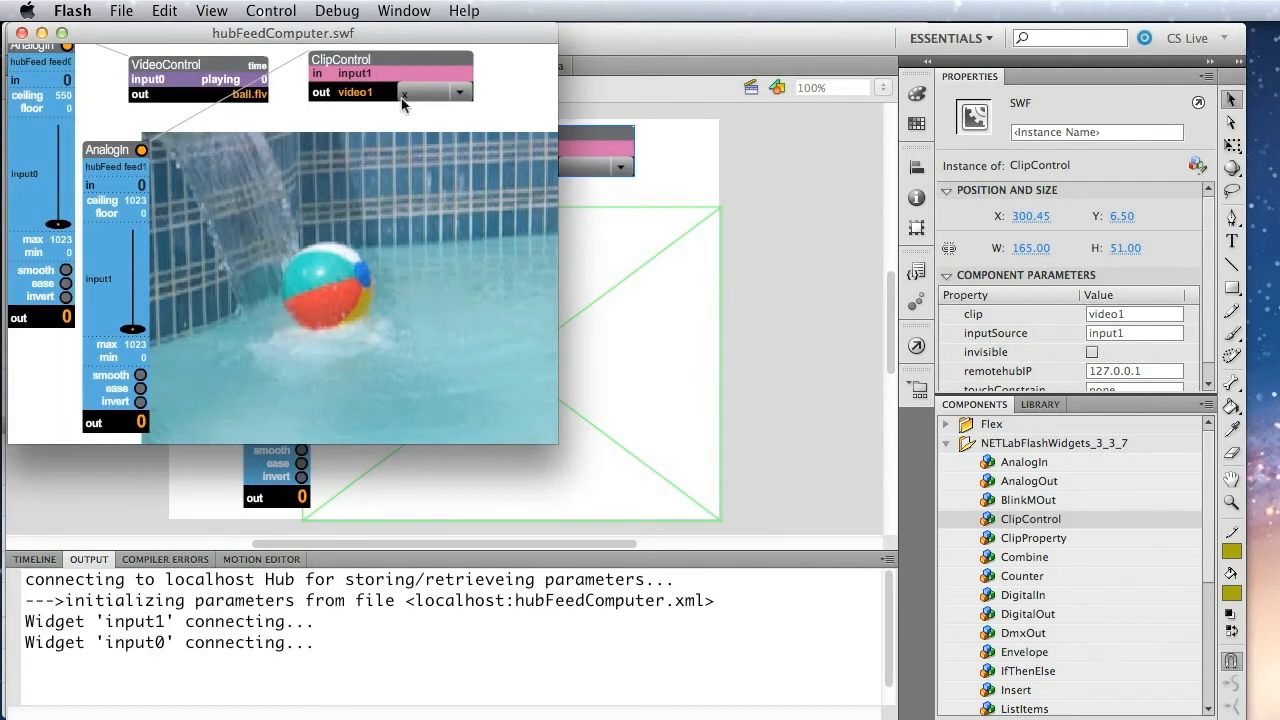
- Set input1 in the ClipControl dropdown to scale, then drag the feed0 AnalogIn slider to scrub the ball video
click(459, 92)
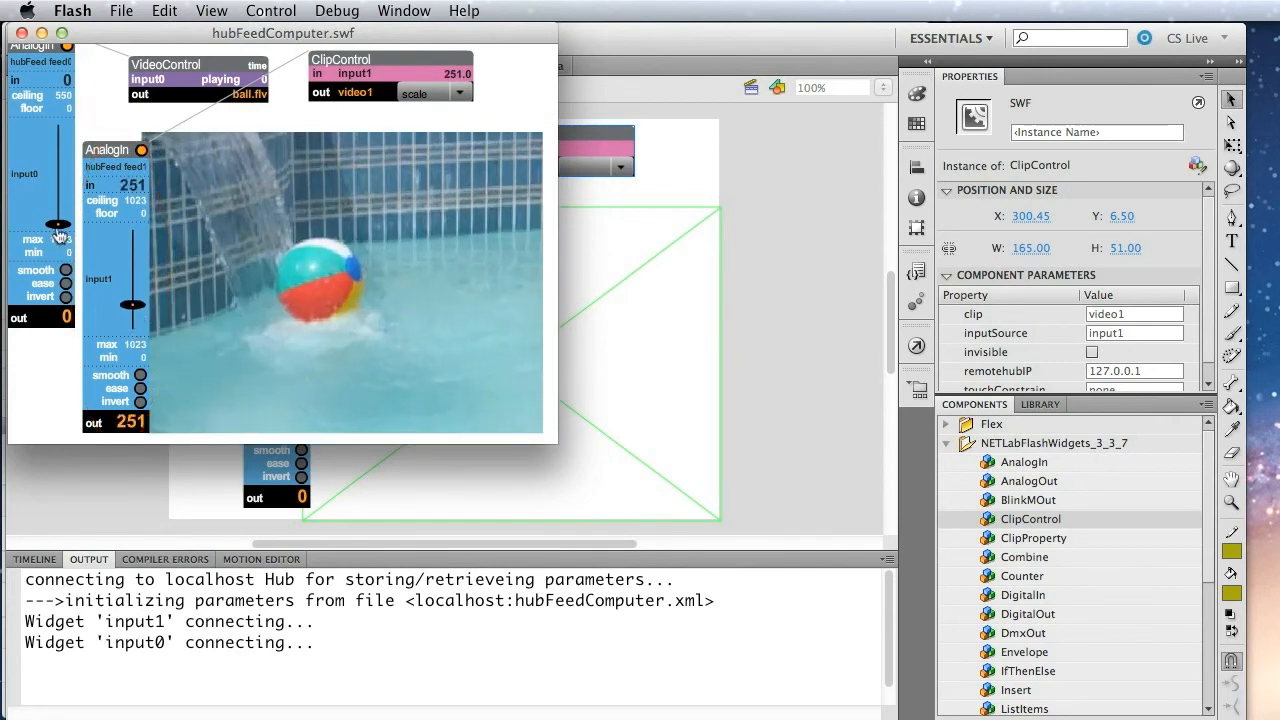
drag(57, 225, 57, 195)
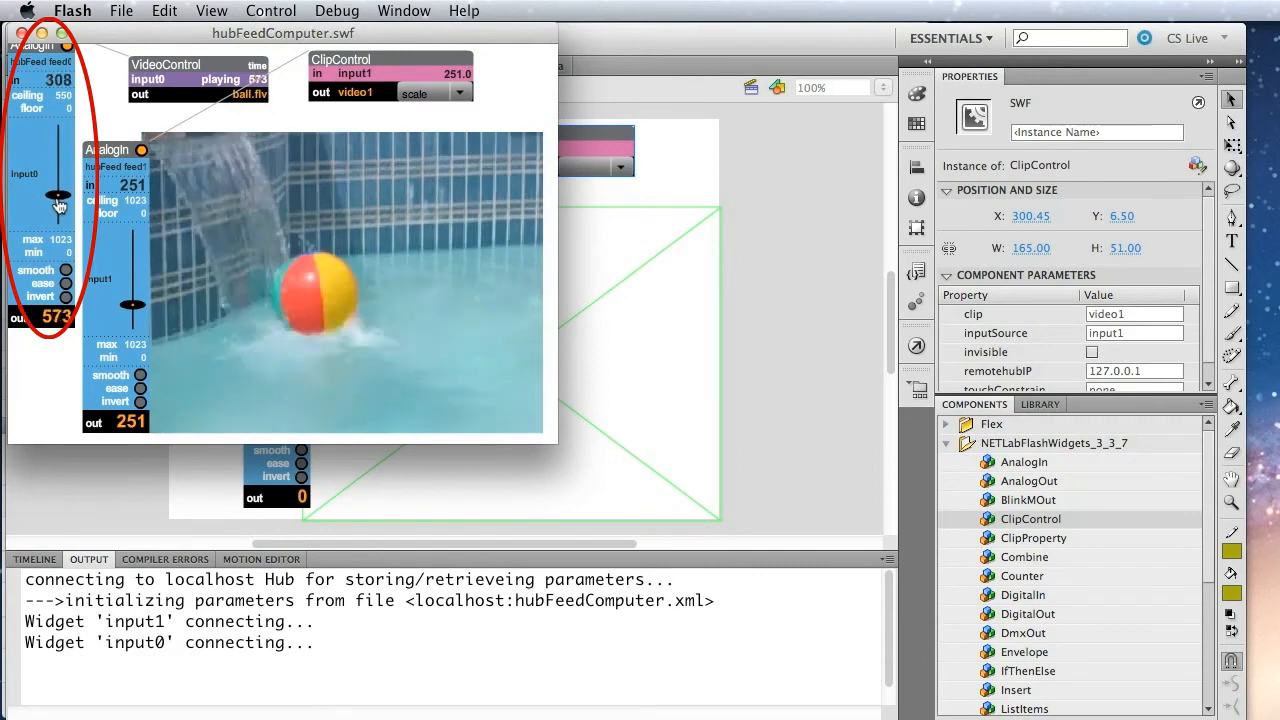